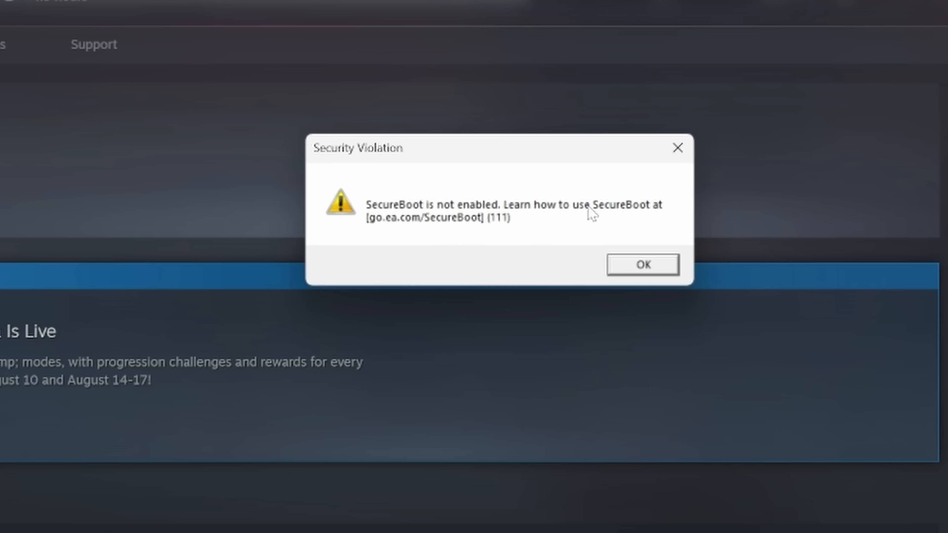
{"action": "mouse_move", "coordinate": [569, 219]}
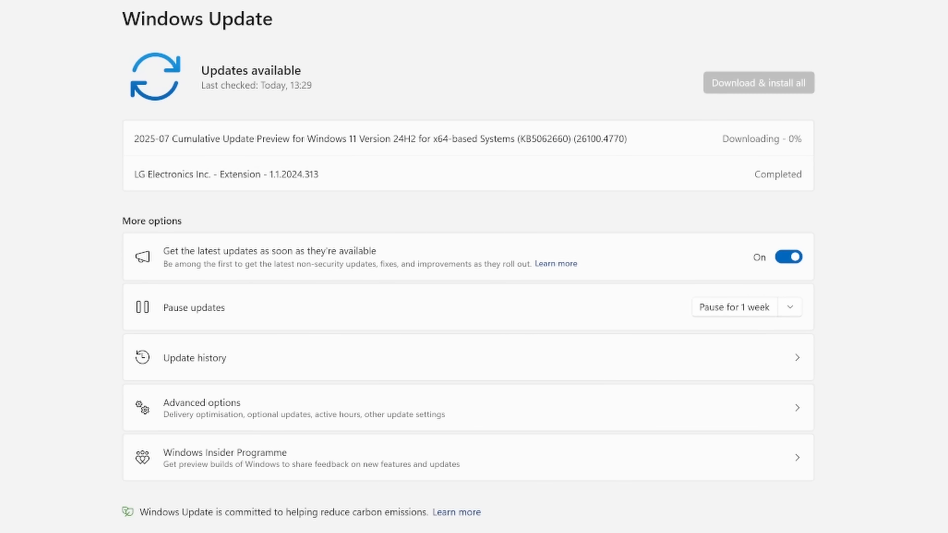
{"action": "mouse_move", "coordinate": [424, 210]}
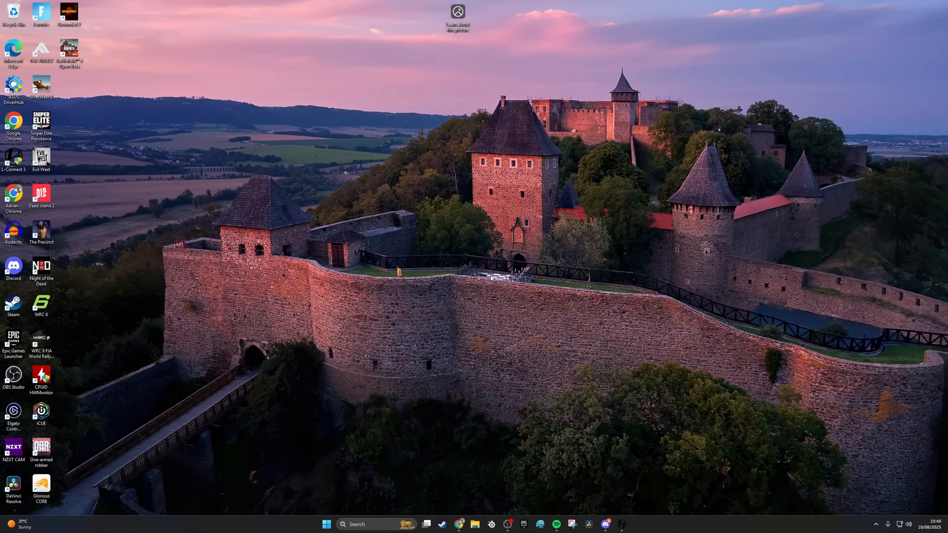
- Launch System Information from Start search ('sys') and view the system summary
{"action": "left_click", "coordinate": [326, 524]}
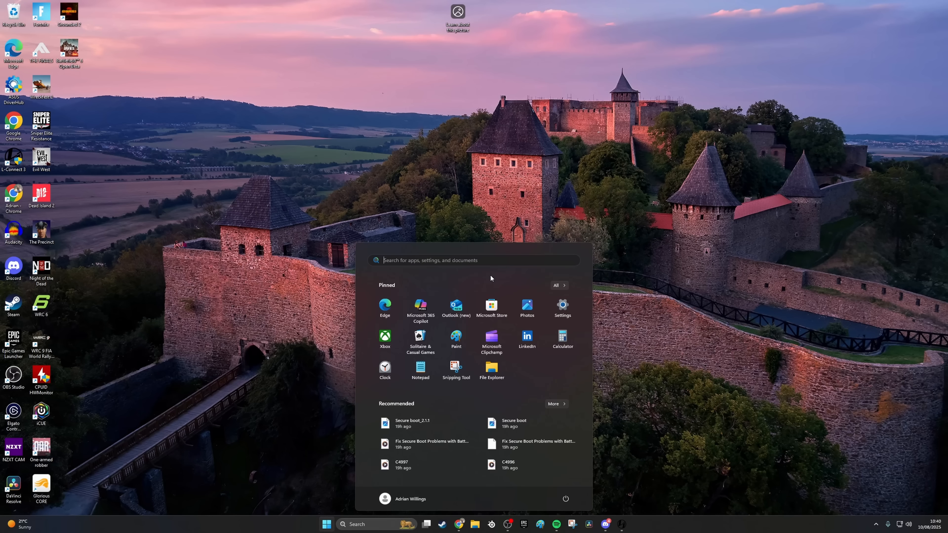
{"action": "type", "text": "sys"}
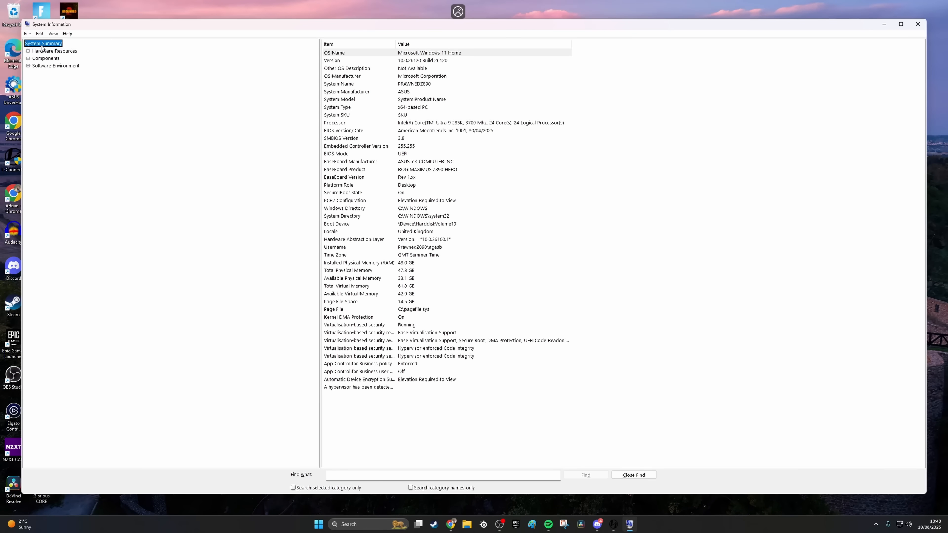
{"action": "left_click", "coordinate": [899, 24]}
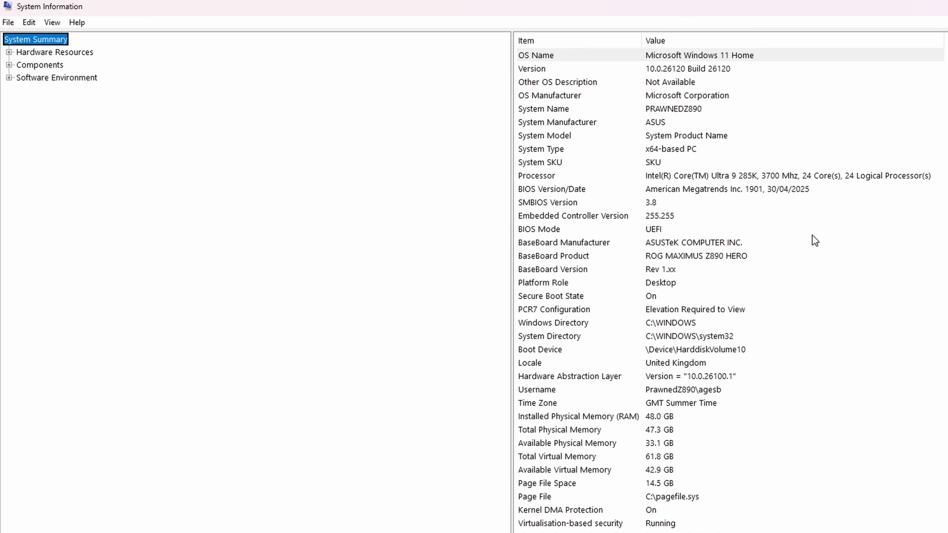
{"action": "mouse_move", "coordinate": [732, 231]}
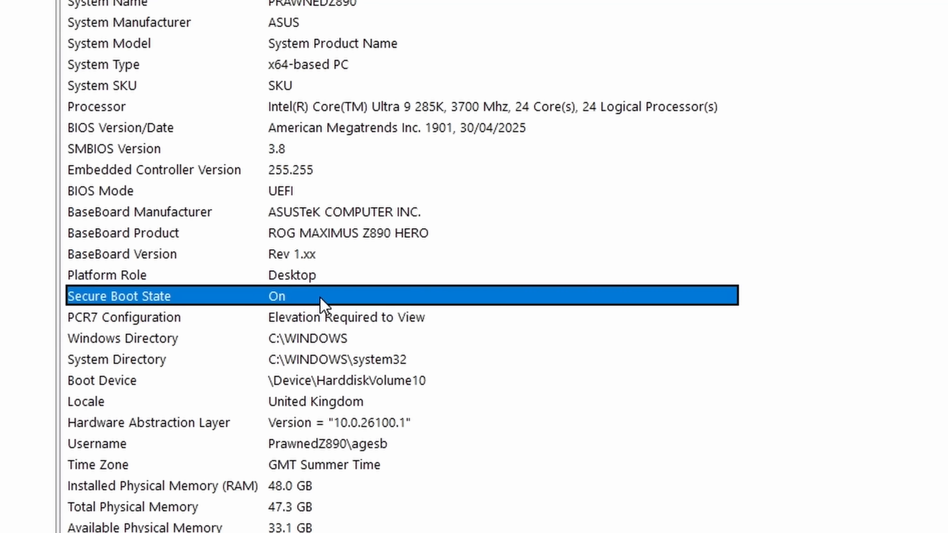
{"action": "mouse_move", "coordinate": [349, 296]}
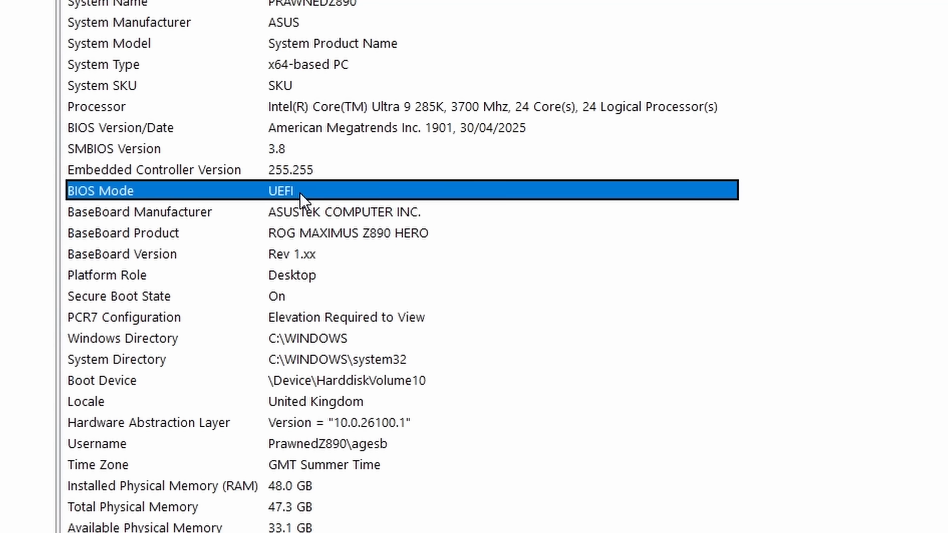
{"action": "mouse_move", "coordinate": [309, 216]}
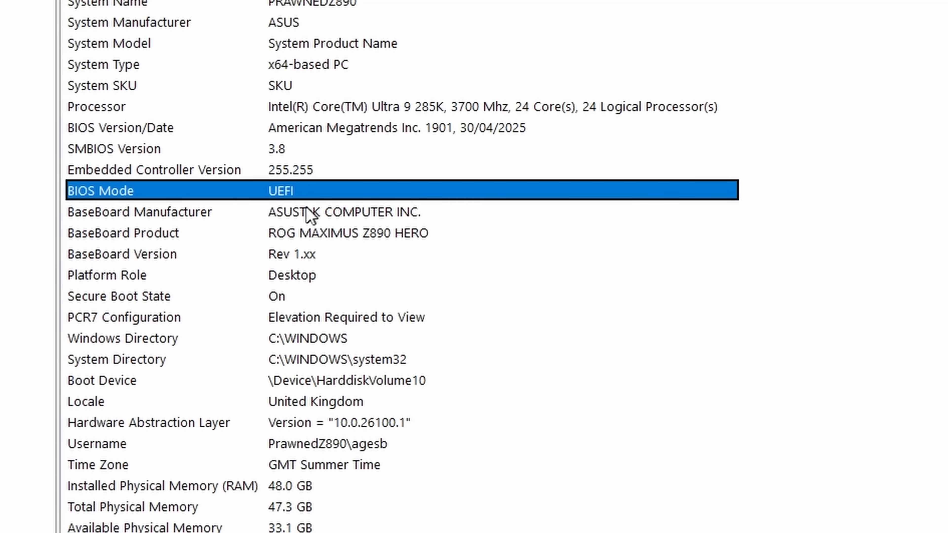
{"action": "mouse_move", "coordinate": [283, 207]}
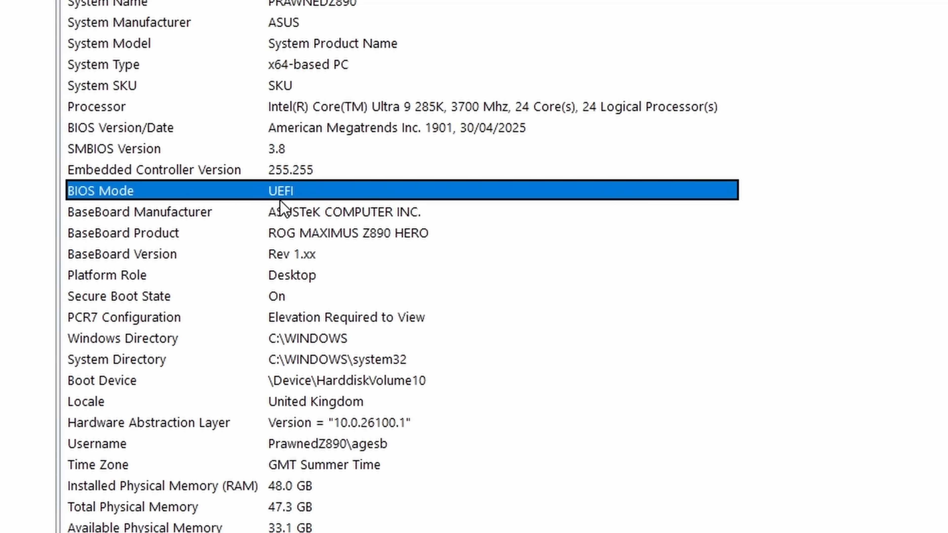
{"action": "mouse_move", "coordinate": [325, 202]}
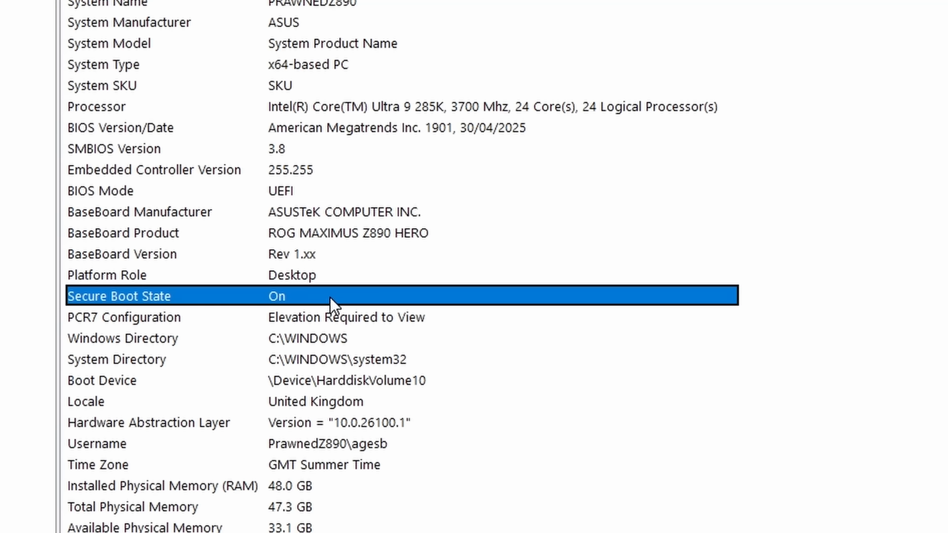
{"action": "mouse_move", "coordinate": [325, 298]}
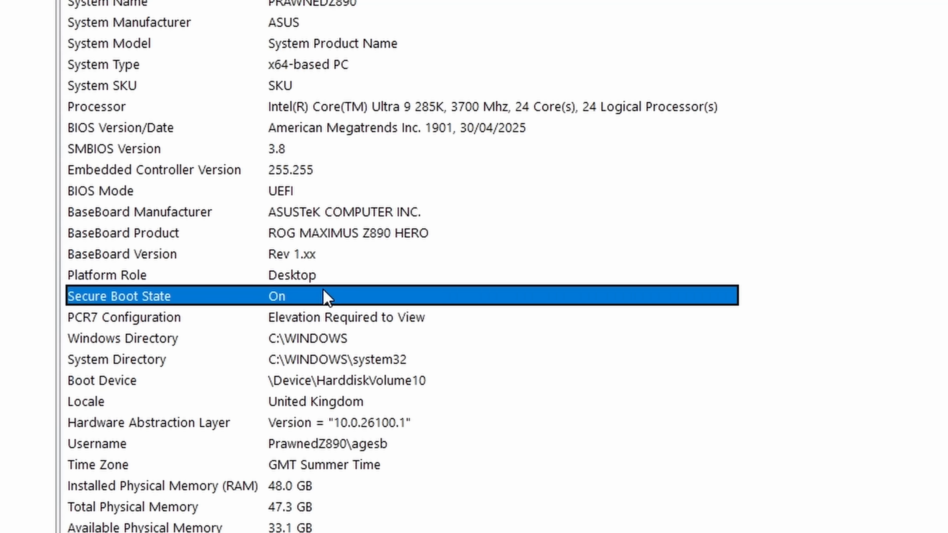
{"action": "mouse_move", "coordinate": [322, 275]}
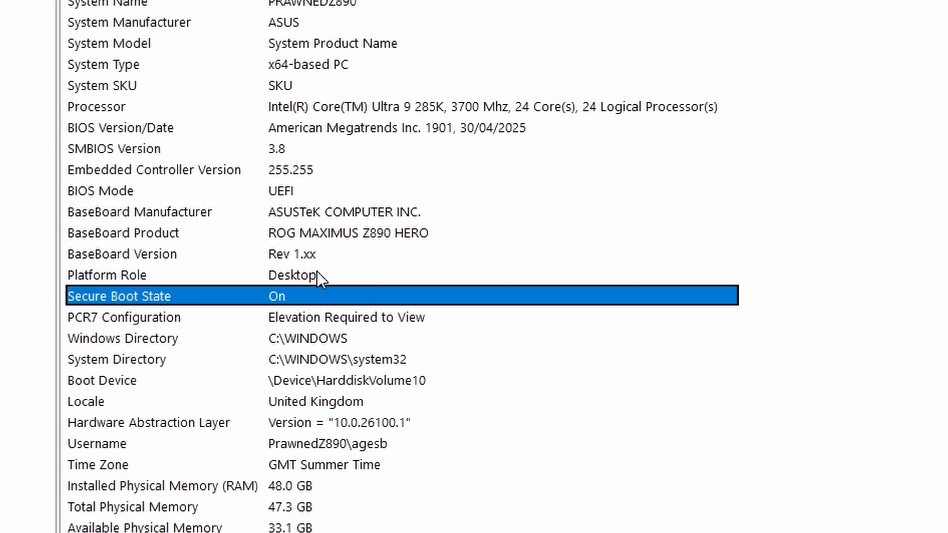
{"action": "mouse_move", "coordinate": [321, 298]}
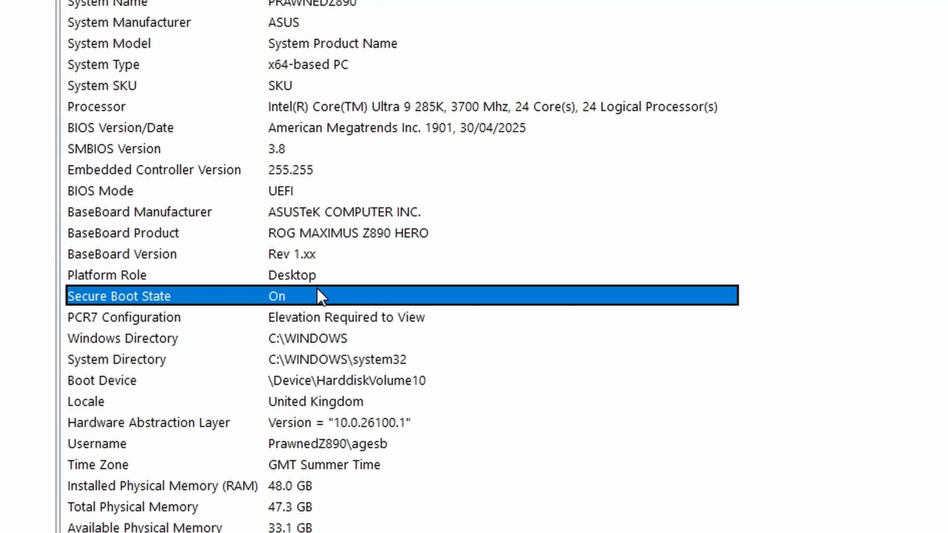
{"action": "mouse_move", "coordinate": [350, 294]}
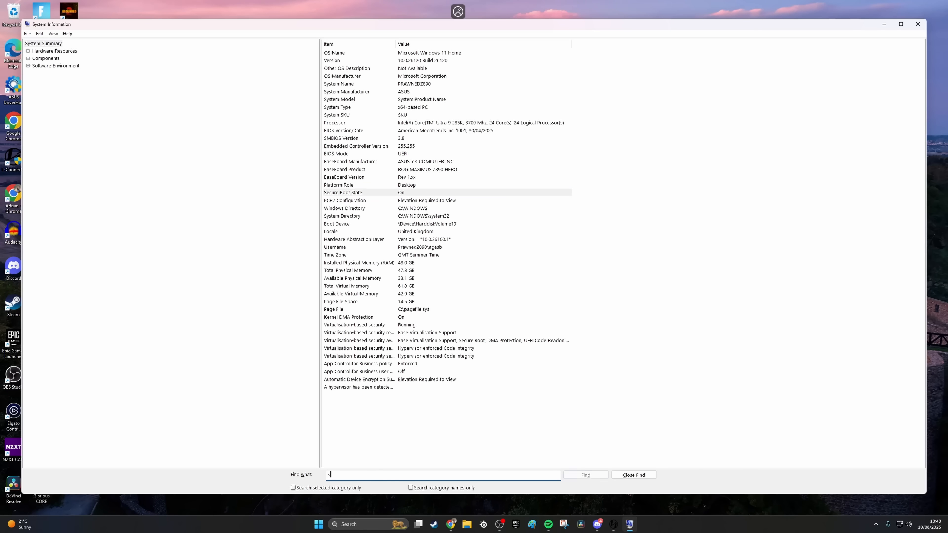
- Search System Information for 'secure boot' to confirm Secure Boot State is On
{"action": "type", "text": "ecure boot"}
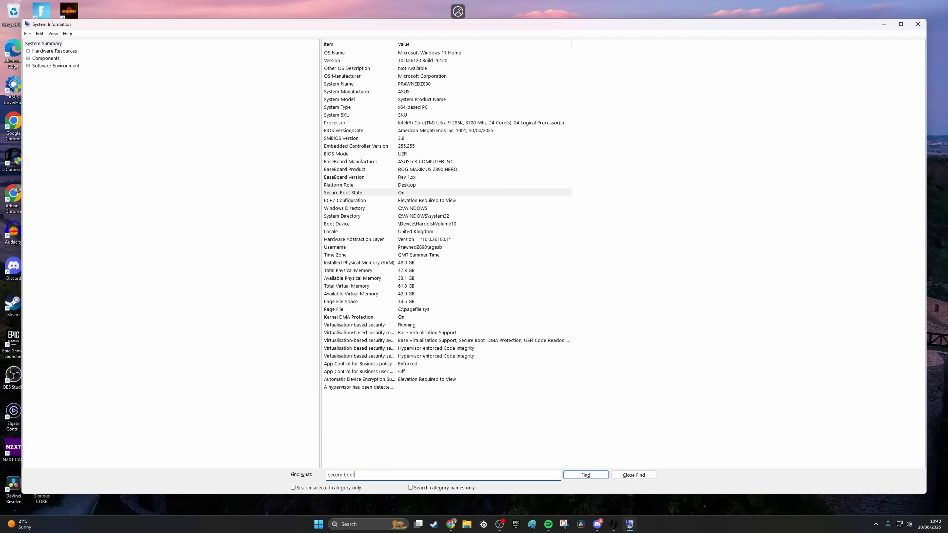
{"action": "left_click", "coordinate": [917, 24]}
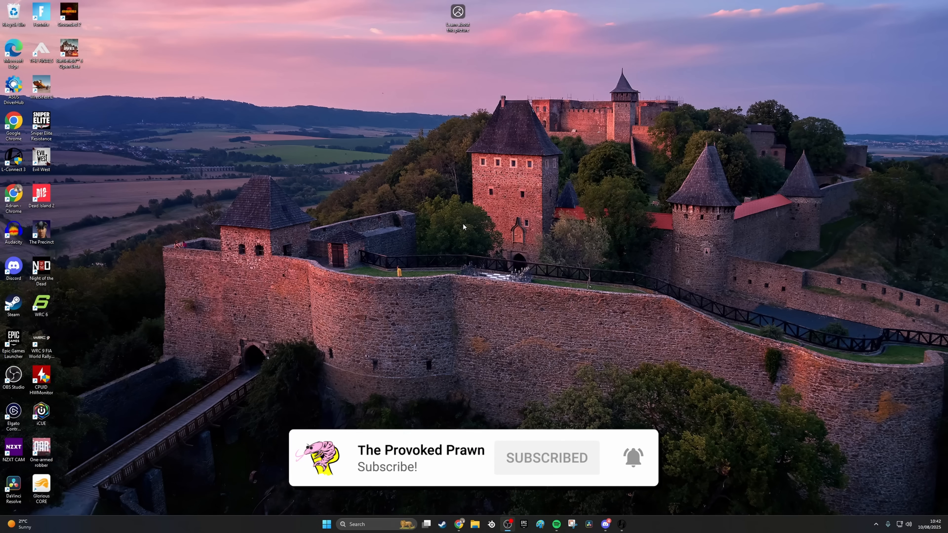
- Launch the TPM Management console via Run with tpm.msc
{"action": "left_click", "coordinate": [326, 524]}
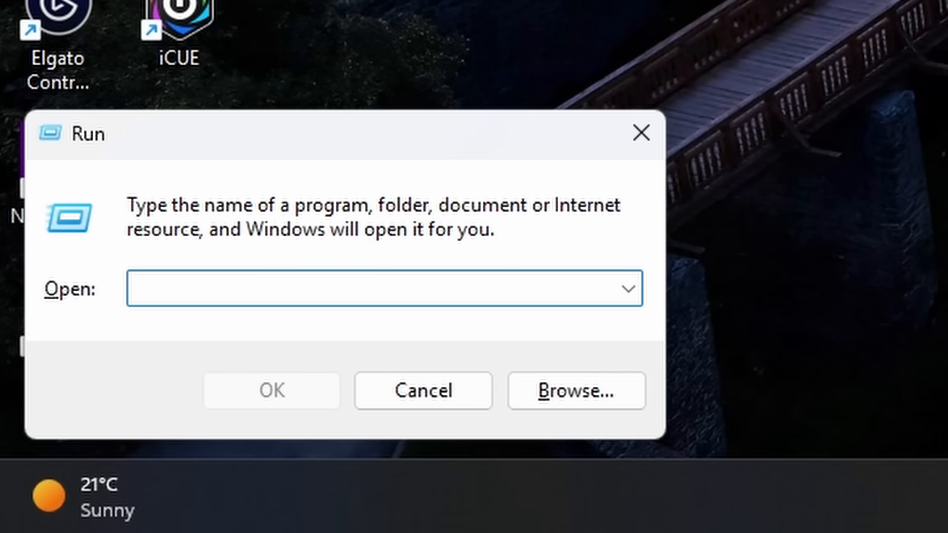
{"action": "type", "text": "tpm.msc"}
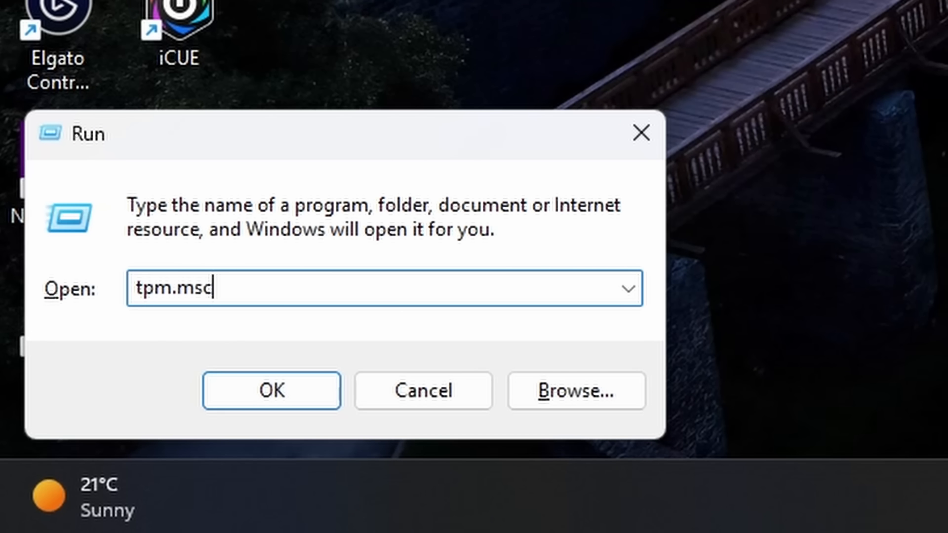
{"action": "left_click", "coordinate": [271, 391]}
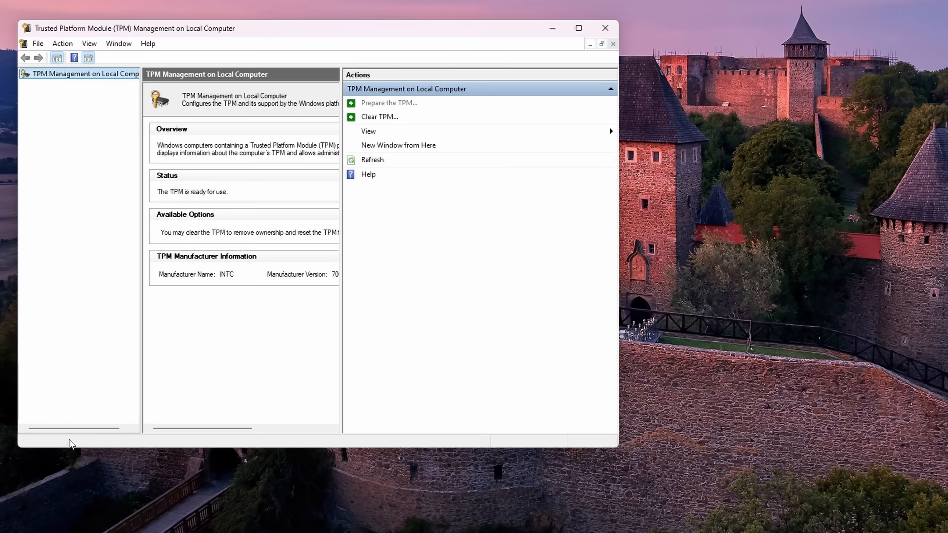
{"action": "mouse_move", "coordinate": [617, 443]}
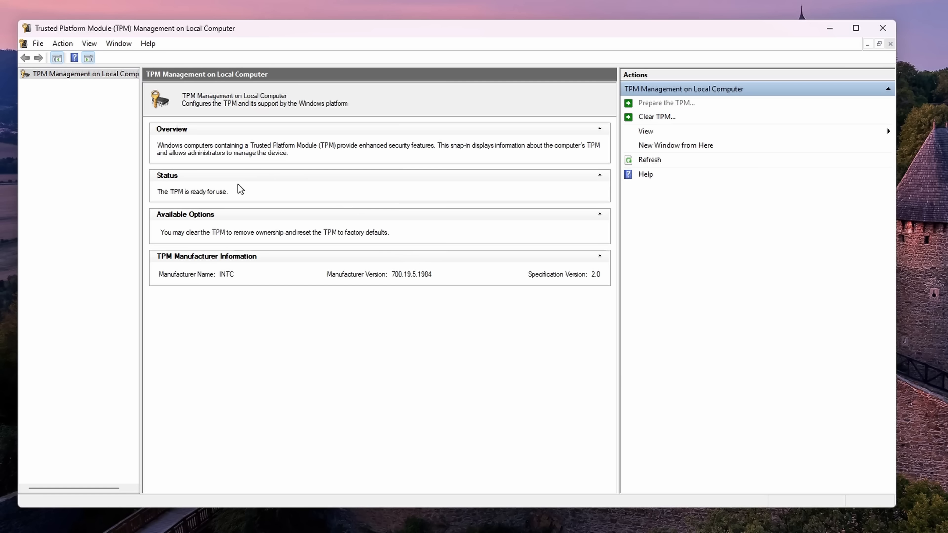
{"action": "mouse_move", "coordinate": [221, 206]}
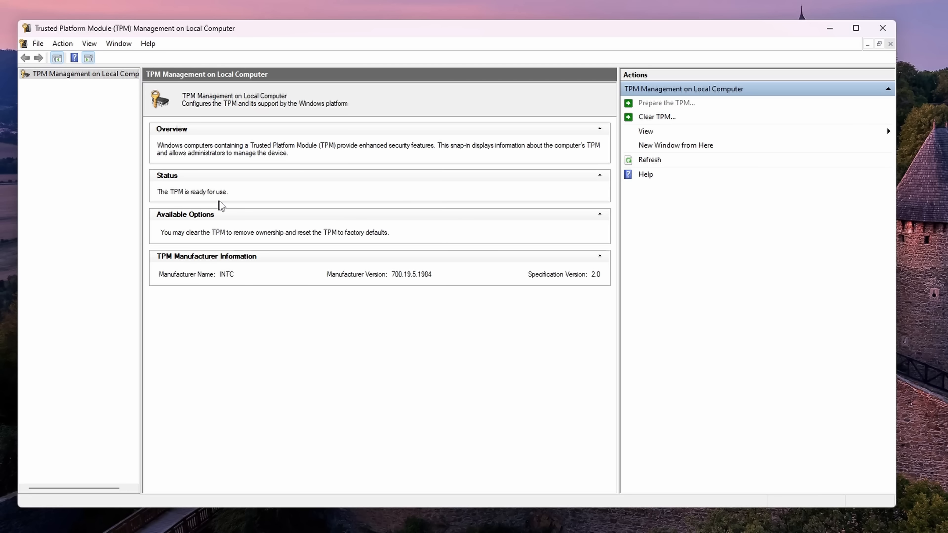
{"action": "mouse_move", "coordinate": [260, 198]}
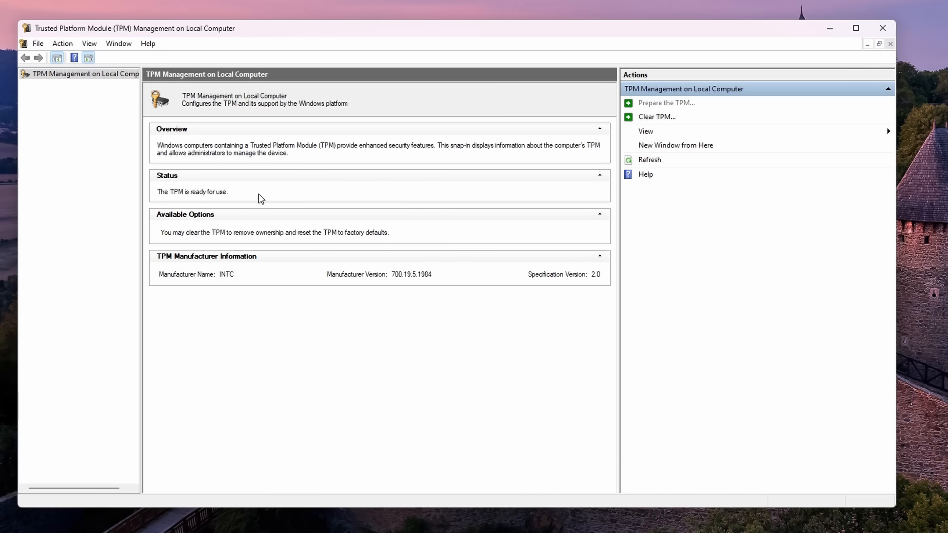
{"action": "mouse_move", "coordinate": [250, 199]}
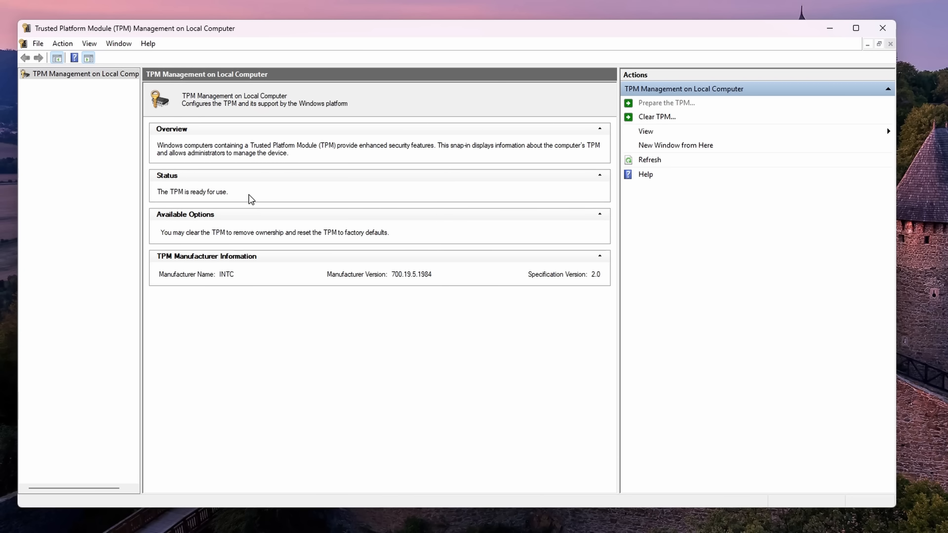
{"action": "mouse_move", "coordinate": [235, 197]}
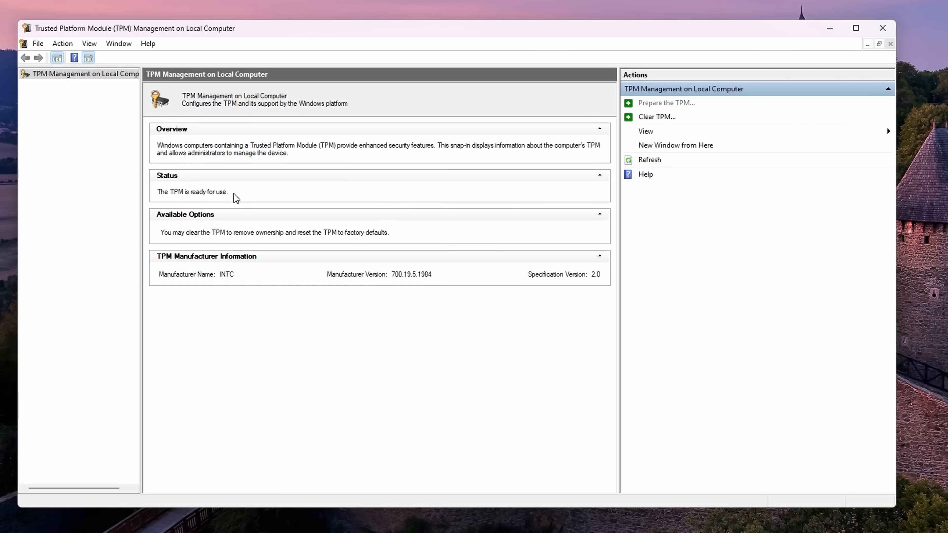
{"action": "mouse_move", "coordinate": [228, 199]}
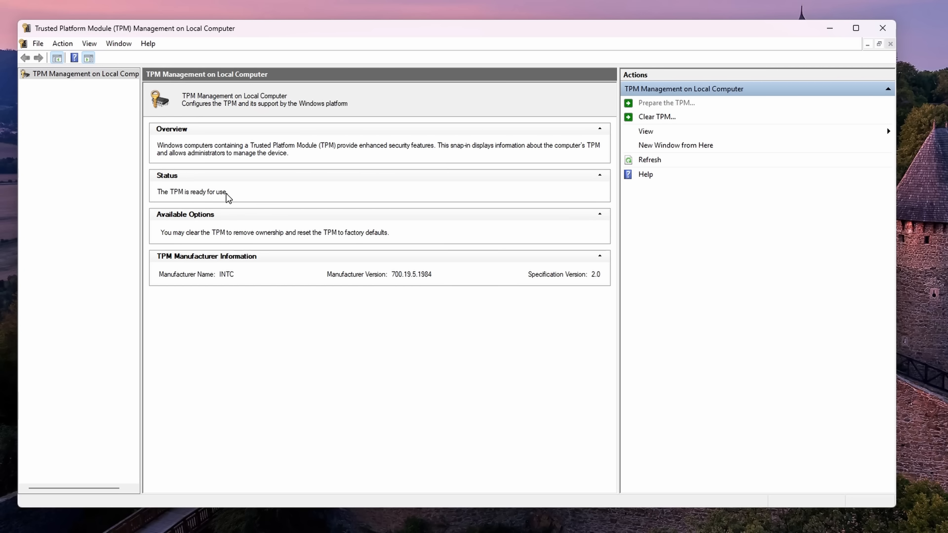
{"action": "mouse_move", "coordinate": [181, 225]}
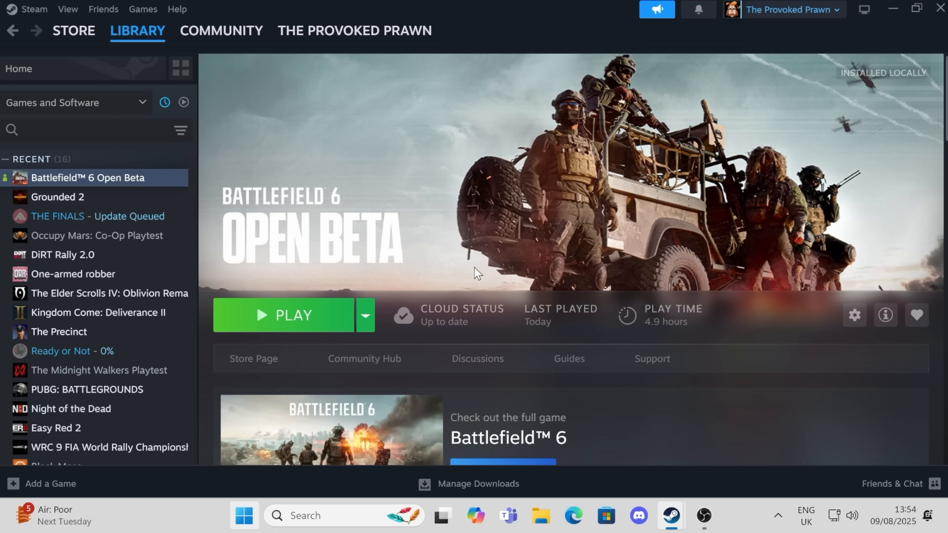
{"action": "mouse_move", "coordinate": [209, 488]}
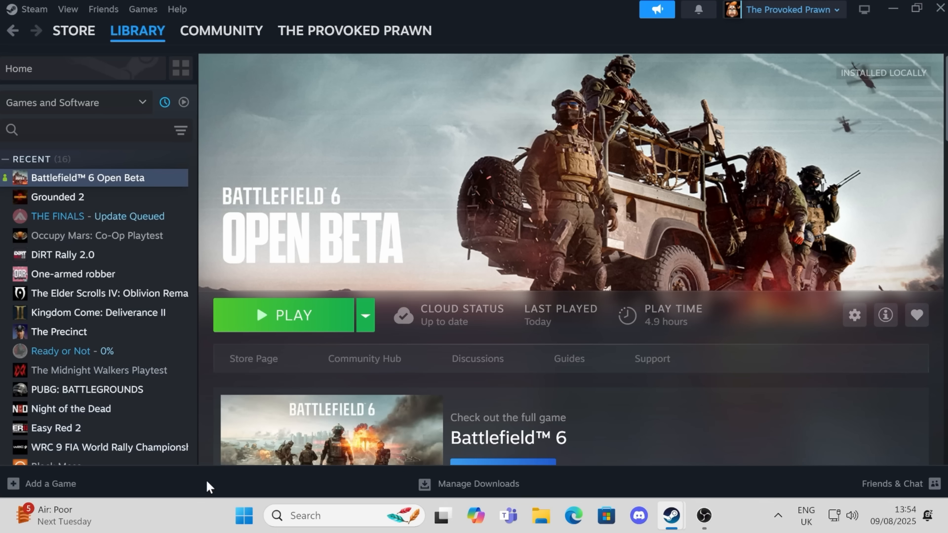
- Restart the computer from the Start menu power options
{"action": "left_click", "coordinate": [243, 516]}
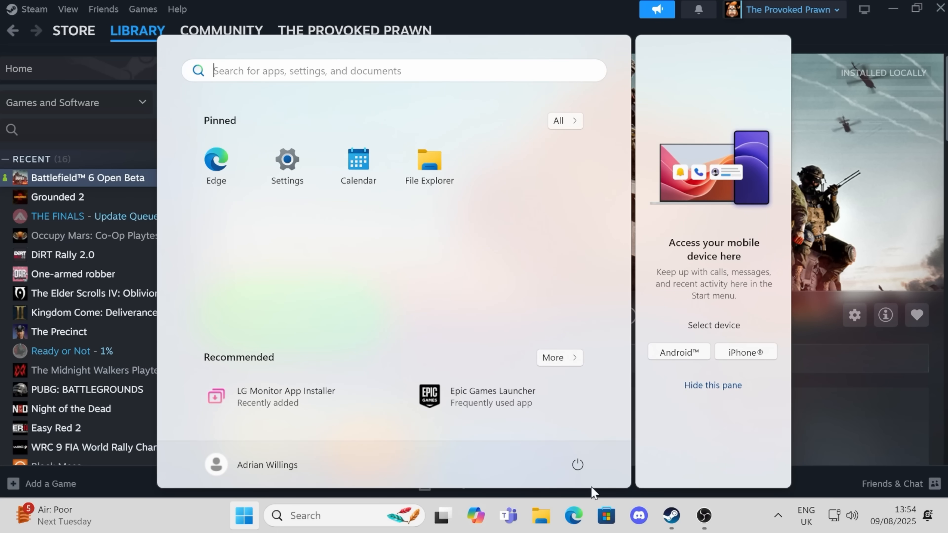
{"action": "left_click", "coordinate": [576, 464]}
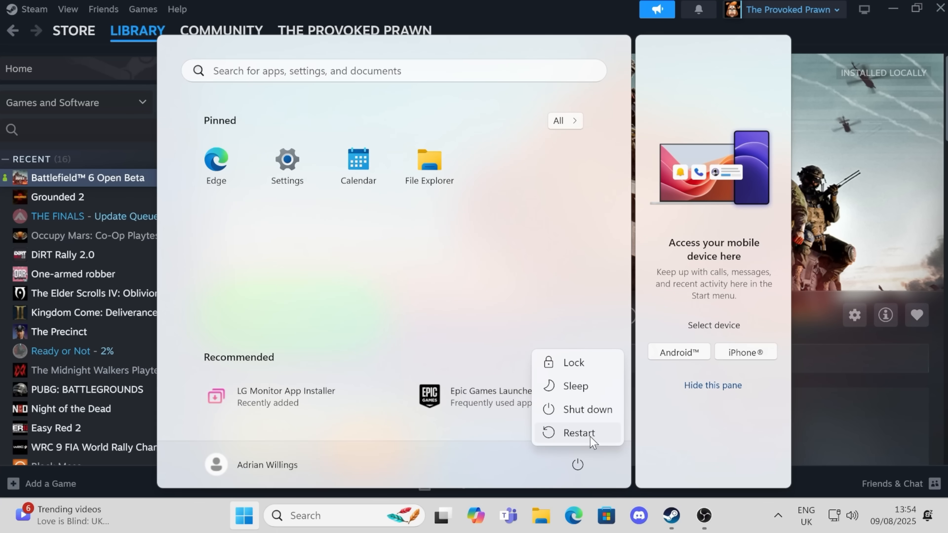
{"action": "left_click", "coordinate": [578, 433]}
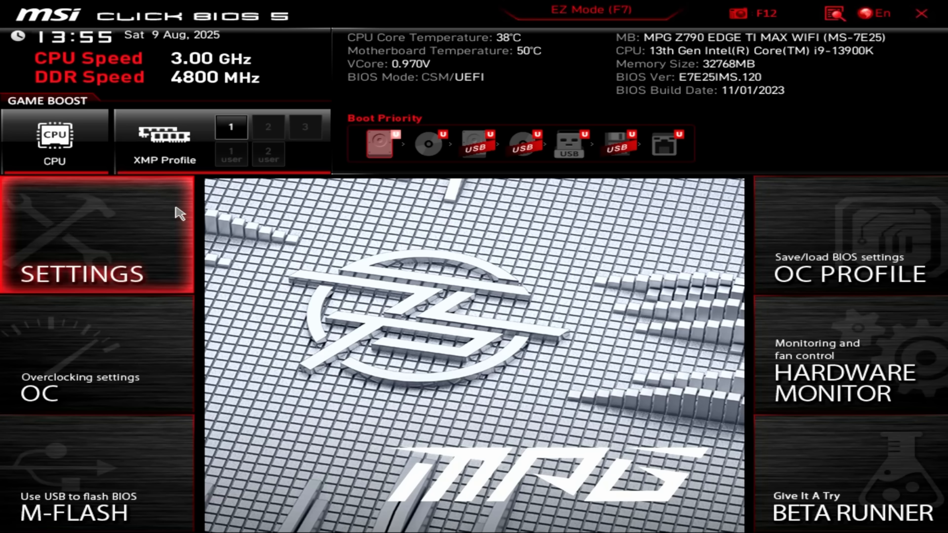
{"action": "mouse_move", "coordinate": [565, 169]}
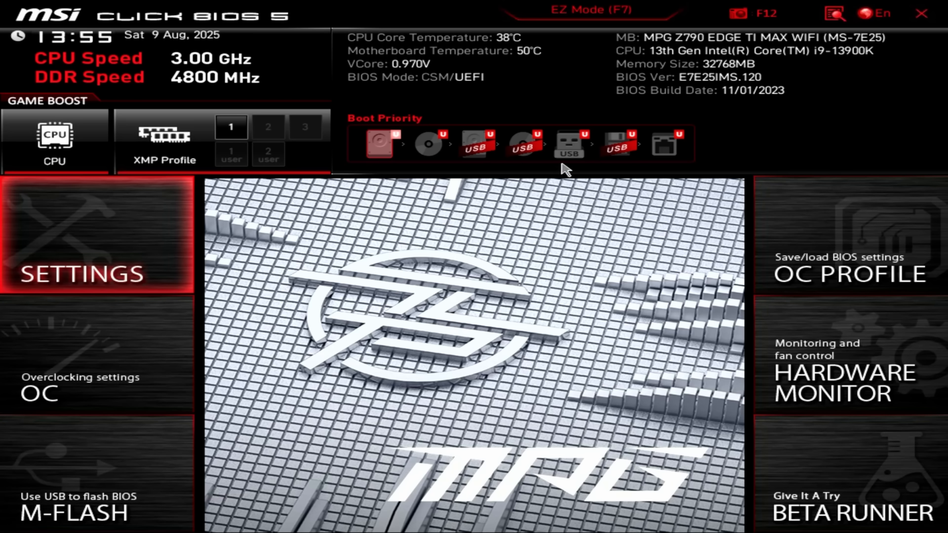
{"action": "left_click", "coordinate": [837, 13]}
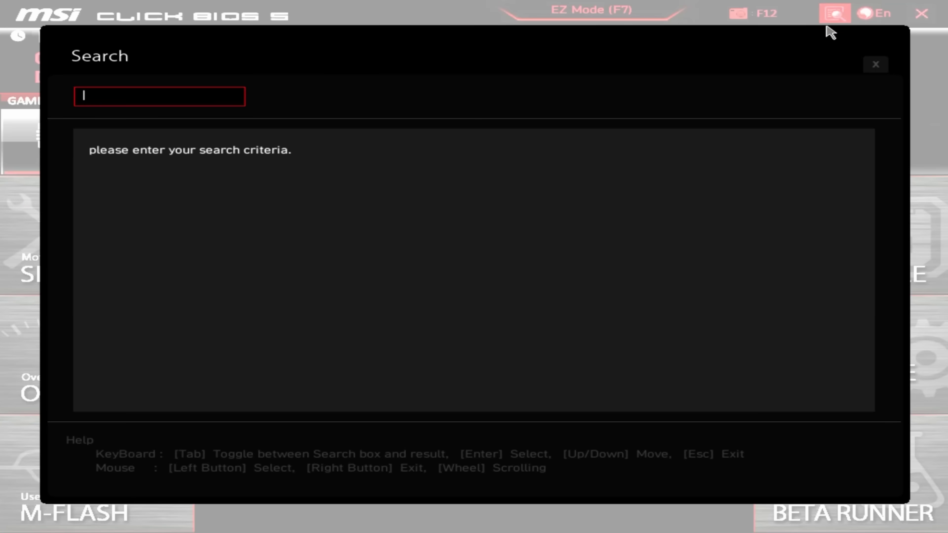
{"action": "type", "text": "s"}
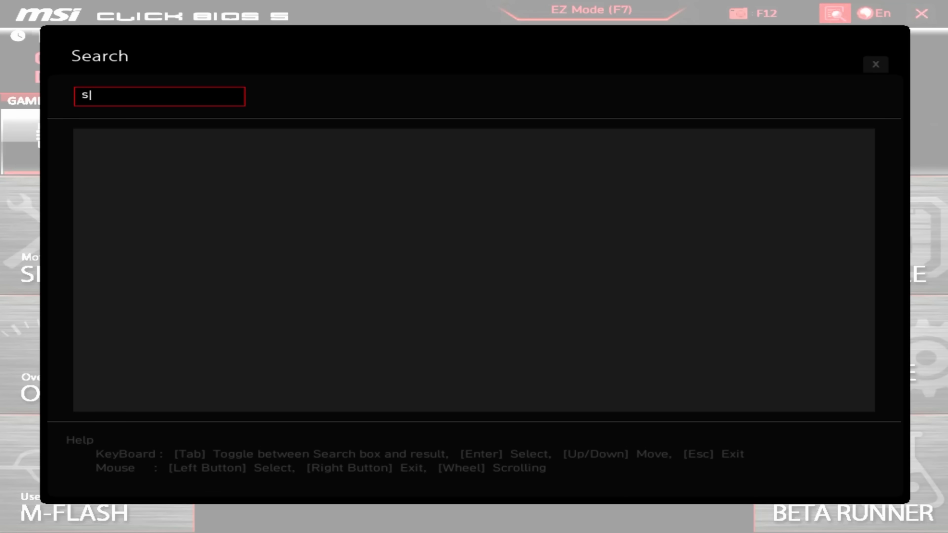
{"action": "type", "text": "ecu"}
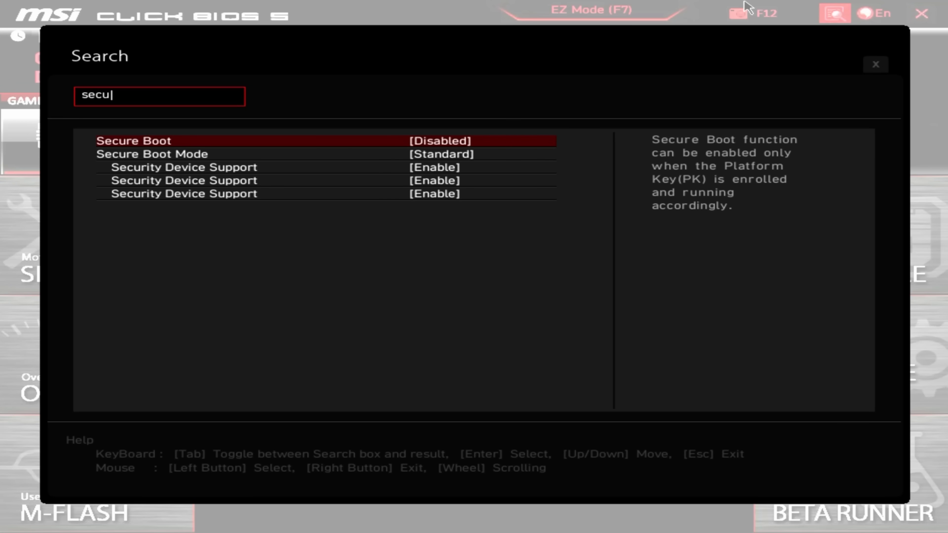
{"action": "key", "text": "Tab"}
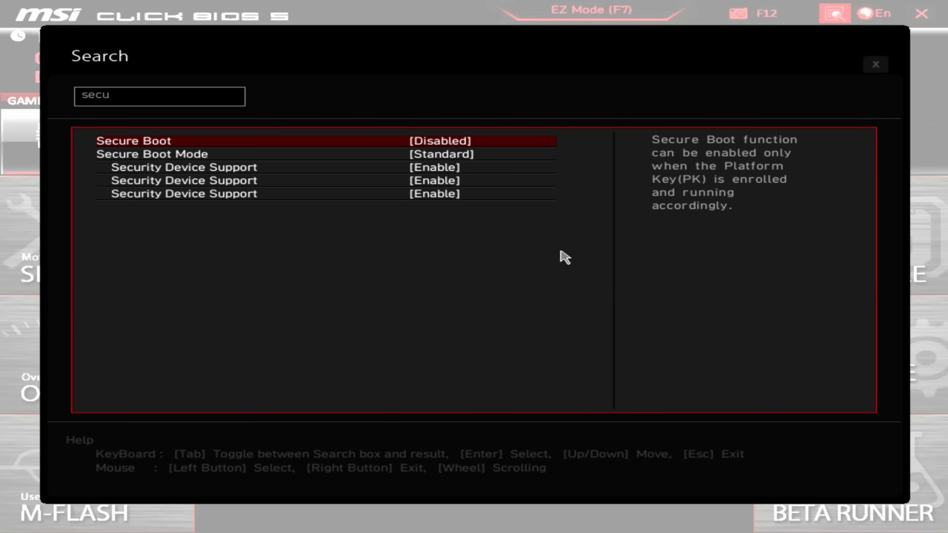
{"action": "left_click", "coordinate": [875, 65]}
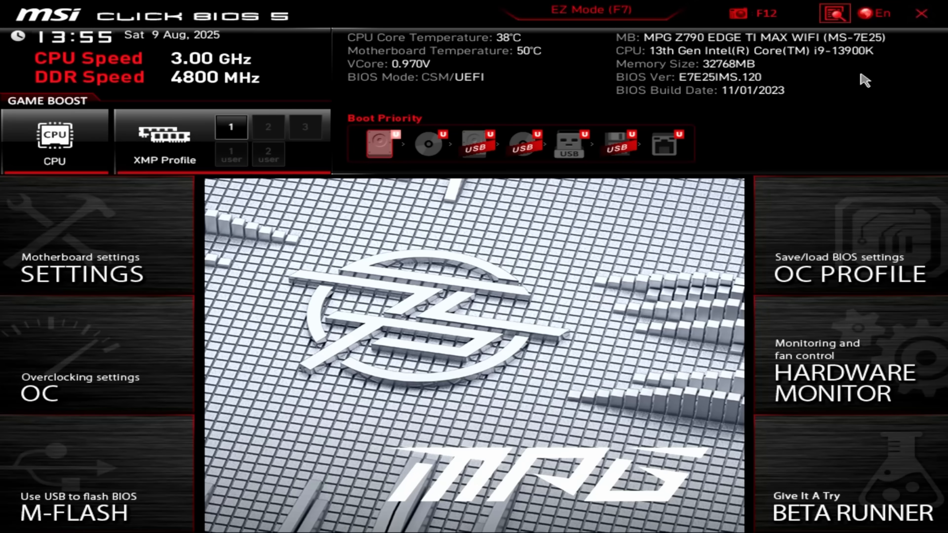
- Set Secure Boot to Enabled under Settings > Security > Secure Boot
{"action": "left_click", "coordinate": [81, 266]}
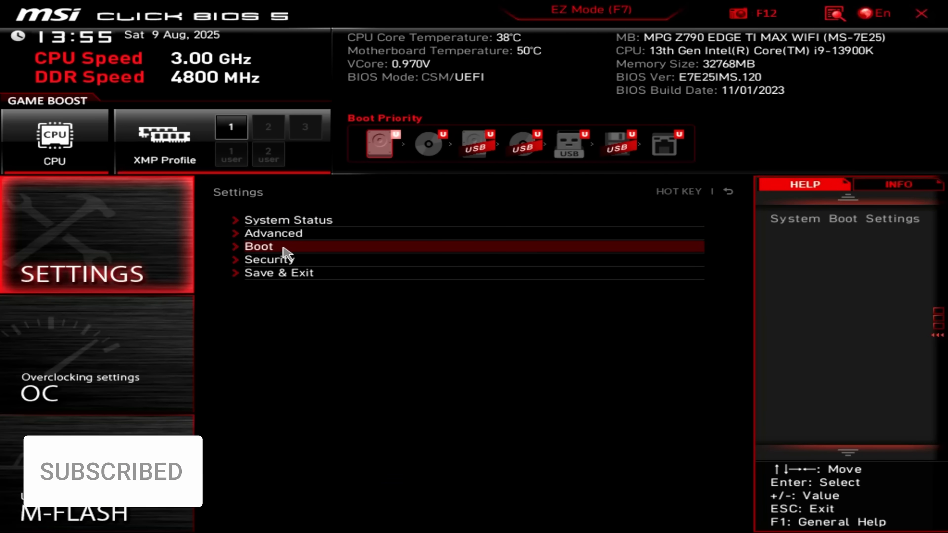
{"action": "left_click", "coordinate": [258, 246]}
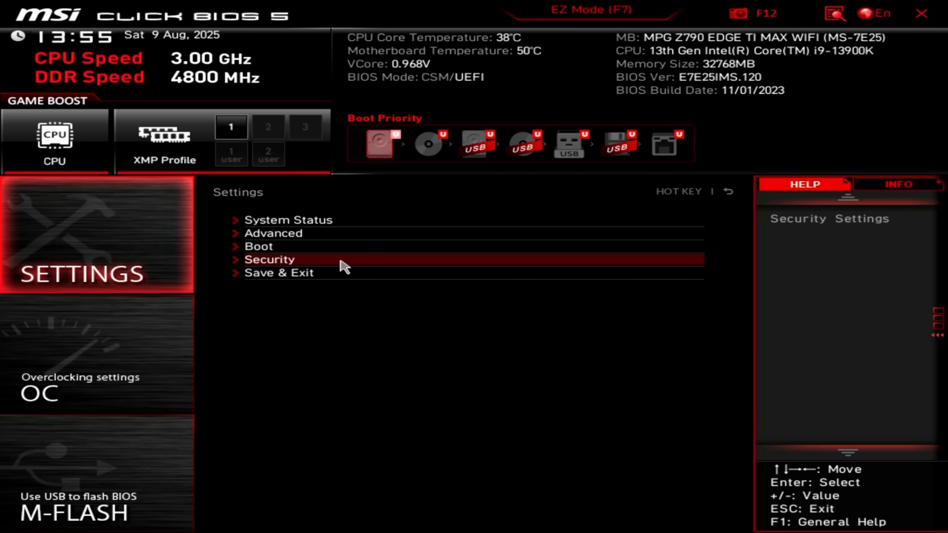
{"action": "left_click", "coordinate": [269, 259]}
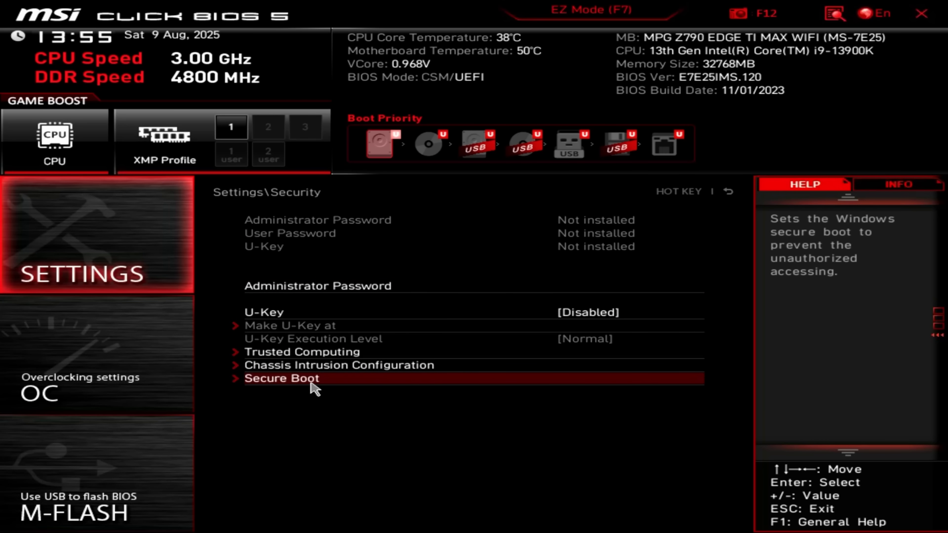
{"action": "left_click", "coordinate": [282, 379]}
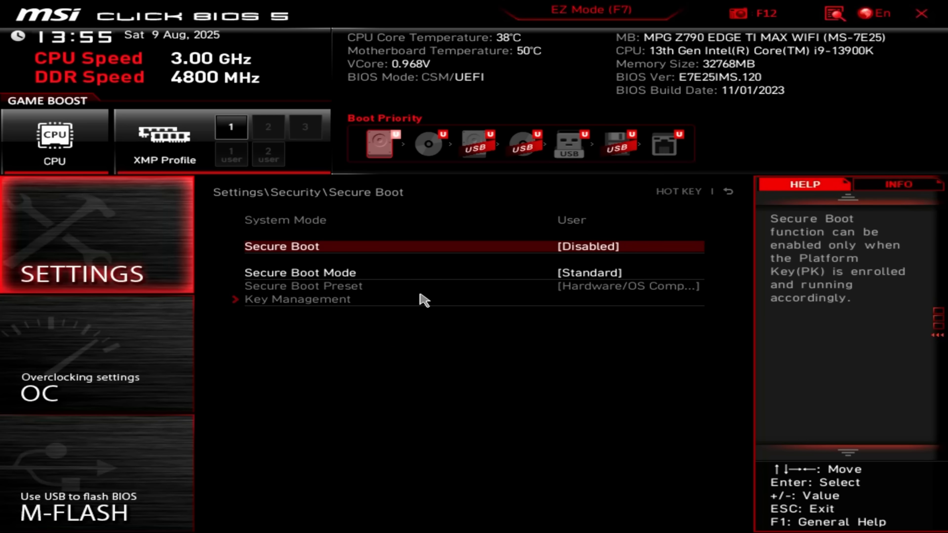
{"action": "mouse_move", "coordinate": [514, 255]}
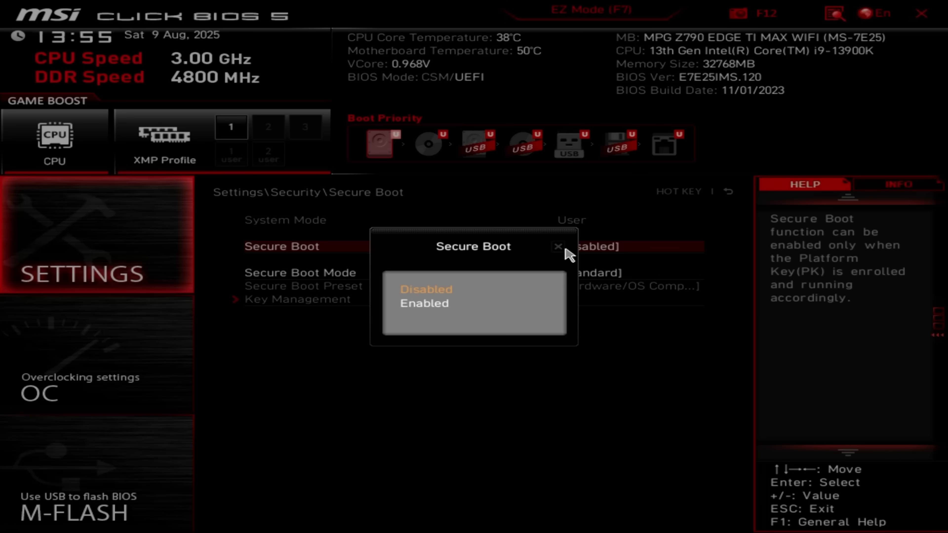
{"action": "left_click", "coordinate": [425, 302]}
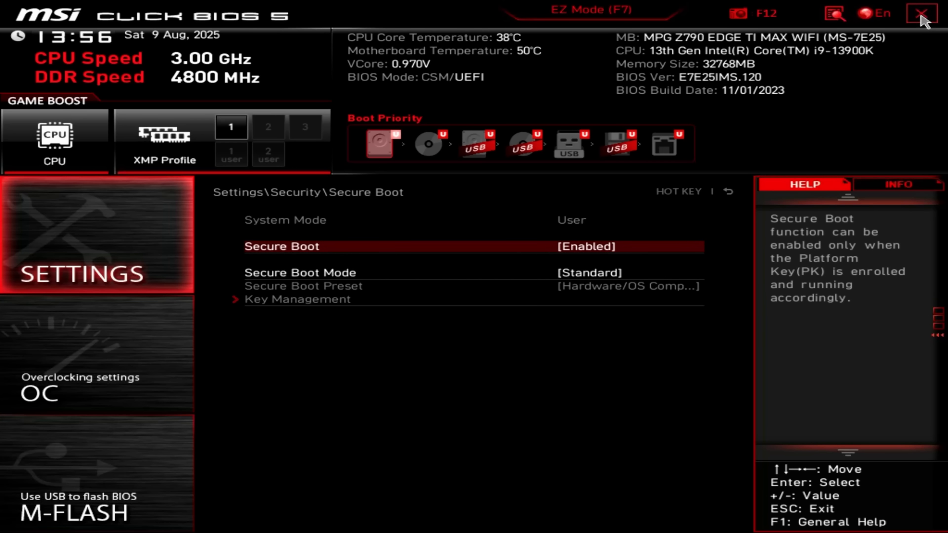
- Leave the Secure Boot page and bring up the Save & Exit options
{"action": "left_click", "coordinate": [921, 12]}
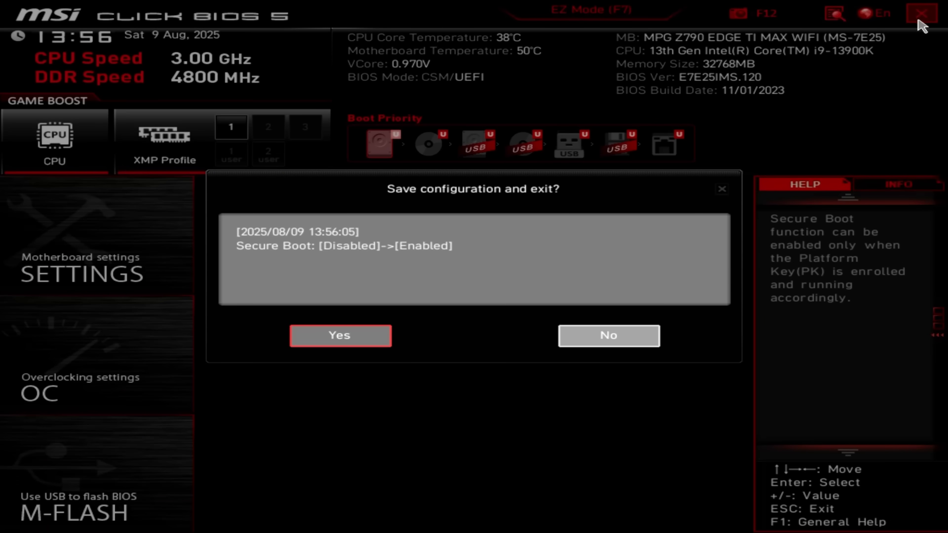
{"action": "mouse_move", "coordinate": [355, 262]}
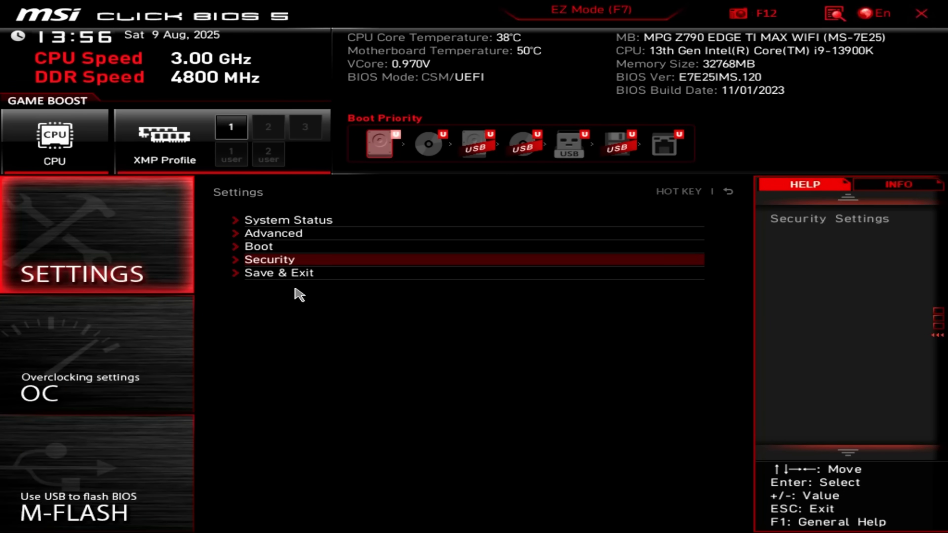
{"action": "left_click", "coordinate": [279, 272]}
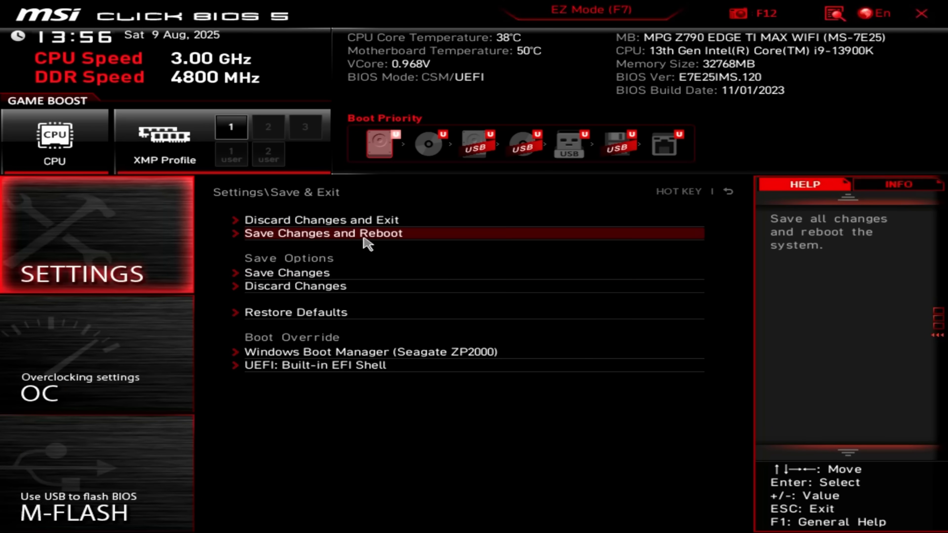
{"action": "mouse_move", "coordinate": [356, 240]}
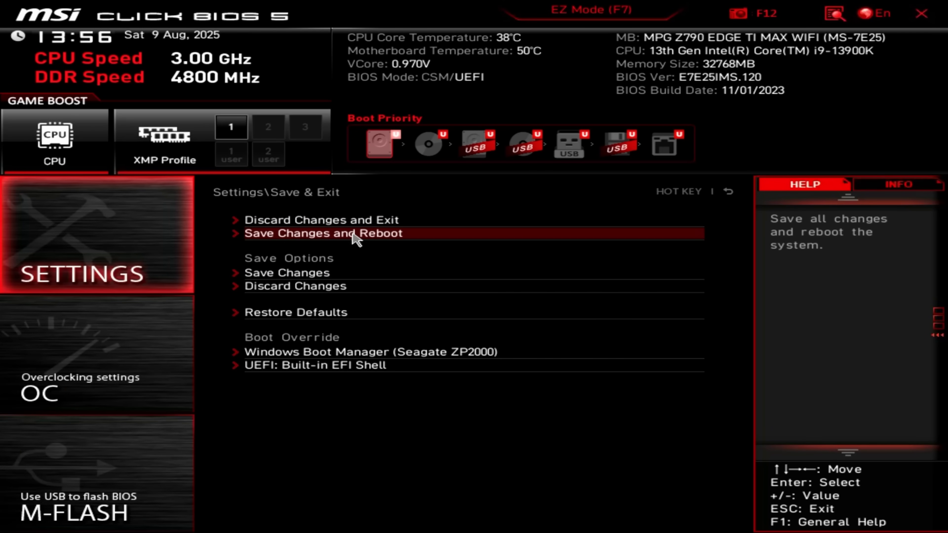
{"action": "mouse_move", "coordinate": [359, 347]}
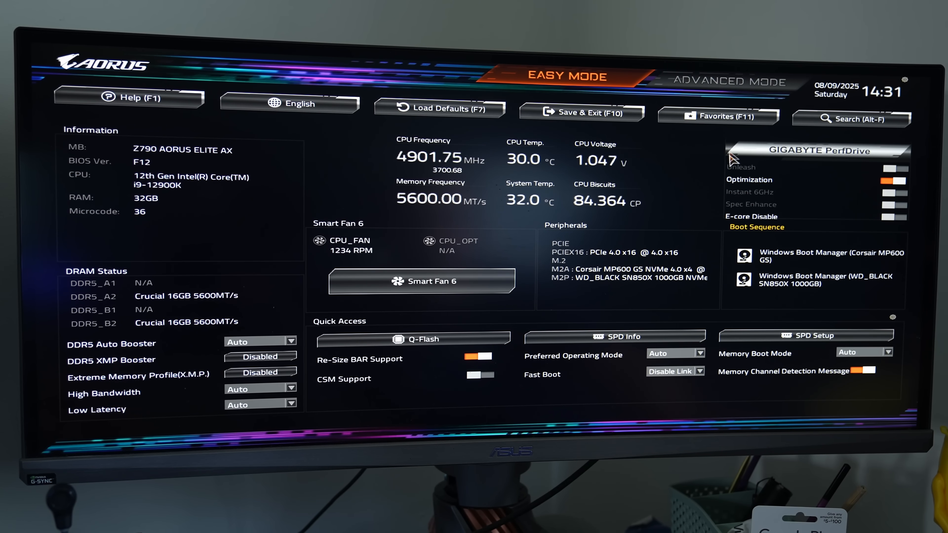
- In Advanced Mode's Boot settings, confirm Secure Boot is set to Enabled
{"action": "left_click", "coordinate": [727, 81]}
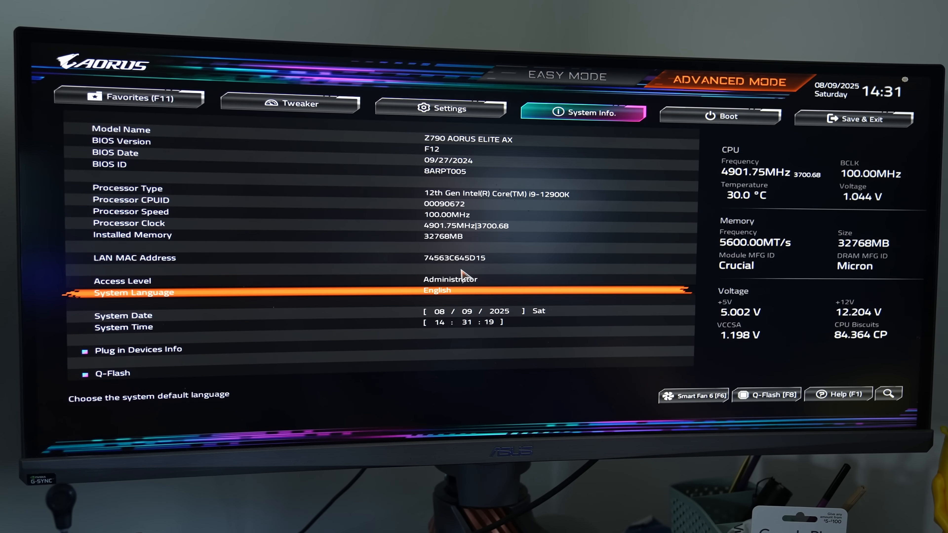
{"action": "left_click", "coordinate": [720, 116]}
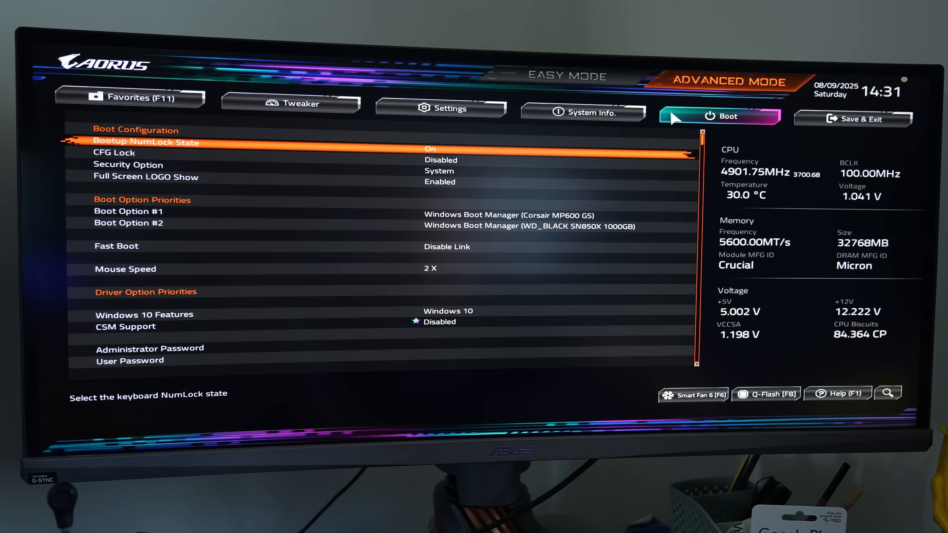
{"action": "mouse_move", "coordinate": [382, 191]}
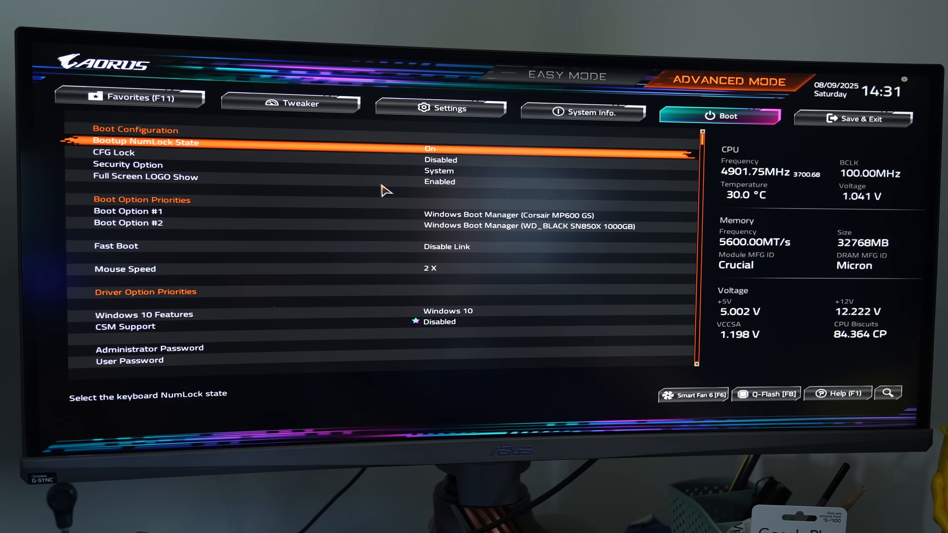
{"action": "mouse_move", "coordinate": [329, 229]}
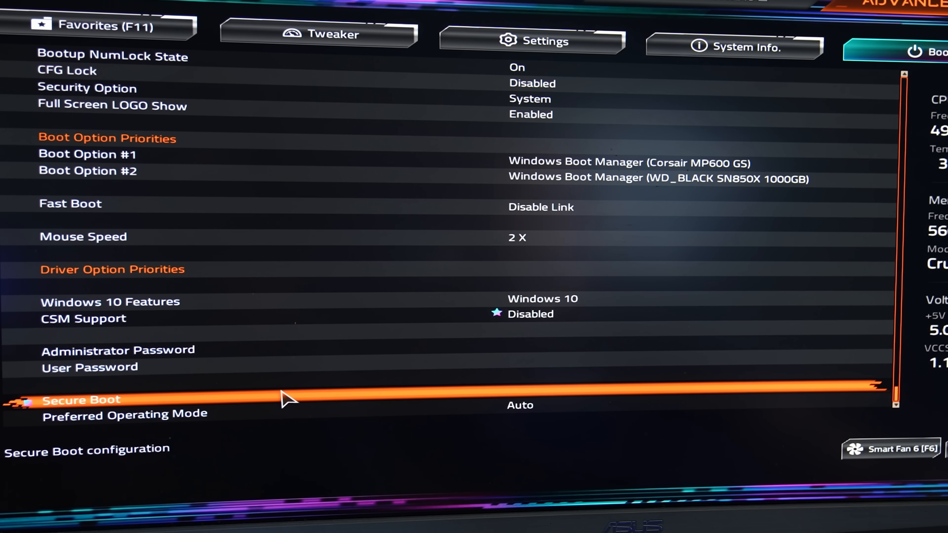
{"action": "left_click", "coordinate": [81, 399]}
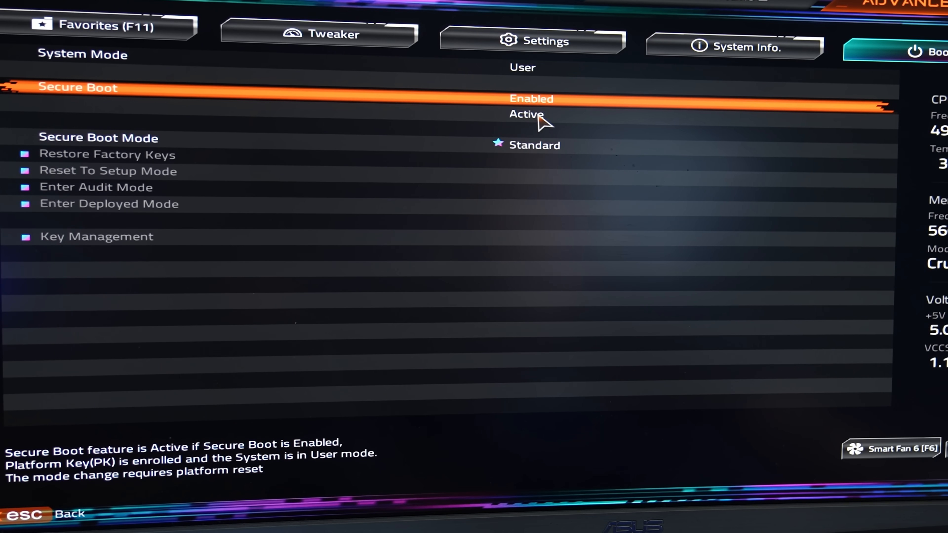
{"action": "left_click", "coordinate": [532, 99]}
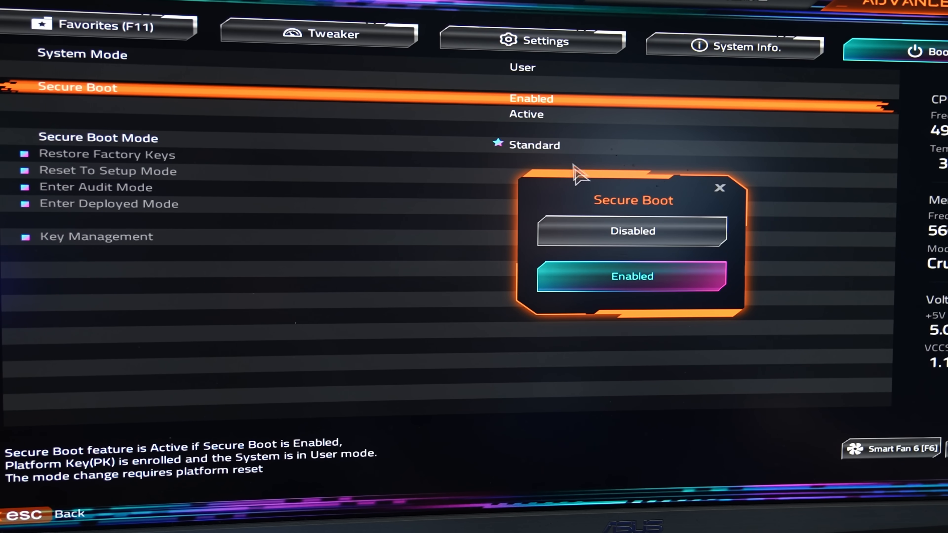
{"action": "mouse_move", "coordinate": [631, 283]}
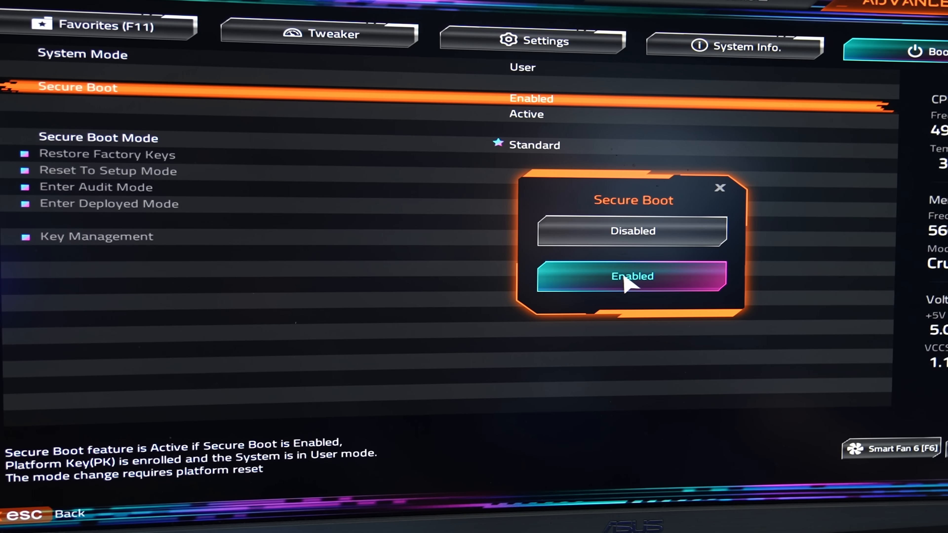
{"action": "left_click", "coordinate": [631, 276]}
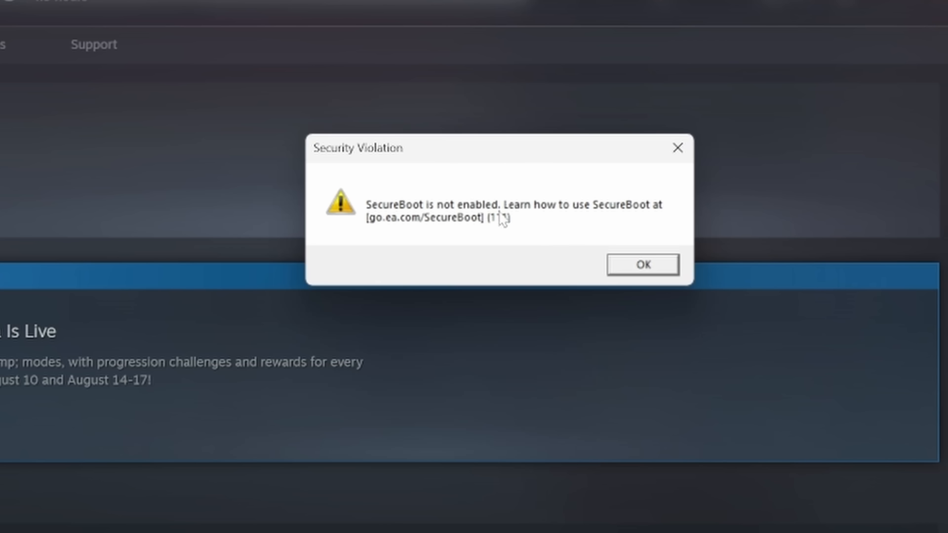
{"action": "mouse_move", "coordinate": [580, 181]}
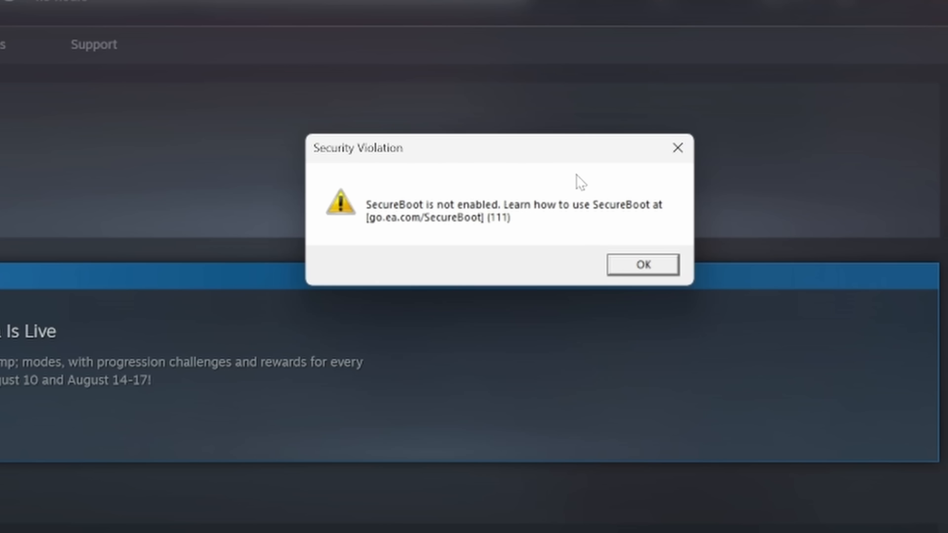
{"action": "mouse_move", "coordinate": [584, 199]}
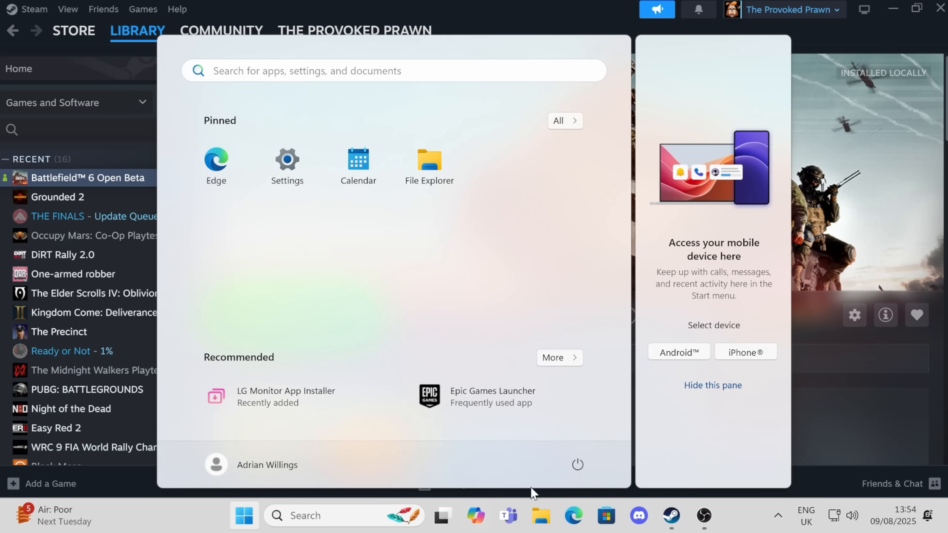
- Restart the computer from the Start menu power options
{"action": "left_click", "coordinate": [578, 464]}
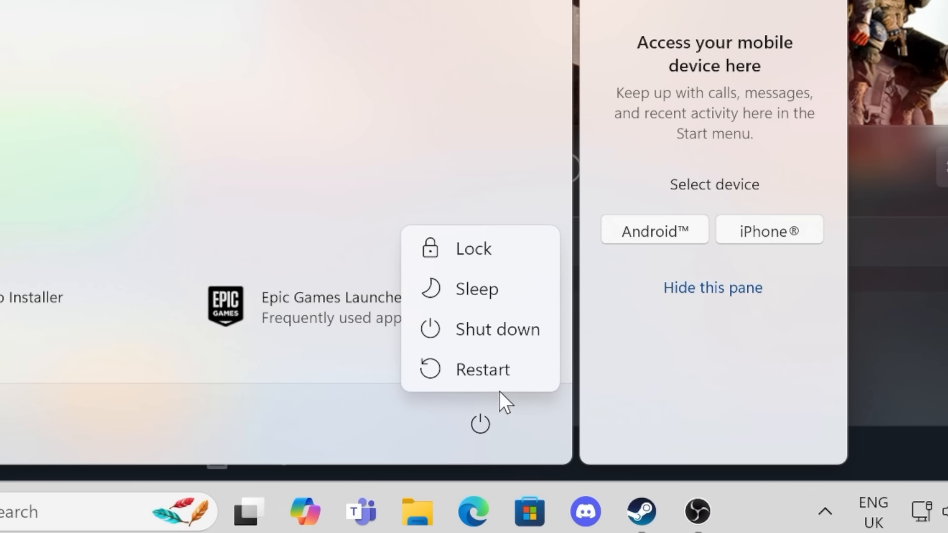
{"action": "left_click", "coordinate": [482, 369]}
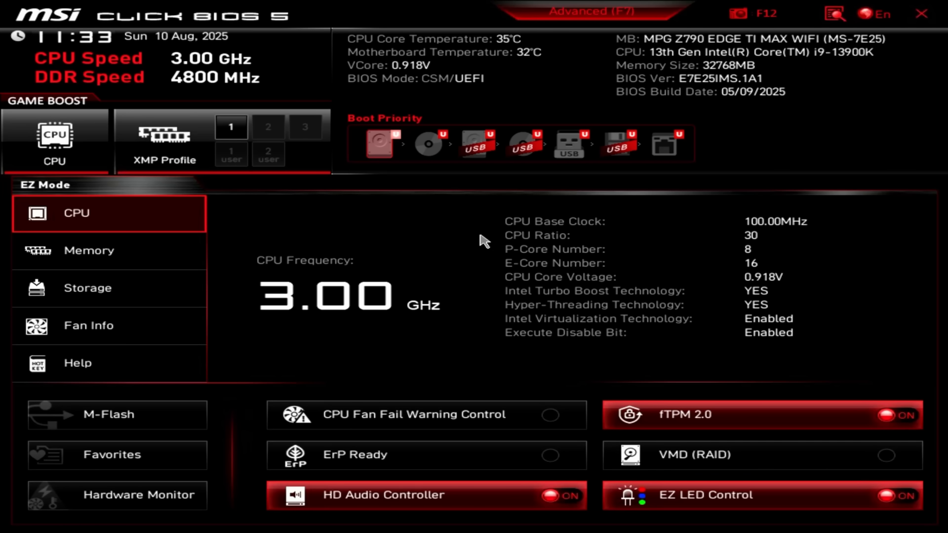
{"action": "mouse_move", "coordinate": [522, 145]}
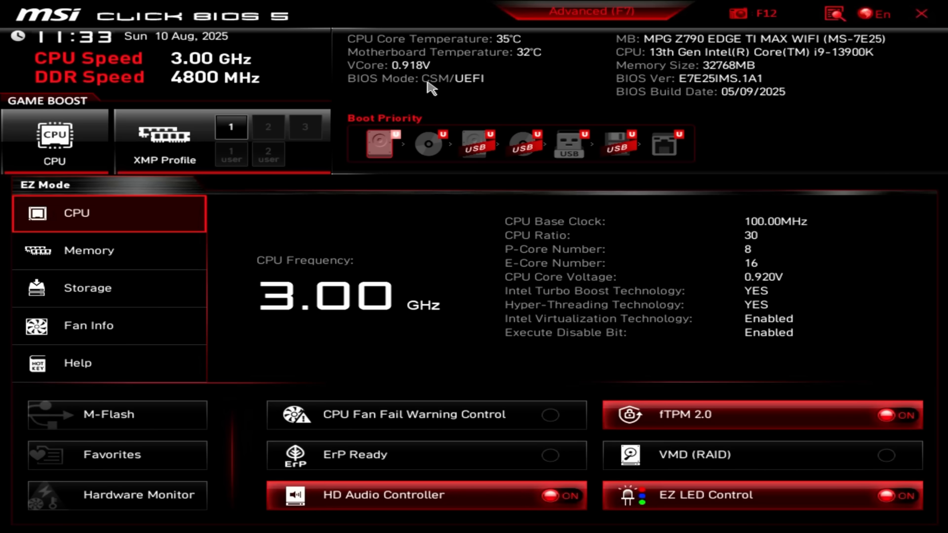
{"action": "mouse_move", "coordinate": [474, 89]}
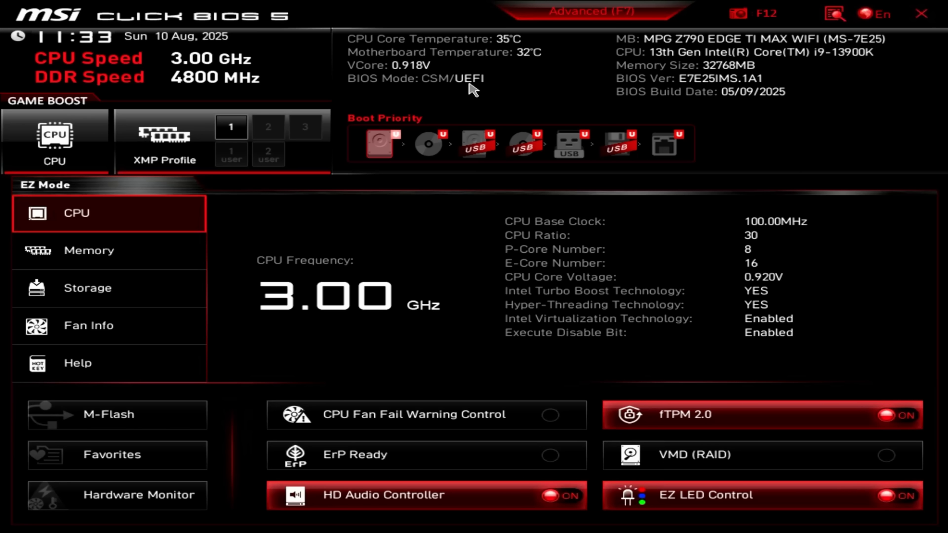
{"action": "mouse_move", "coordinate": [499, 89]}
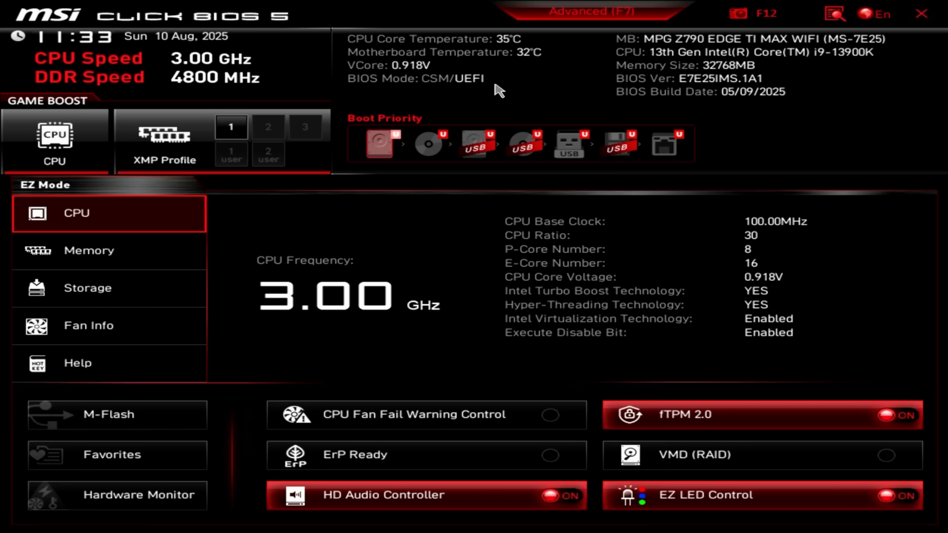
{"action": "mouse_move", "coordinate": [447, 90]}
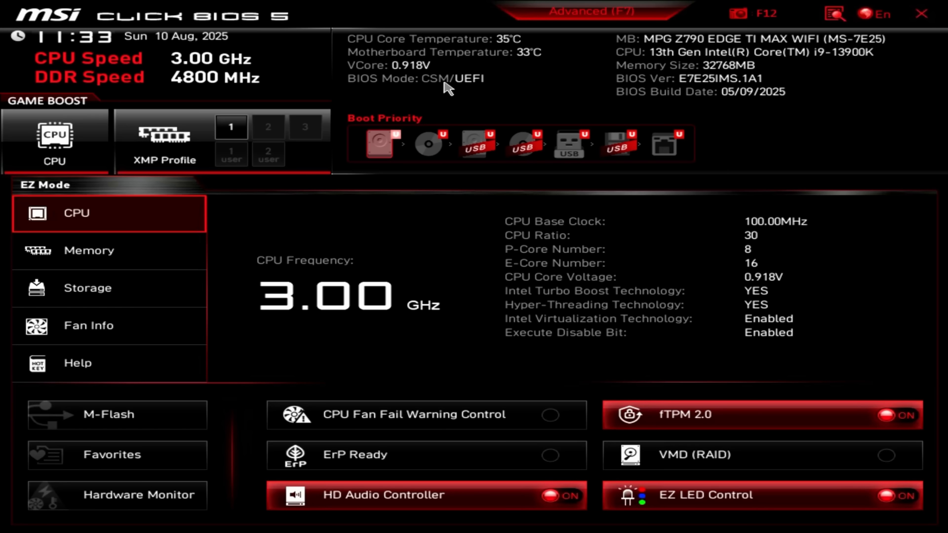
{"action": "mouse_move", "coordinate": [495, 96]}
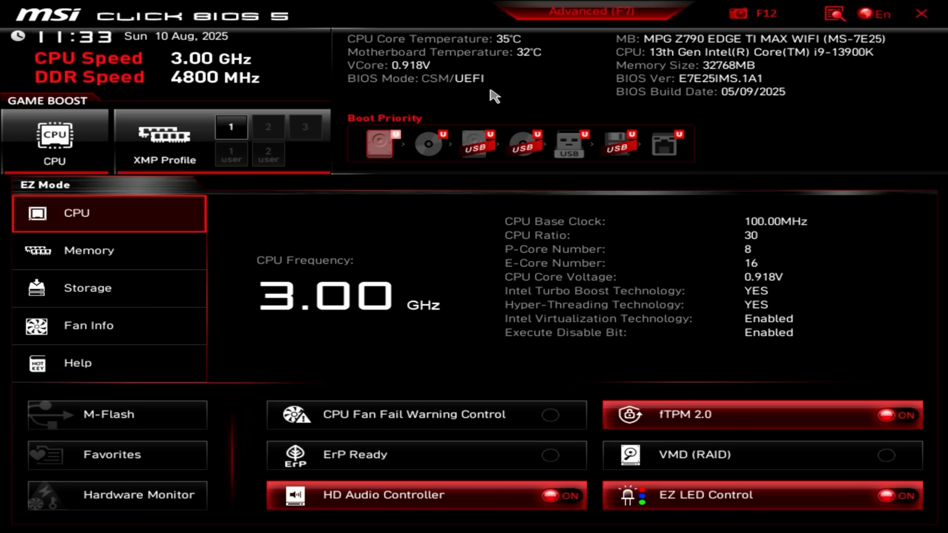
{"action": "mouse_move", "coordinate": [458, 92]}
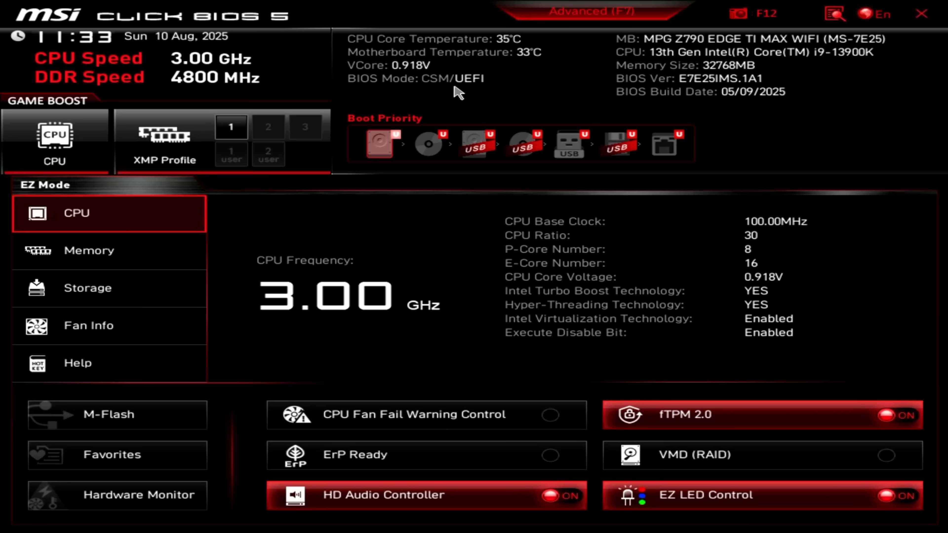
{"action": "mouse_move", "coordinate": [626, 313]}
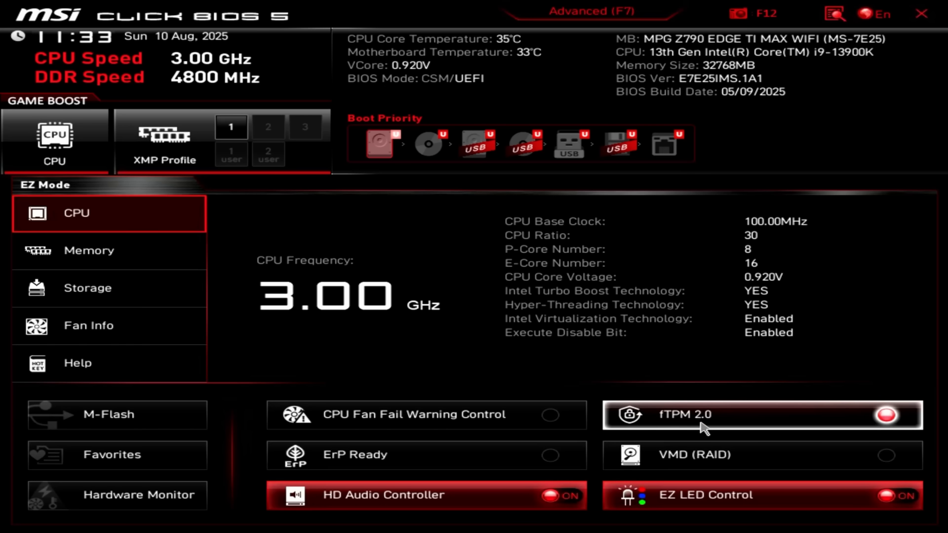
{"action": "left_click", "coordinate": [886, 415]}
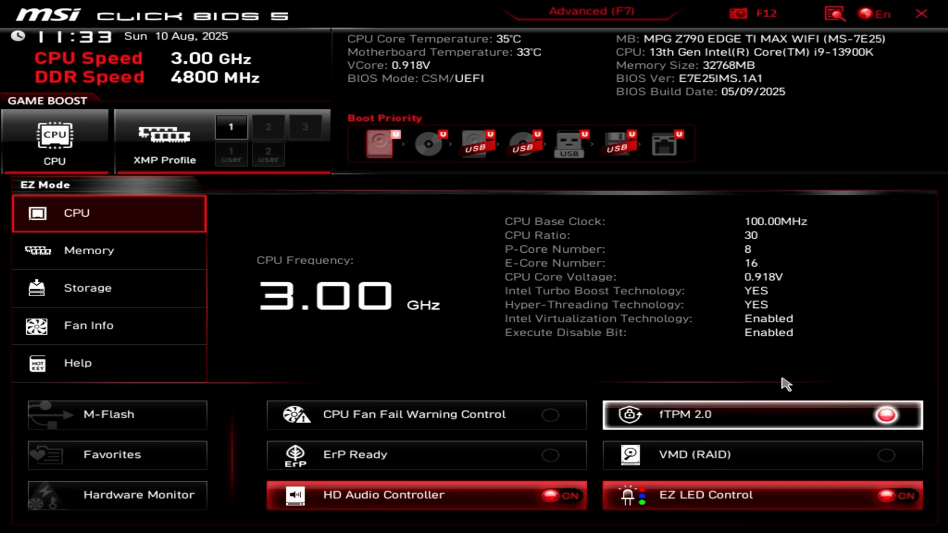
{"action": "mouse_move", "coordinate": [559, 231]}
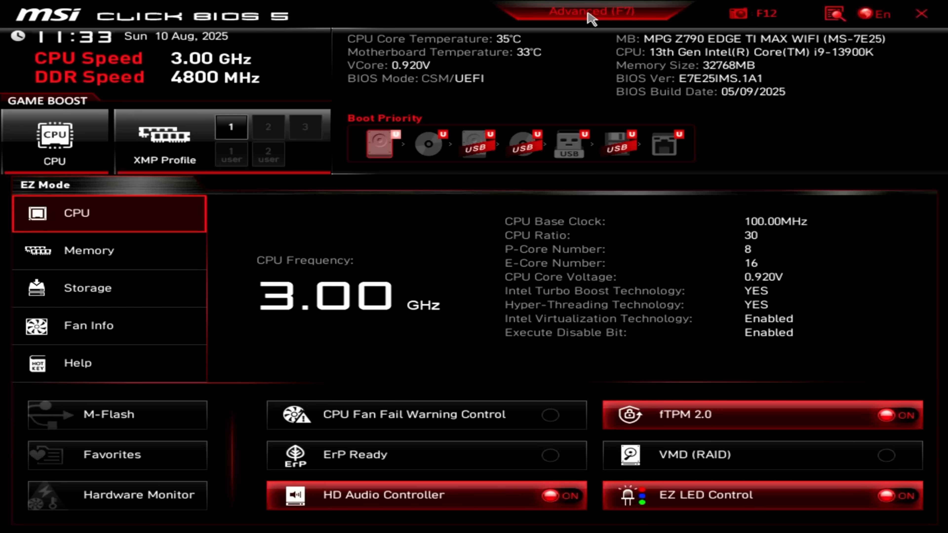
- In Advanced mode's Settings > Advanced, keep BIOS CSM/UEFI Mode at UEFI
{"action": "left_click", "coordinate": [592, 11]}
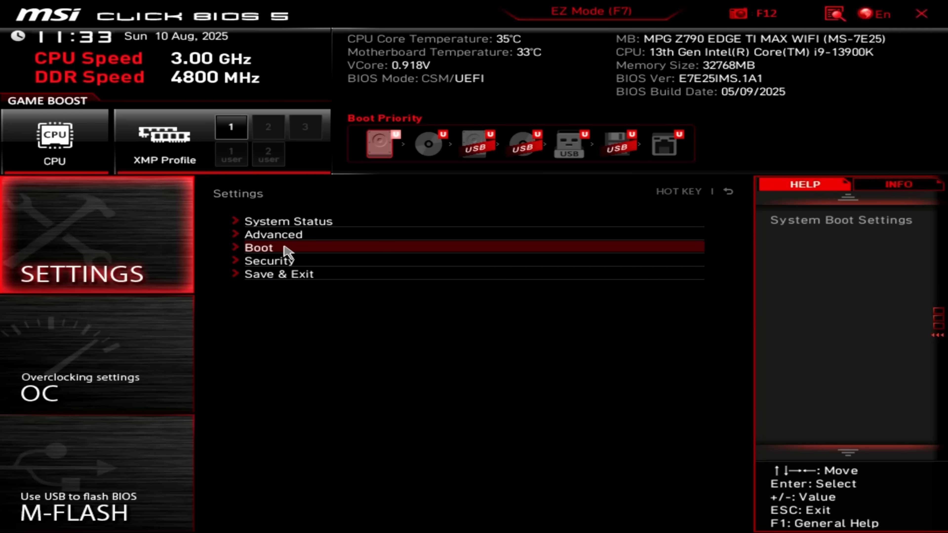
{"action": "left_click", "coordinate": [272, 235]}
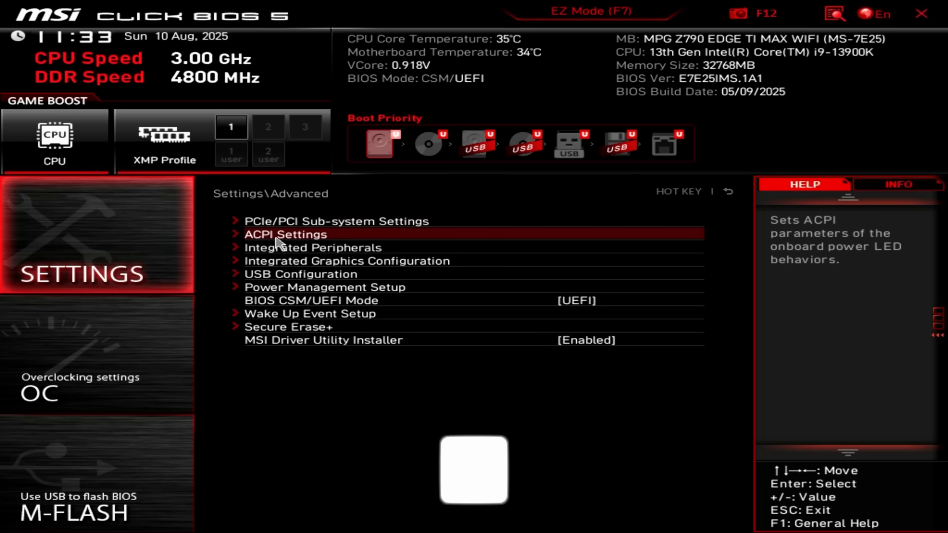
{"action": "mouse_move", "coordinate": [374, 301]}
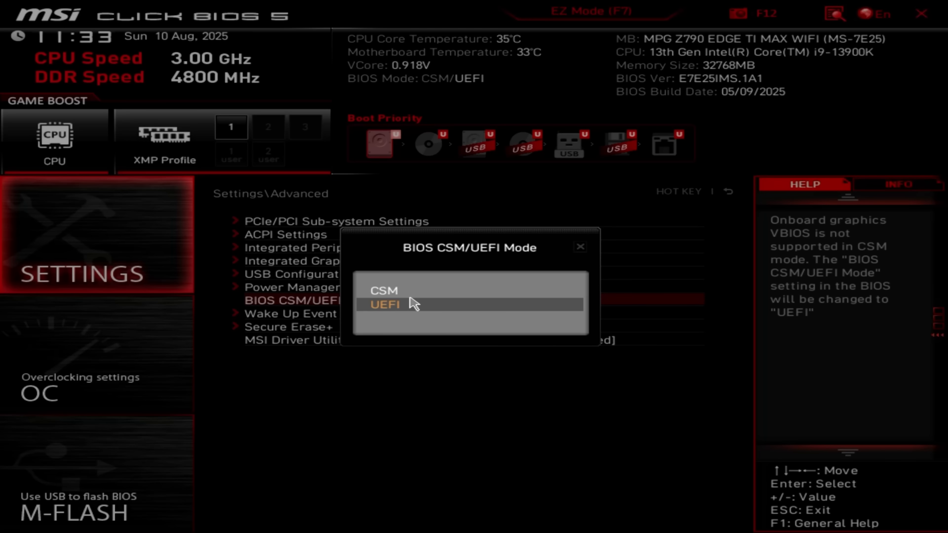
{"action": "left_click", "coordinate": [383, 291]}
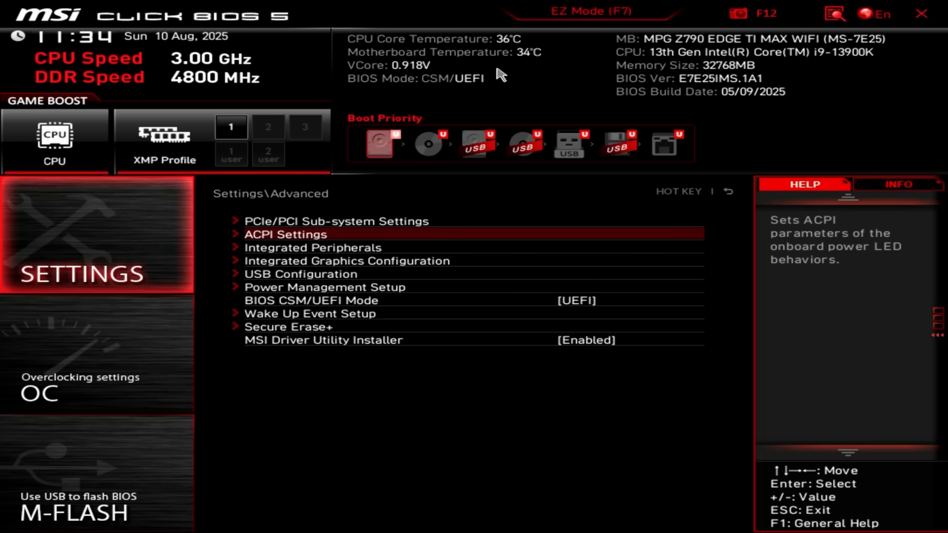
- Return to the advanced view and reach Settings > Security
{"action": "left_click", "coordinate": [590, 11]}
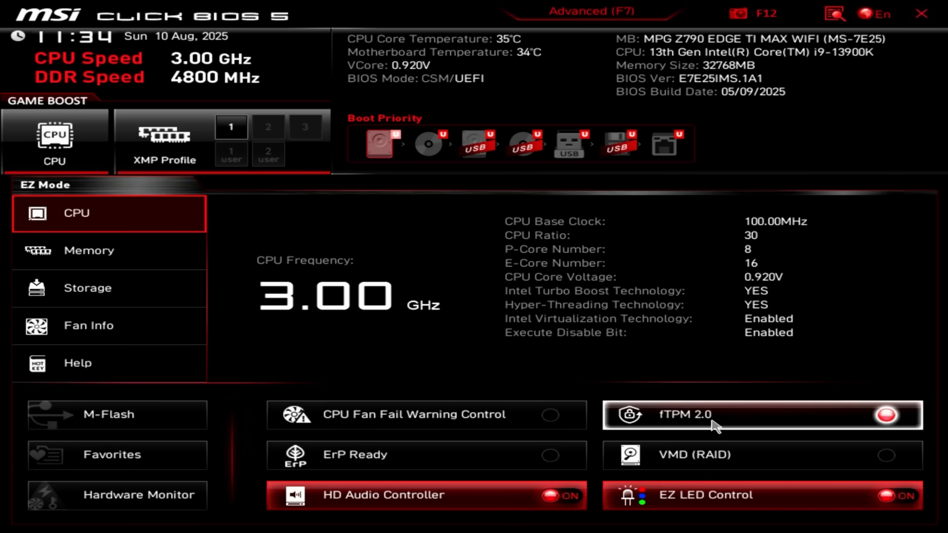
{"action": "mouse_move", "coordinate": [470, 215]}
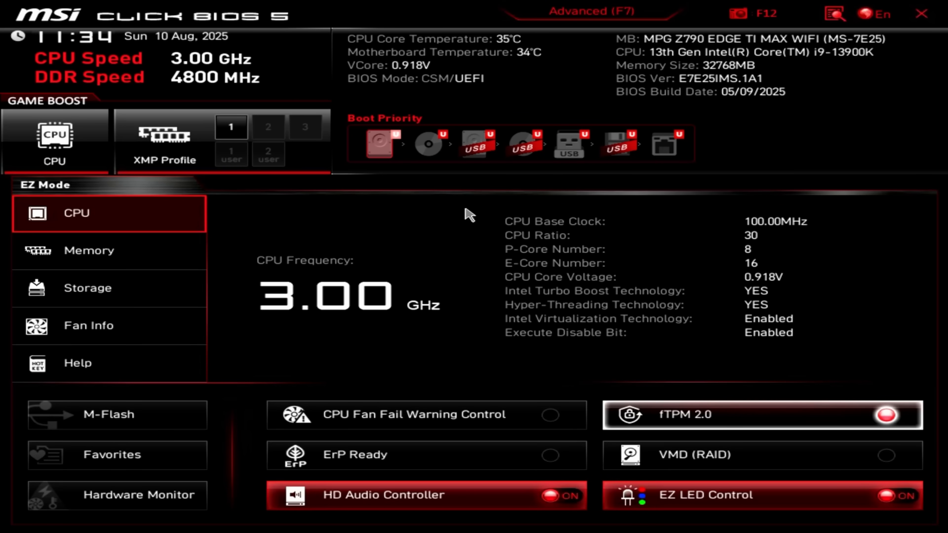
{"action": "mouse_move", "coordinate": [573, 59]}
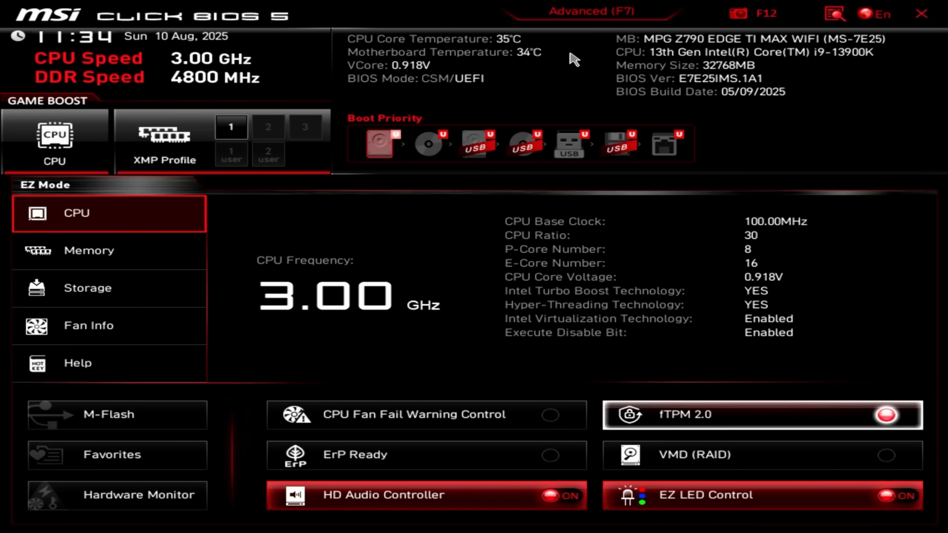
{"action": "left_click", "coordinate": [589, 11]}
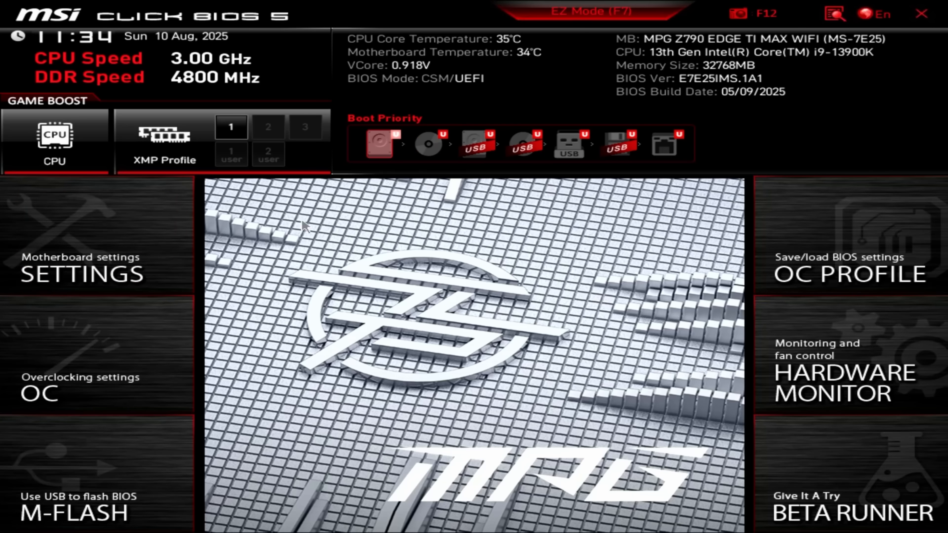
{"action": "left_click", "coordinate": [82, 269]}
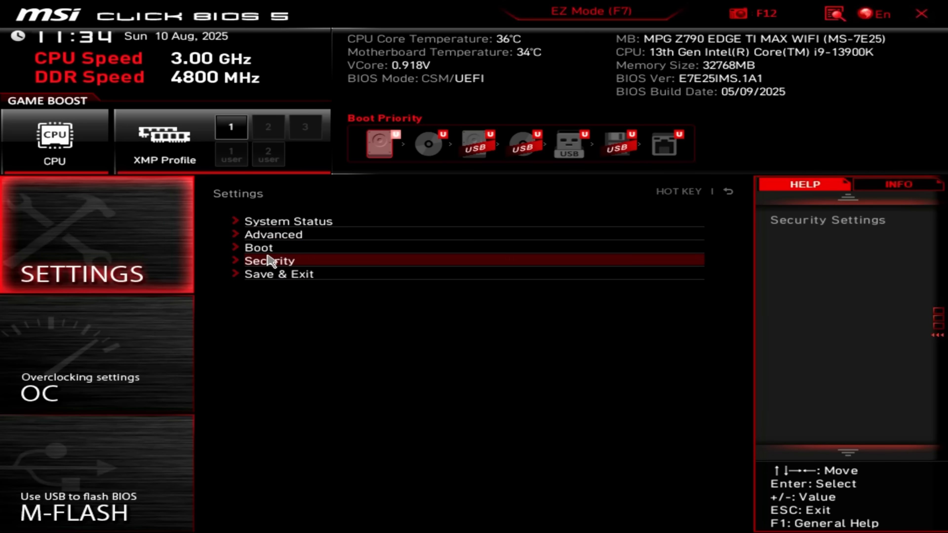
{"action": "left_click", "coordinate": [259, 247]}
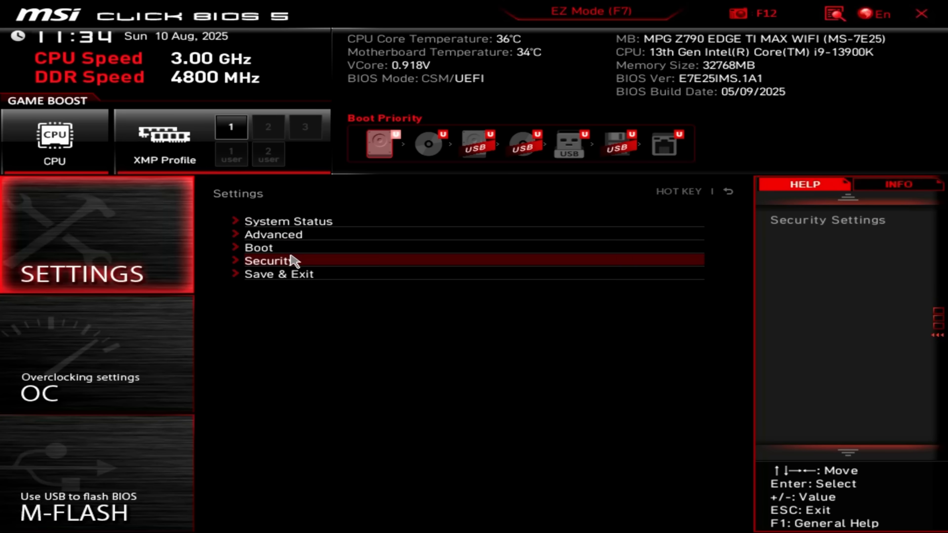
{"action": "left_click", "coordinate": [271, 261]}
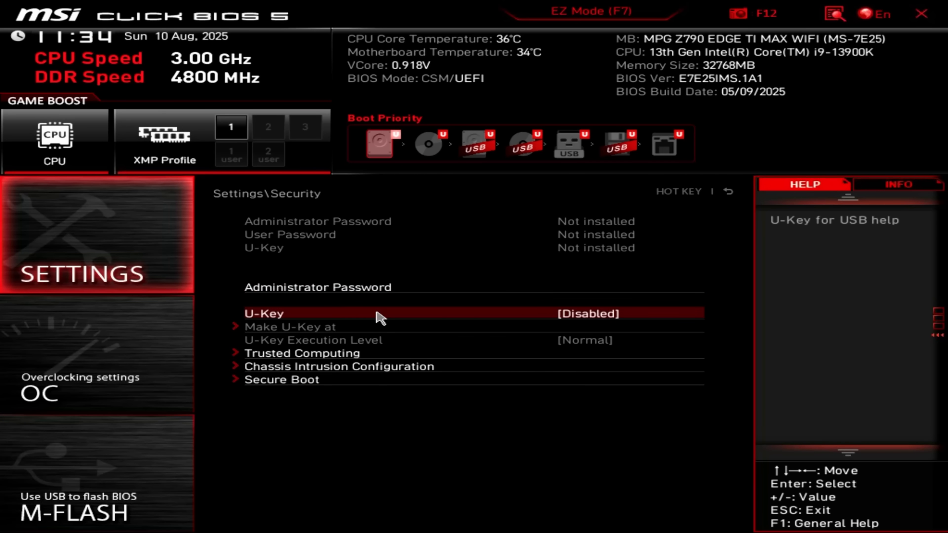
- Set Secure Boot to Enabled and go back out of the Secure Boot page
{"action": "left_click", "coordinate": [281, 380]}
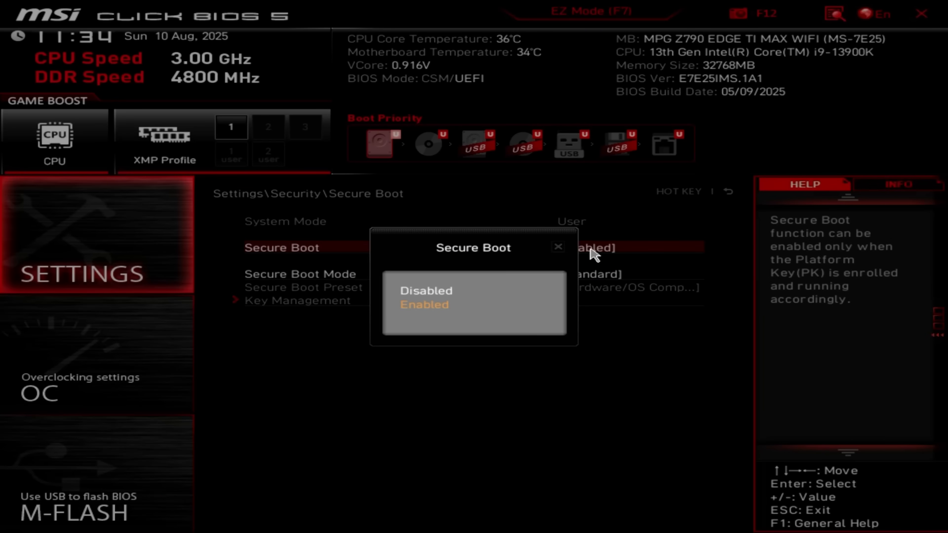
{"action": "left_click", "coordinate": [424, 304]}
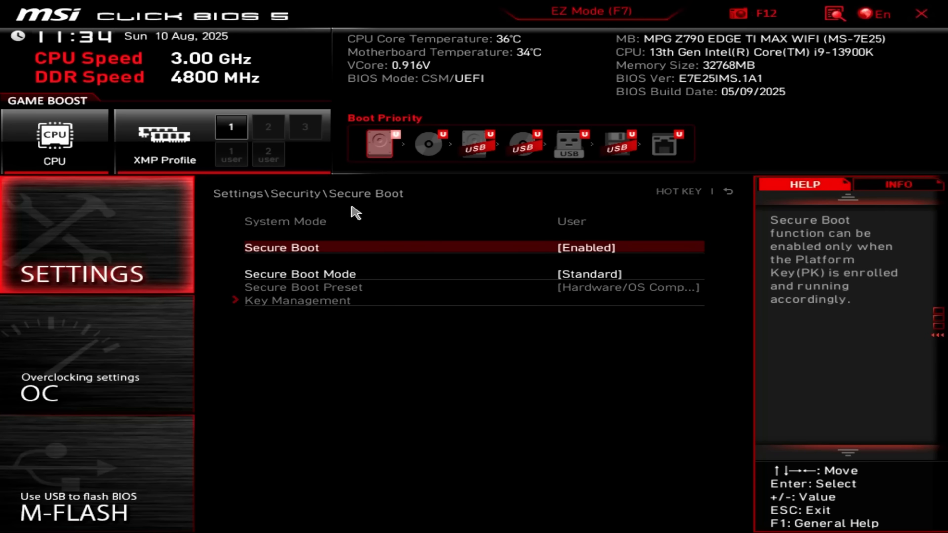
{"action": "key", "text": "Escape"}
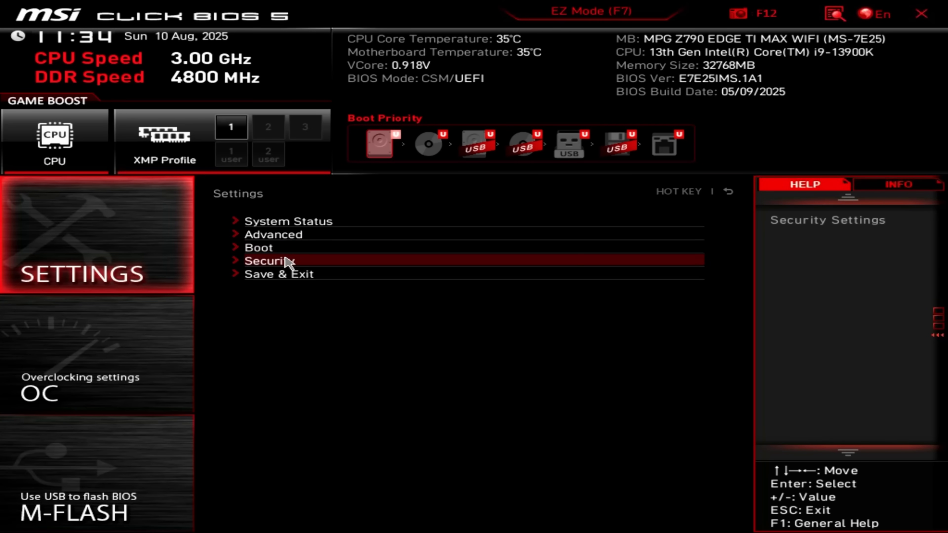
- Under Security > Trusted Computing, set TPM Device Selection to fTPM 2.0
{"action": "left_click", "coordinate": [269, 261]}
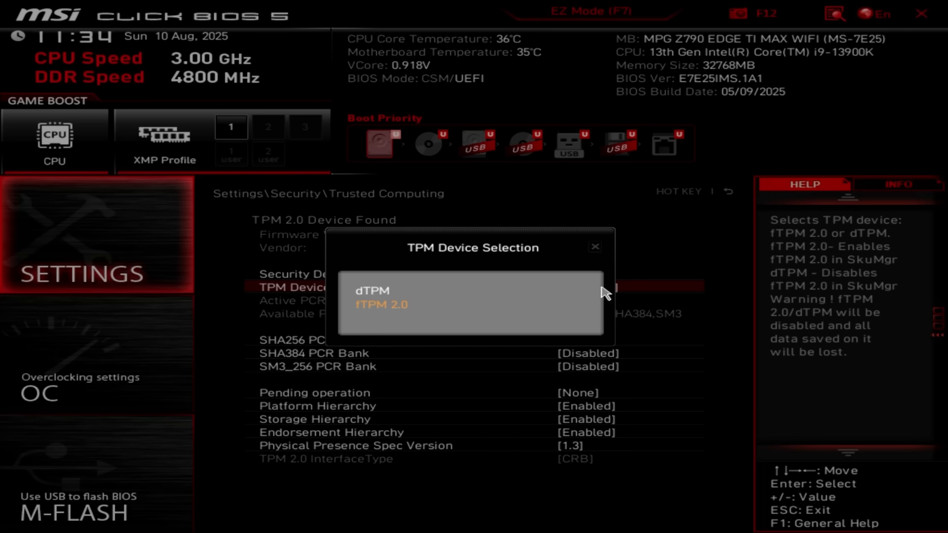
{"action": "left_click", "coordinate": [382, 304]}
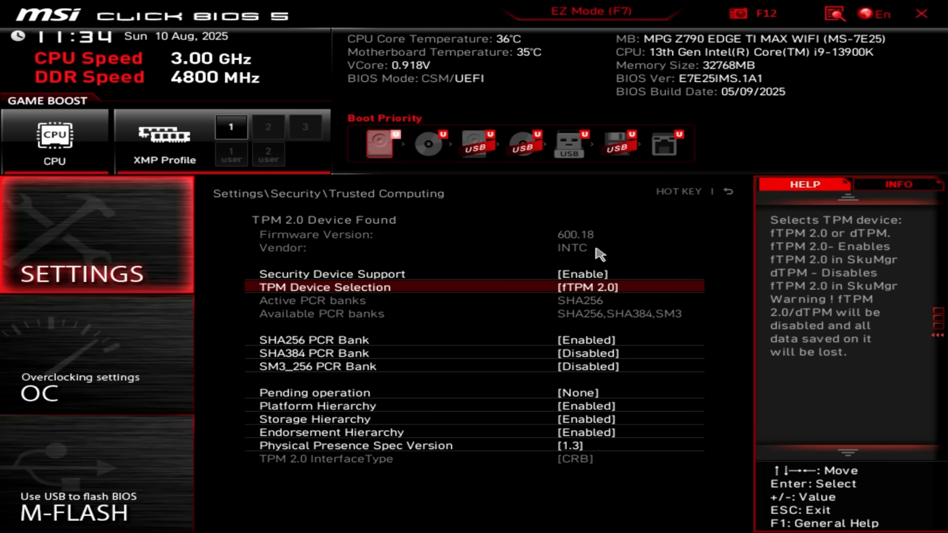
{"action": "mouse_move", "coordinate": [611, 294]}
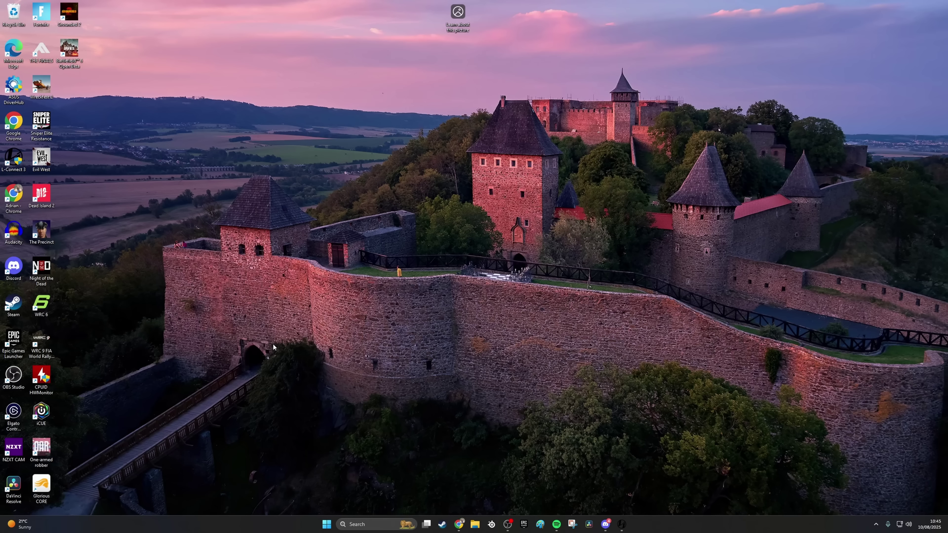
{"action": "mouse_move", "coordinate": [277, 347]}
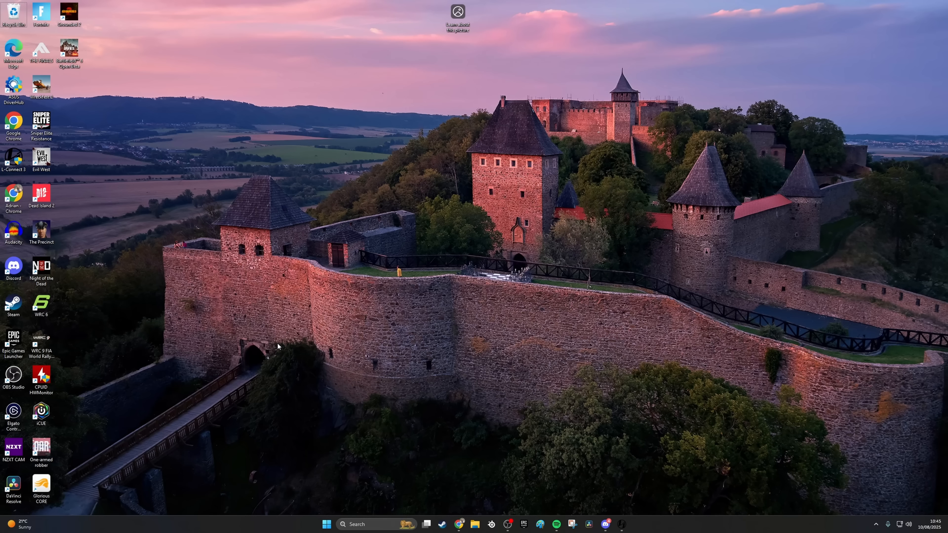
- Type 'disk mana' in Start search to find Disk Management
{"action": "type", "text": "disk m"}
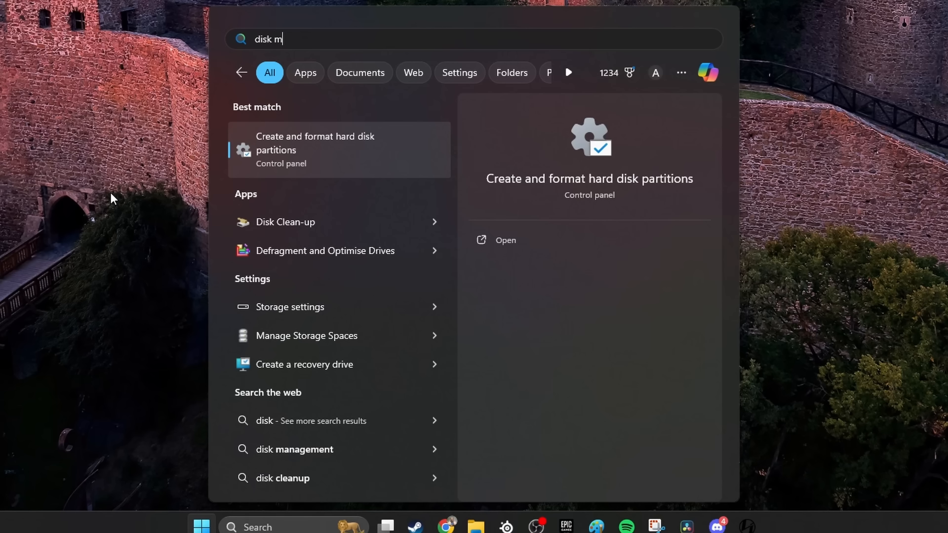
{"action": "type", "text": "ana"}
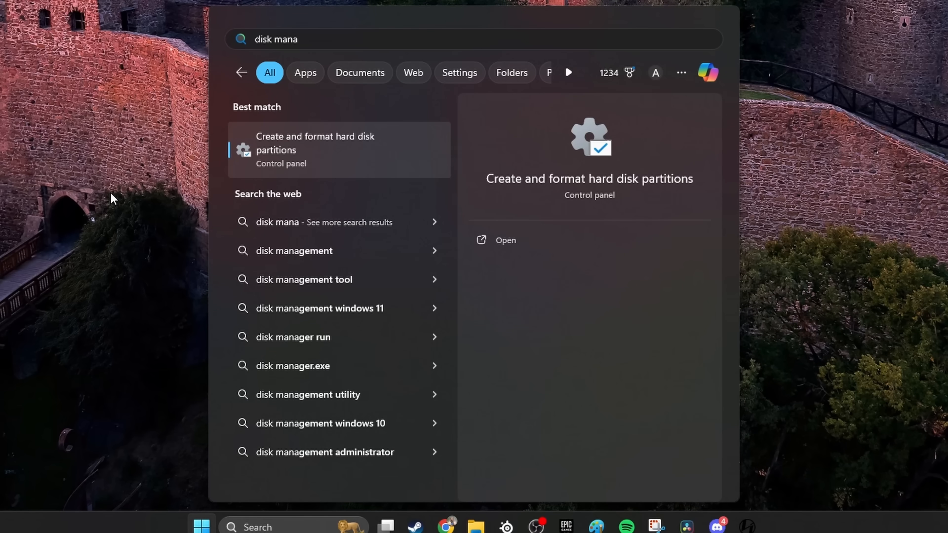
{"action": "mouse_move", "coordinate": [346, 153]}
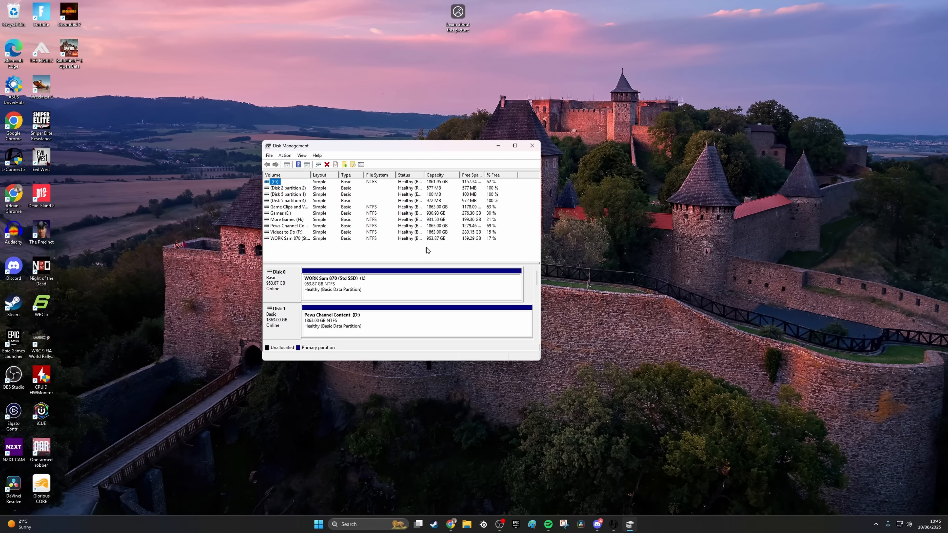
- Select the C: volume and bring up Properties for Disk 5 from its graphical-view label
{"action": "left_click", "coordinate": [515, 146]}
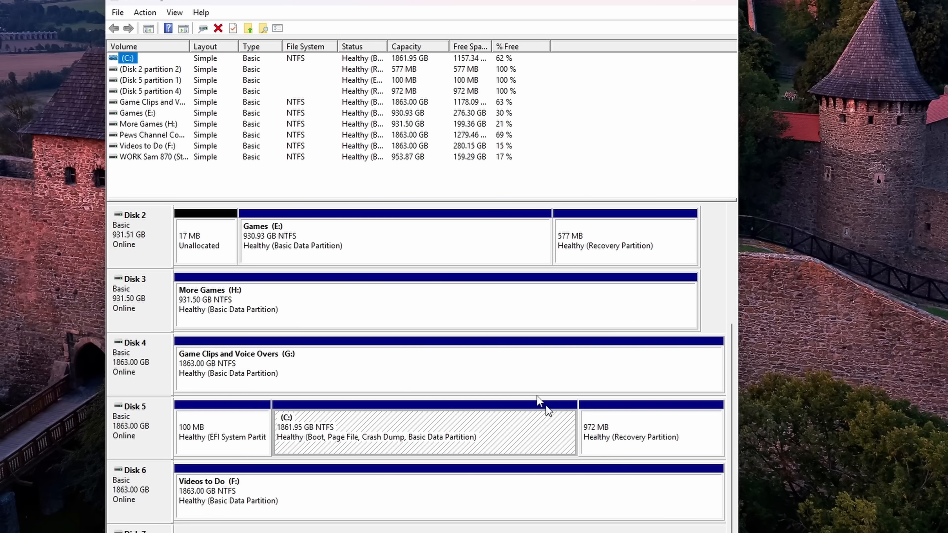
{"action": "mouse_move", "coordinate": [127, 65]}
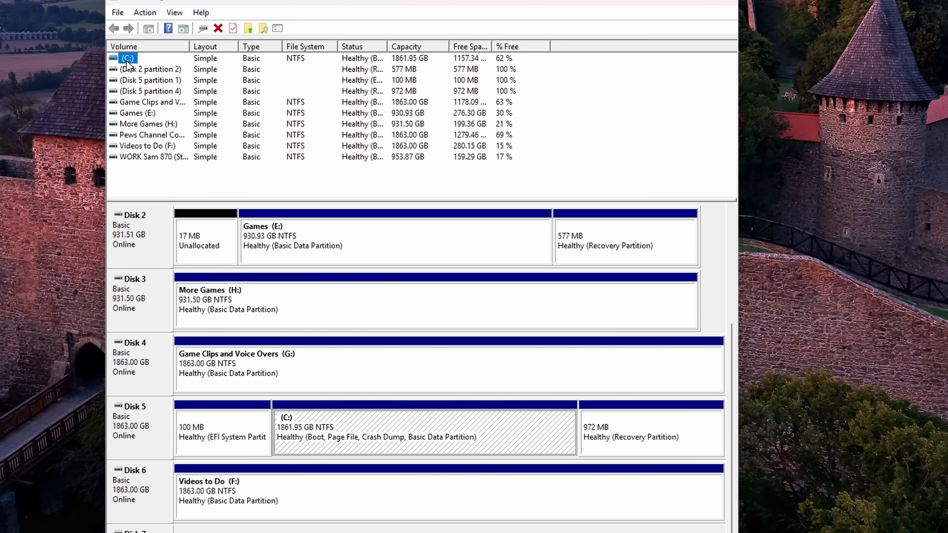
{"action": "scroll", "scroll_direction": "down", "scroll_amount": 3}
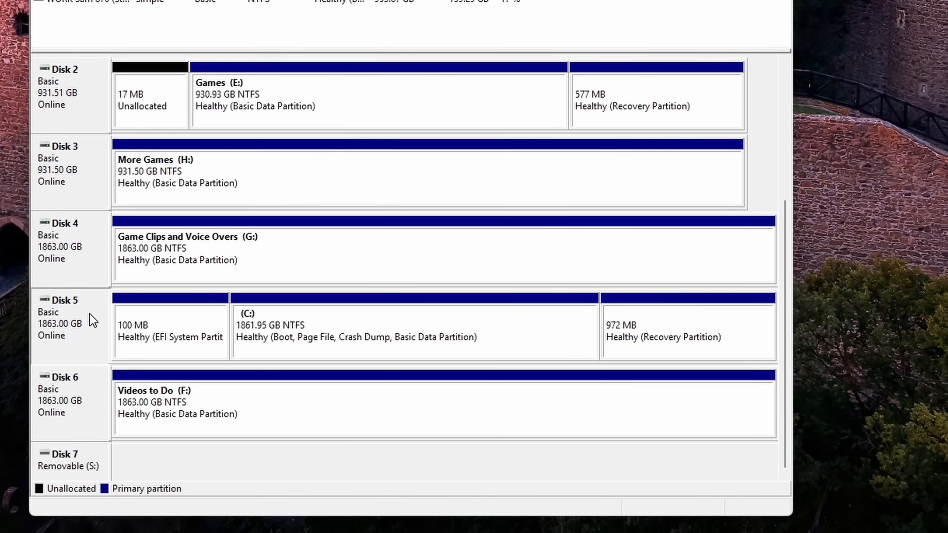
{"action": "mouse_move", "coordinate": [93, 326]}
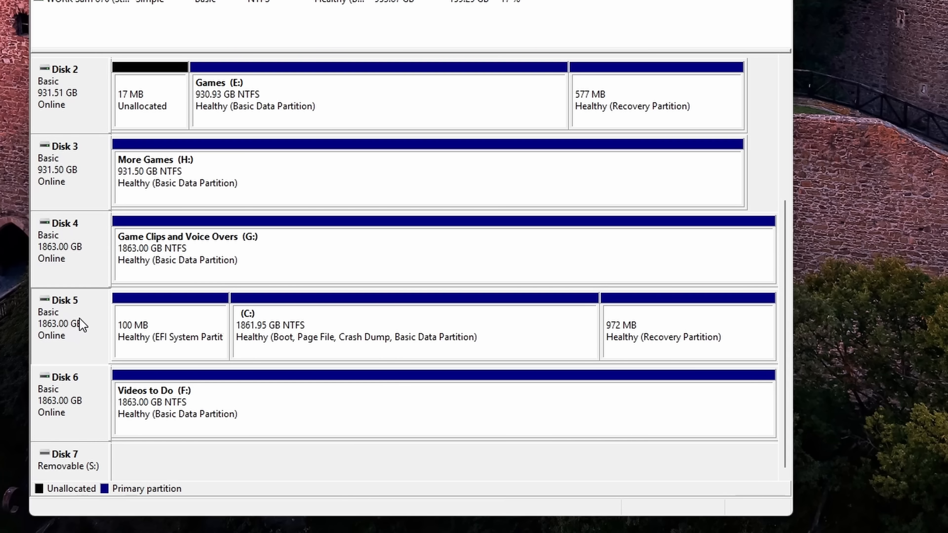
{"action": "mouse_move", "coordinate": [76, 331]}
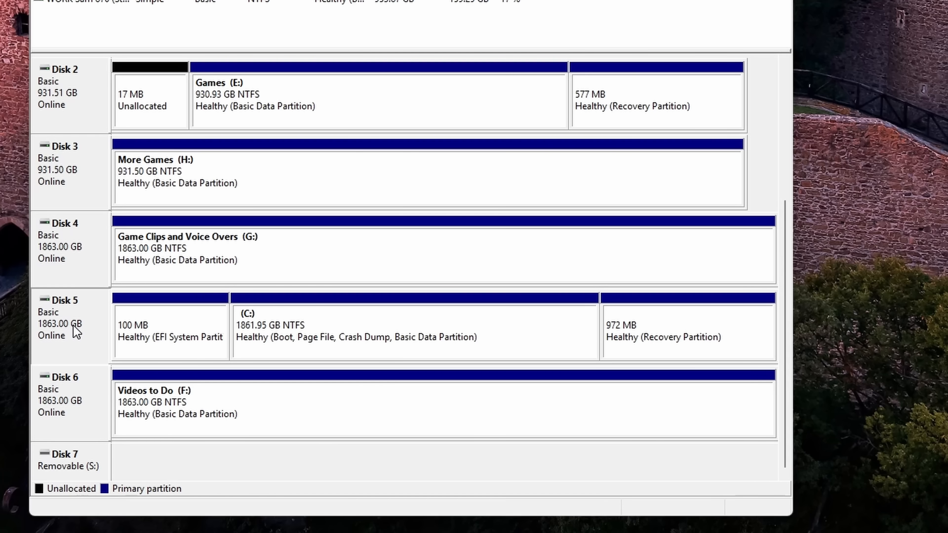
{"action": "right_click", "coordinate": [73, 323]}
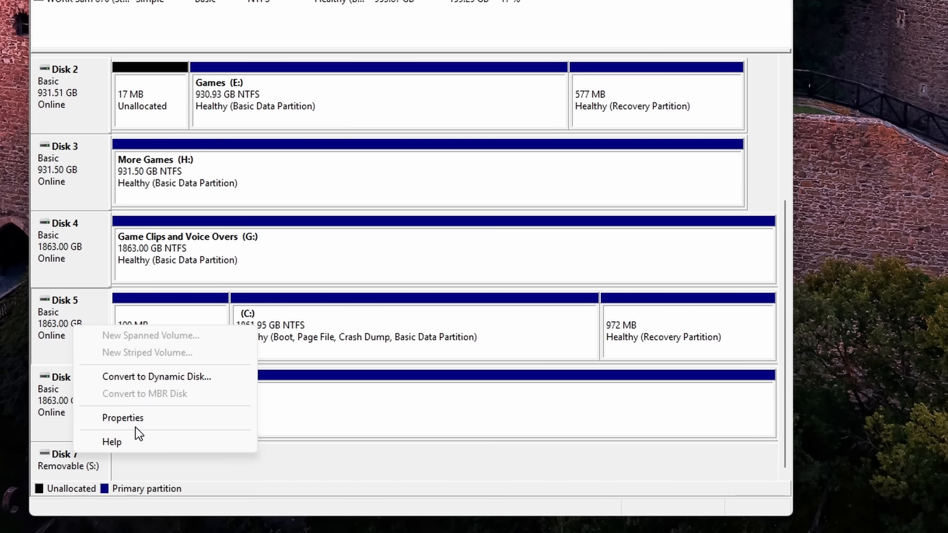
{"action": "left_click", "coordinate": [122, 418]}
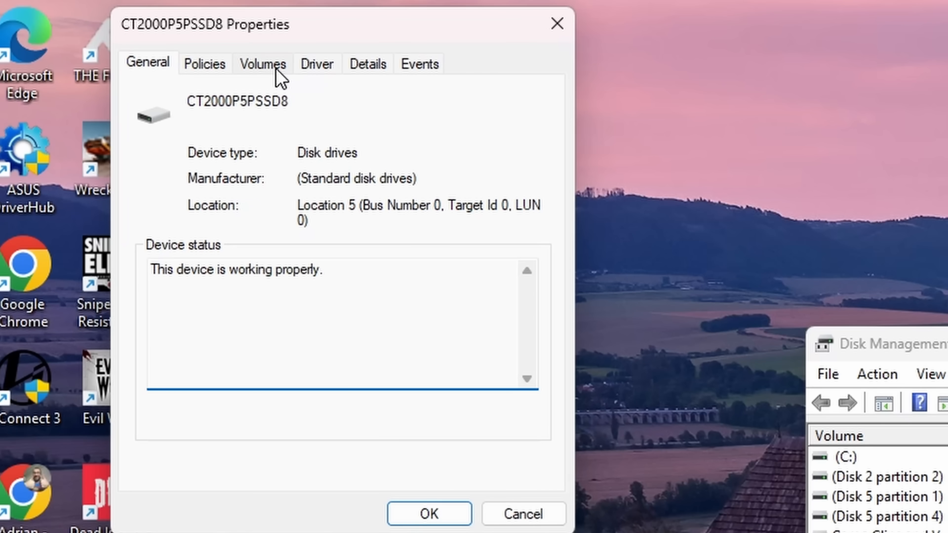
- Read Disk 5's partition style as GUID Partition Table (GPT) on the Volumes tab, then close the properties
{"action": "left_click", "coordinate": [263, 64]}
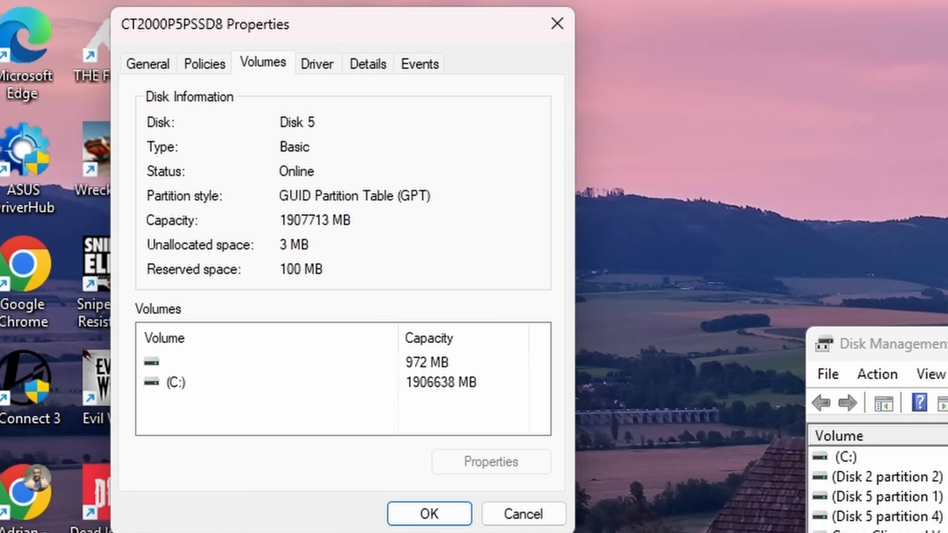
{"action": "mouse_move", "coordinate": [358, 208]}
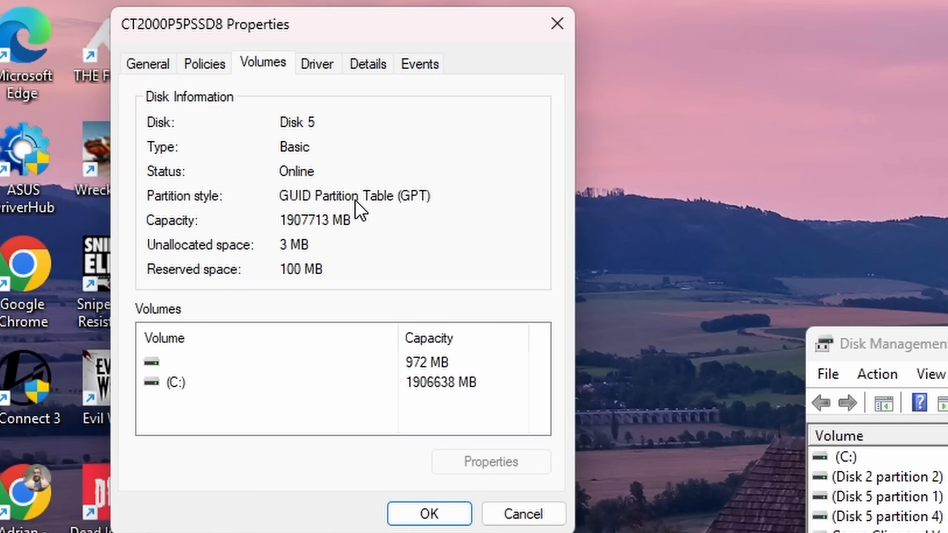
{"action": "mouse_move", "coordinate": [326, 212]}
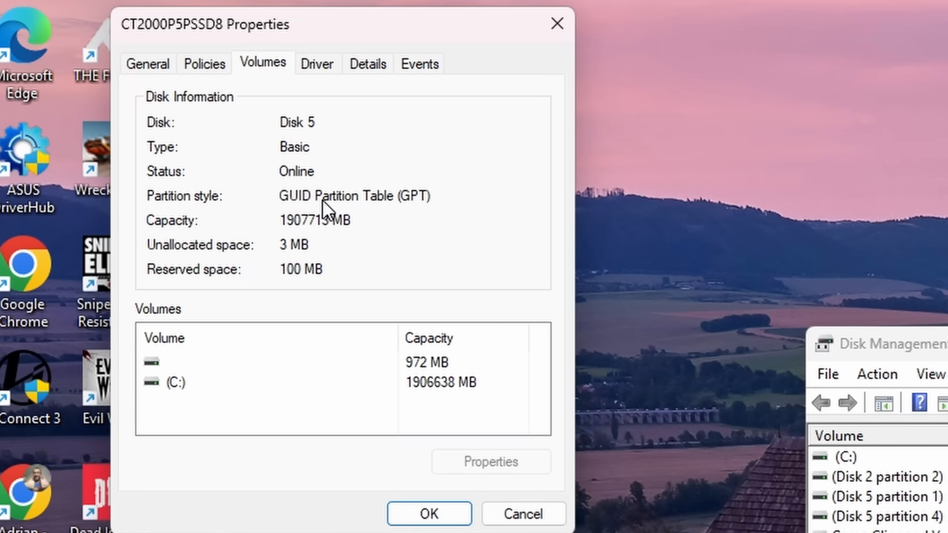
{"action": "mouse_move", "coordinate": [366, 215]}
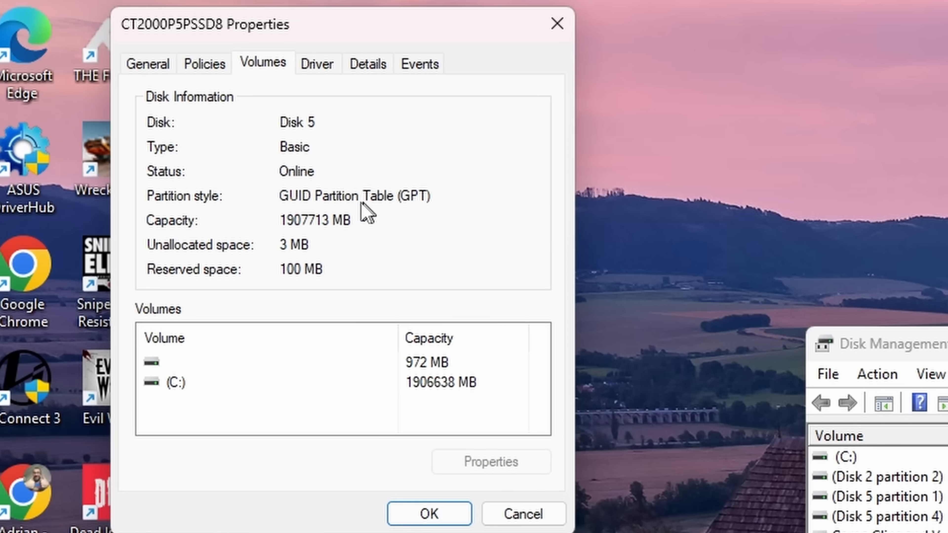
{"action": "mouse_move", "coordinate": [280, 201]}
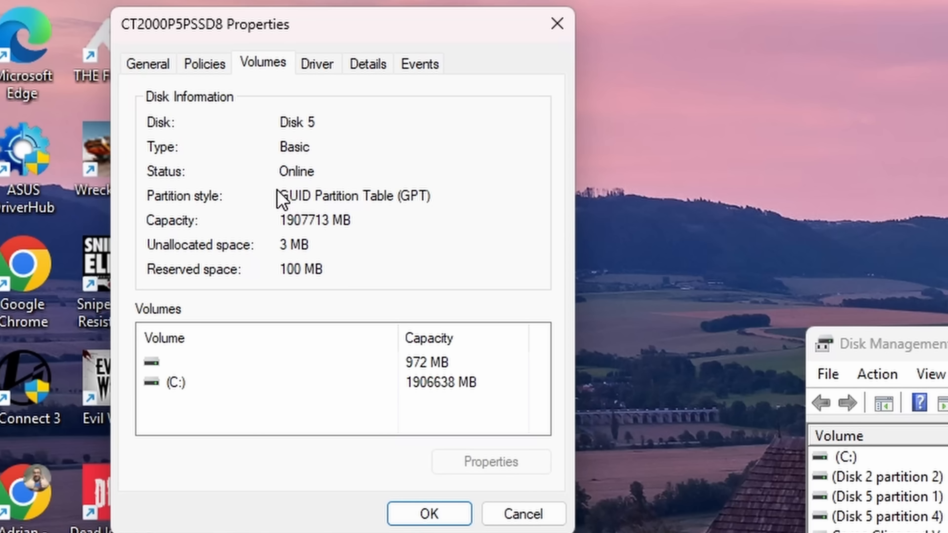
{"action": "mouse_move", "coordinate": [337, 204]}
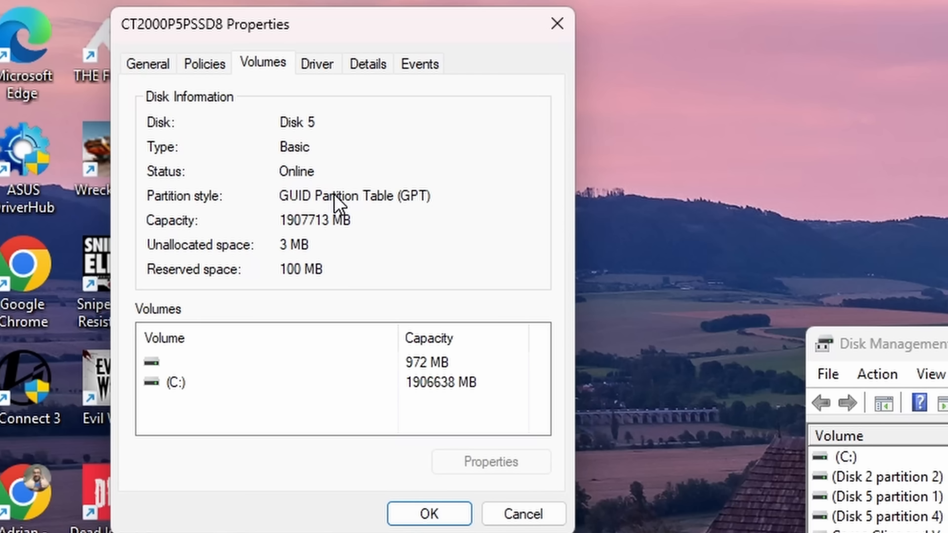
{"action": "mouse_move", "coordinate": [359, 224]}
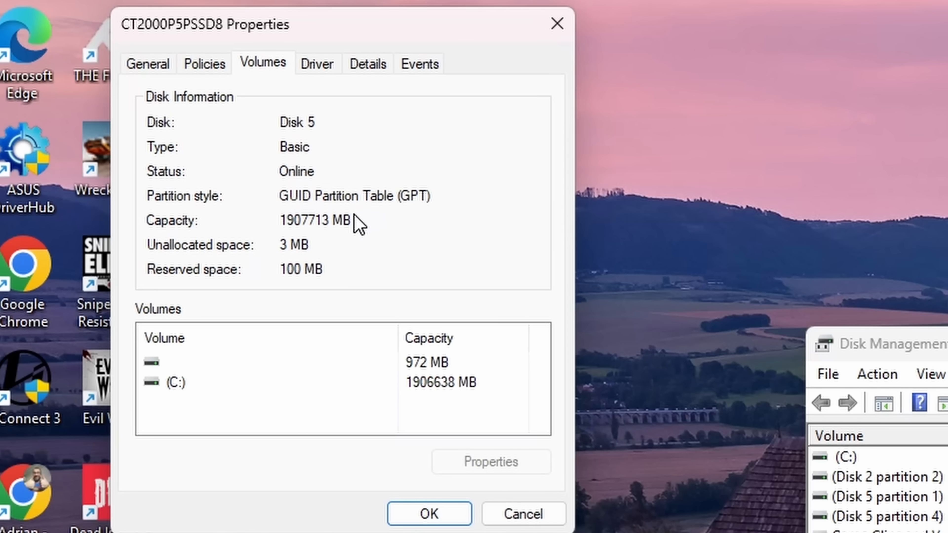
{"action": "left_click", "coordinate": [428, 513]}
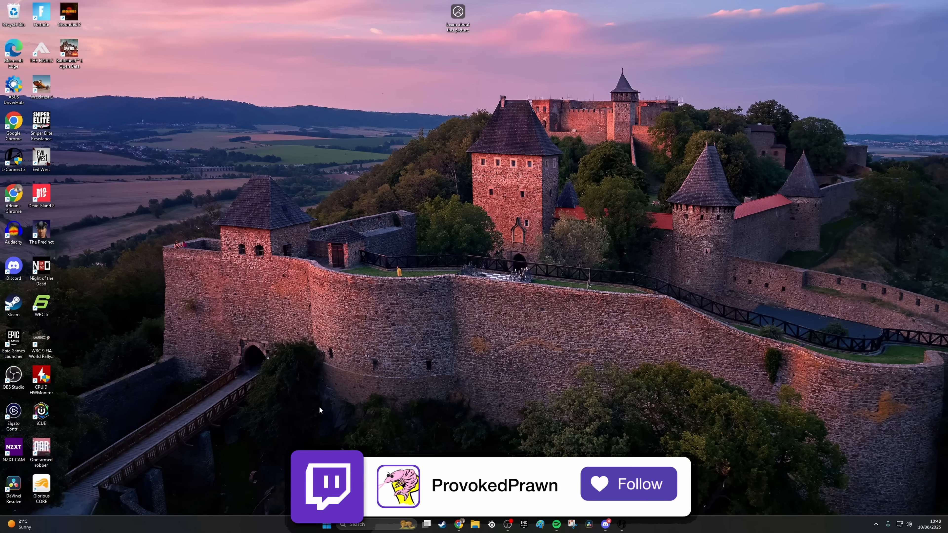
- Launch an Administrator Windows PowerShell window through the Run box
{"action": "left_click", "coordinate": [628, 484]}
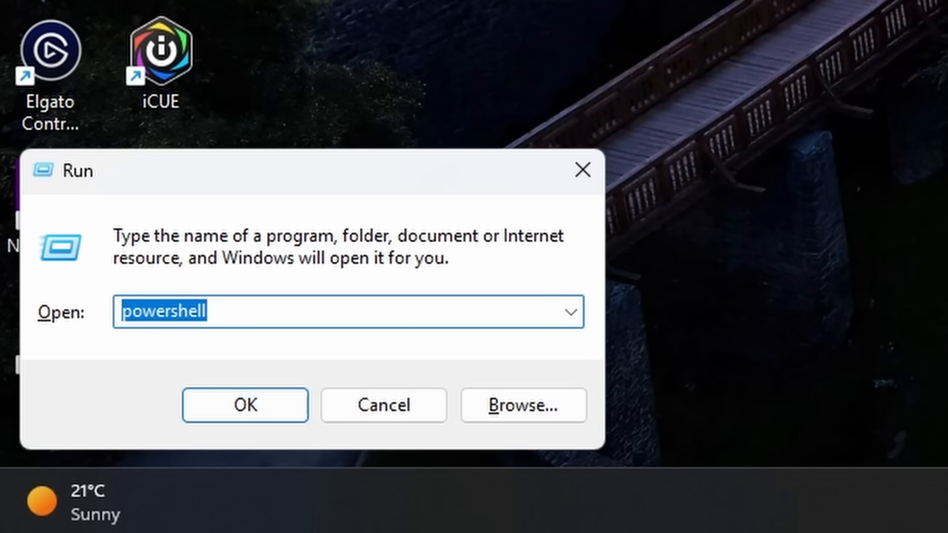
{"action": "left_click", "coordinate": [244, 405]}
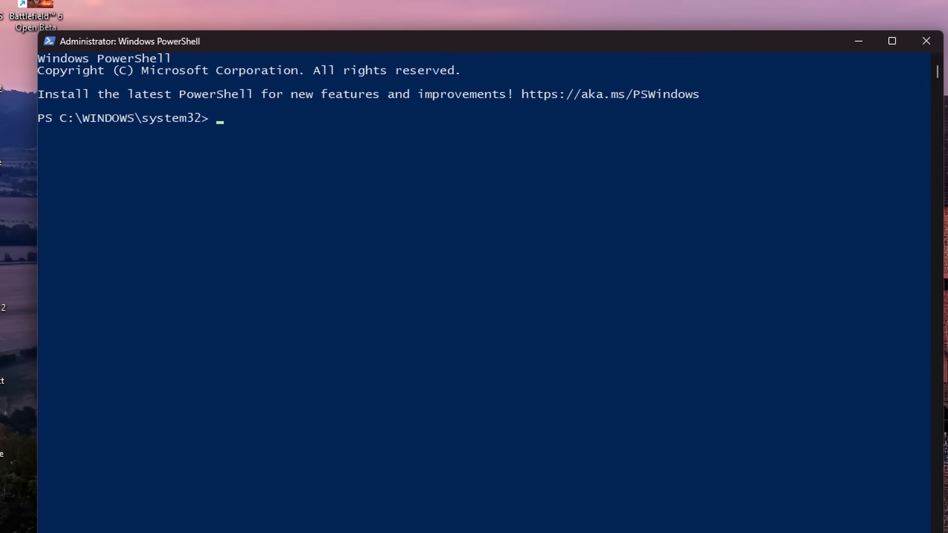
{"action": "mouse_move", "coordinate": [326, 178]}
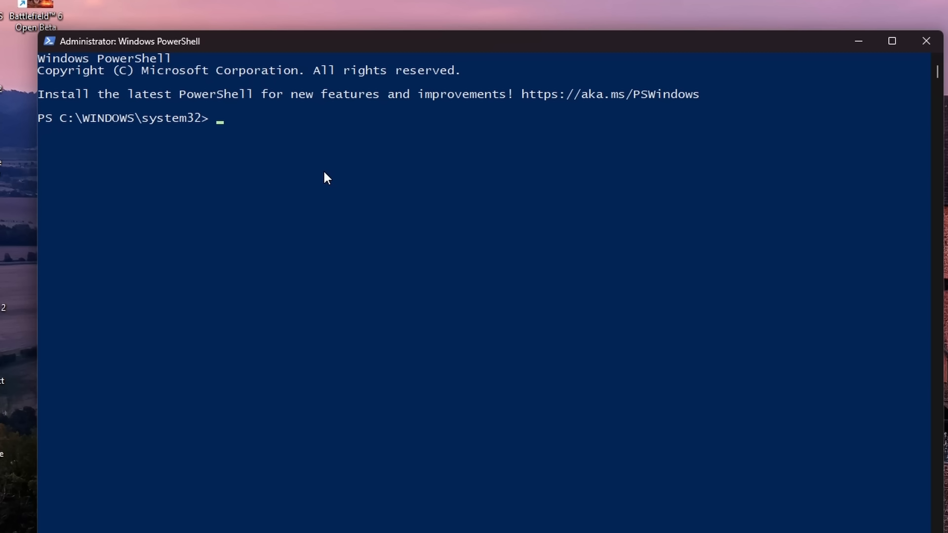
- Enter a first attempt at the mbr2gpt validate command, mistakenly targeting disk 0 with /allowfullOS
{"action": "type", "text": "mbr2"}
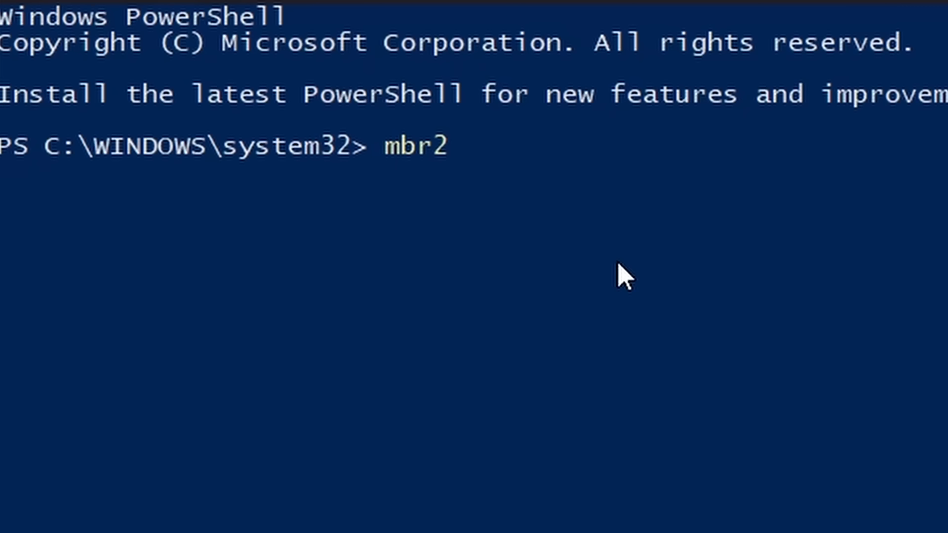
{"action": "type", "text": "gpt/c"}
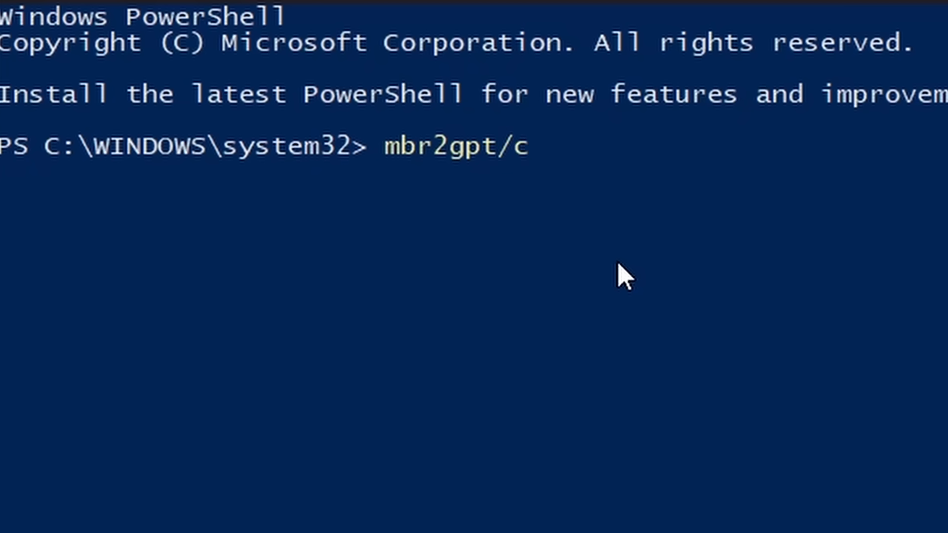
{"action": "type", "text": "validate /d"}
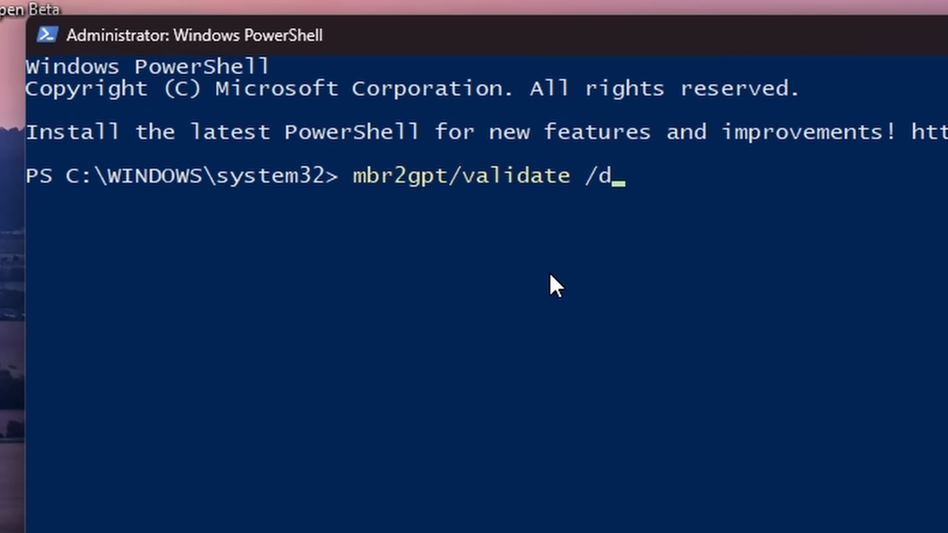
{"action": "type", "text": "isk:0"}
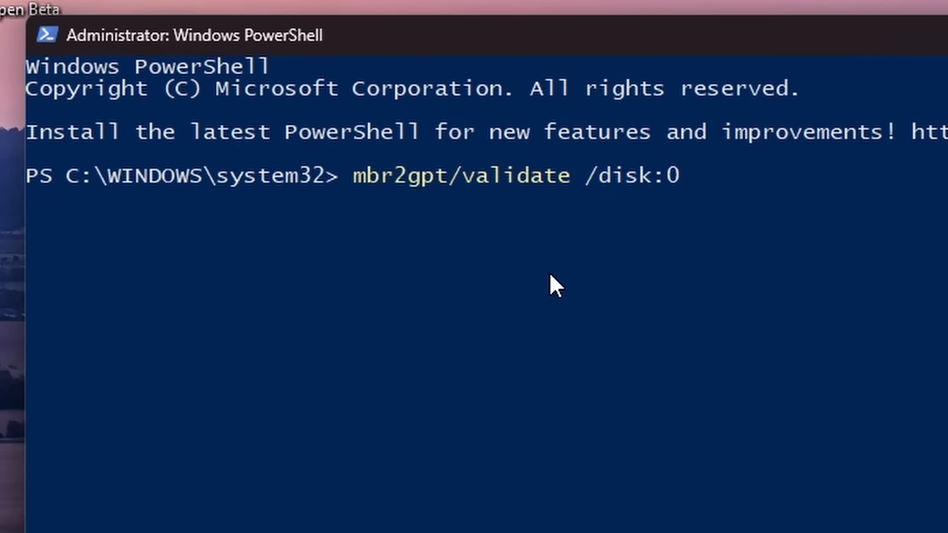
{"action": "type", "text": "/"}
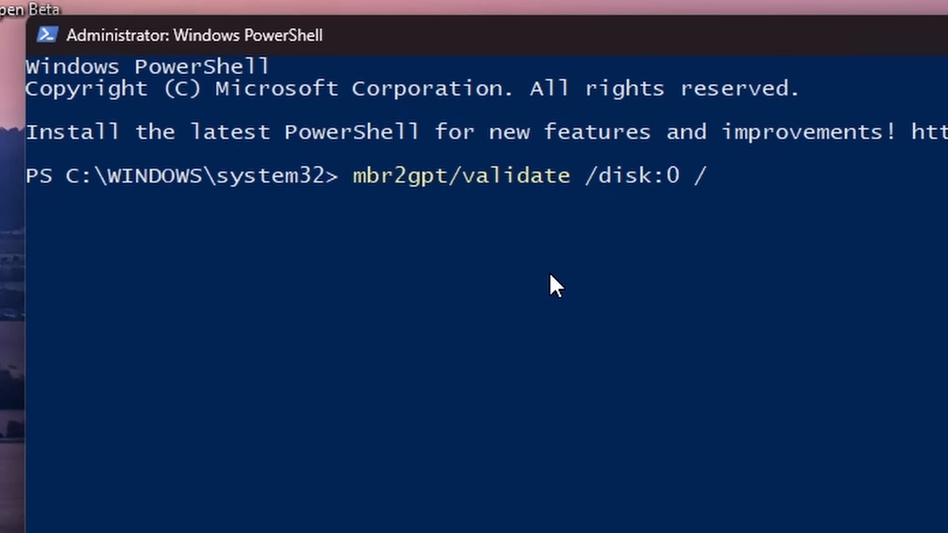
{"action": "type", "text": "allow"}
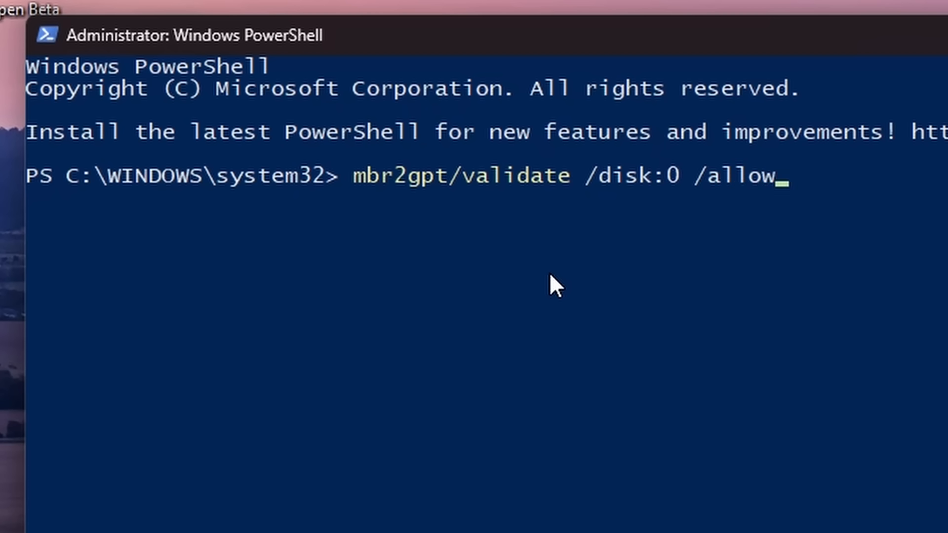
{"action": "type", "text": "fullOS"}
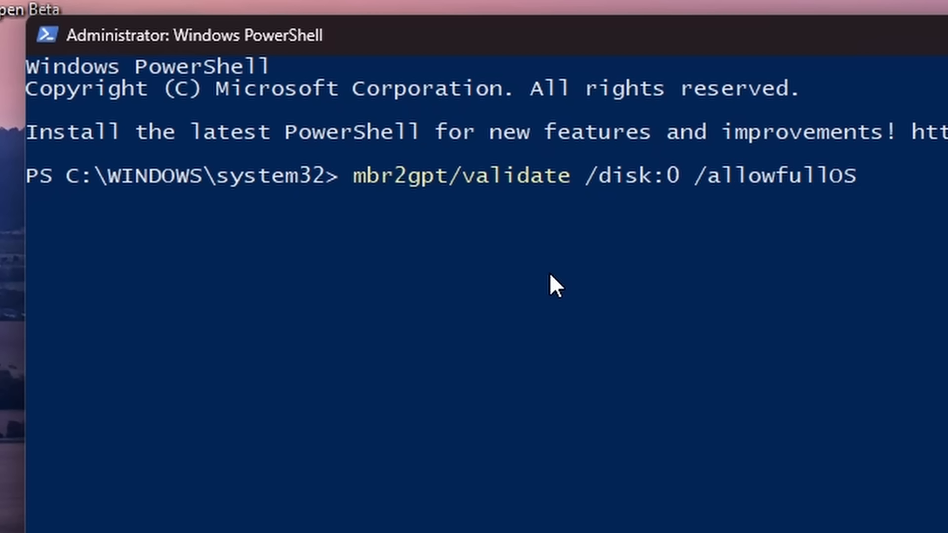
{"action": "mouse_move", "coordinate": [533, 348]}
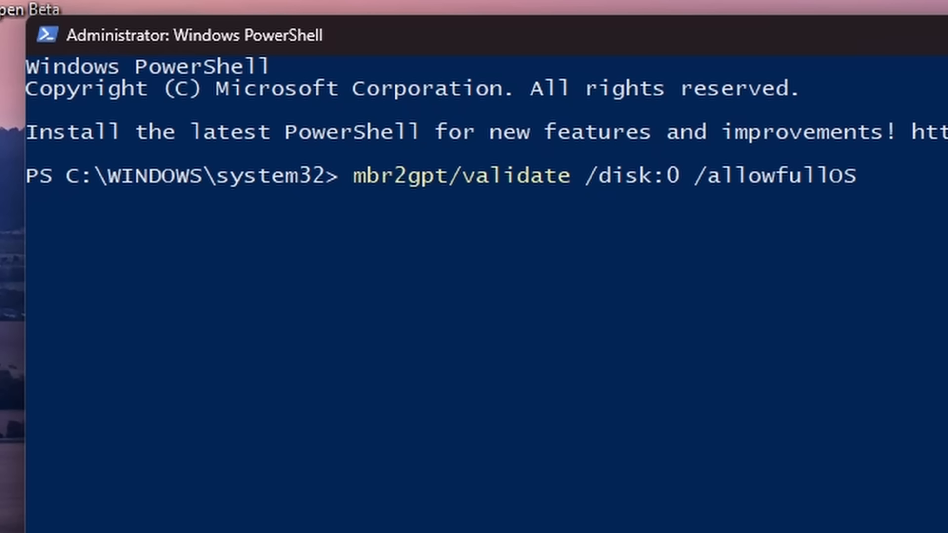
{"action": "mouse_move", "coordinate": [683, 187]}
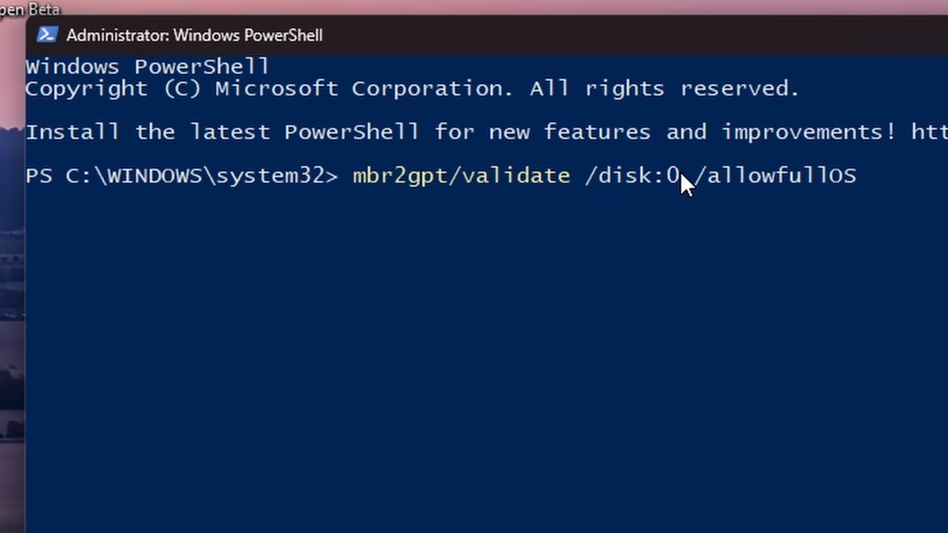
- Correct the command to mbr2gpt /validate /disk:5 /allowfullOS, leaving it unrun at the prompt
{"action": "type", "text": "5"}
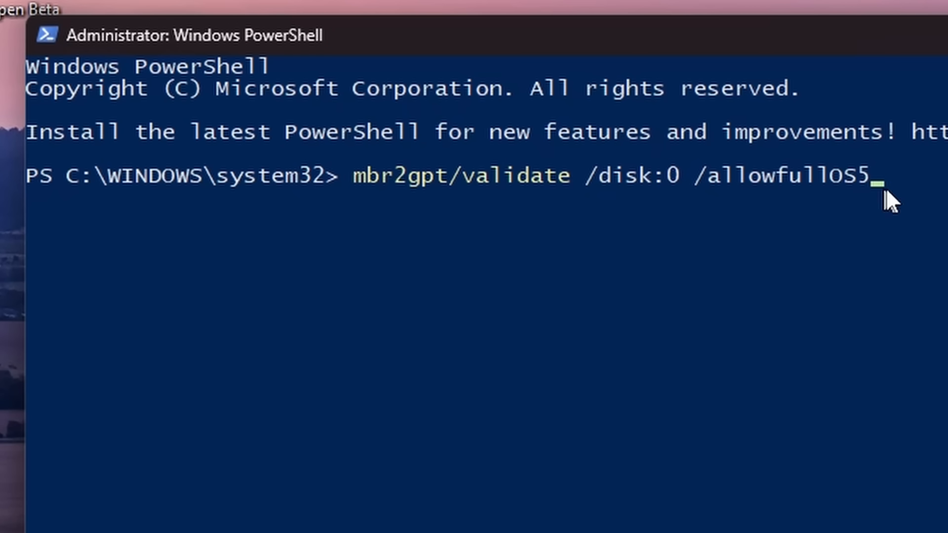
{"action": "key", "text": "Backspace"}
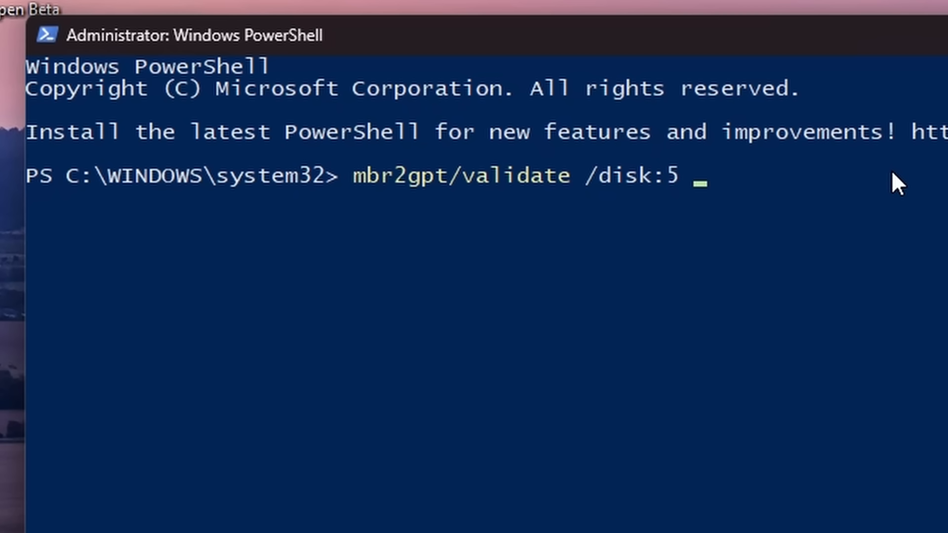
{"action": "type", "text": "/"}
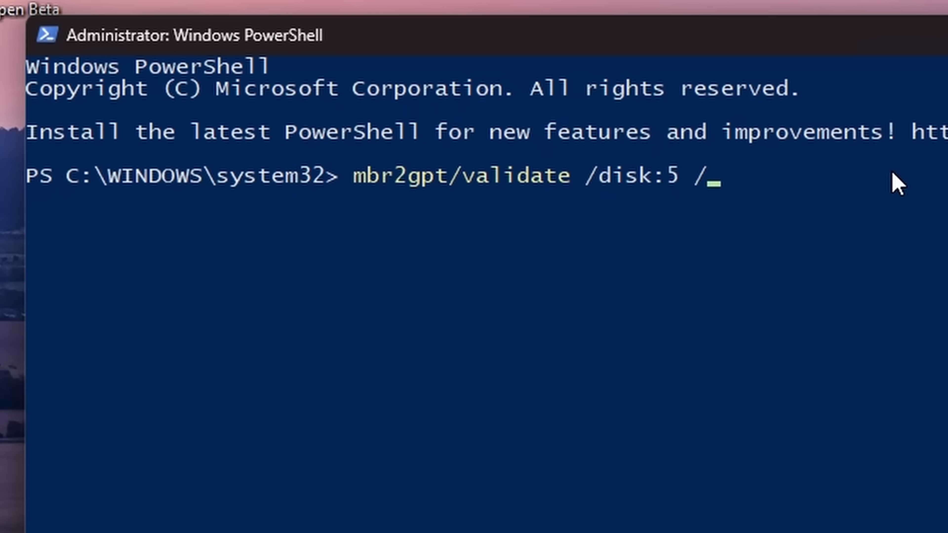
{"action": "type", "text": "allowfu"}
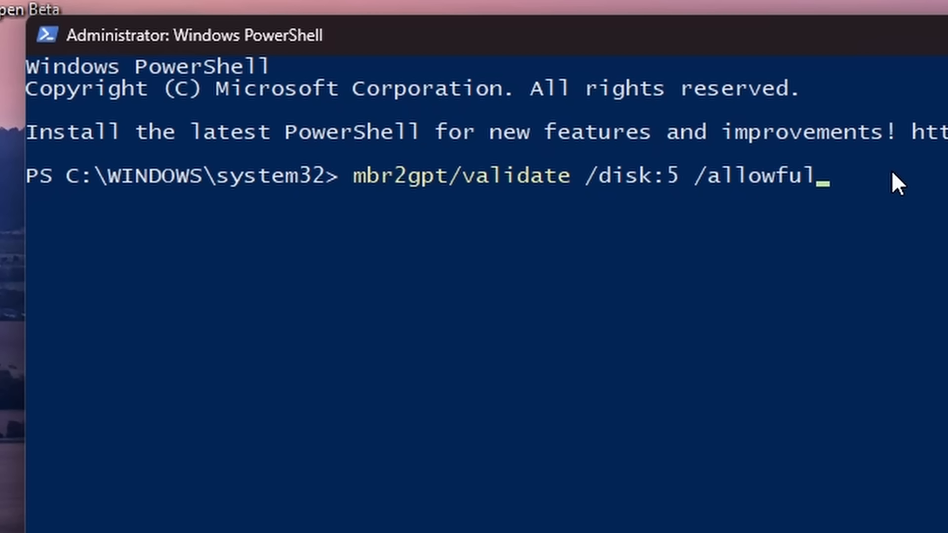
{"action": "type", "text": "lOS"}
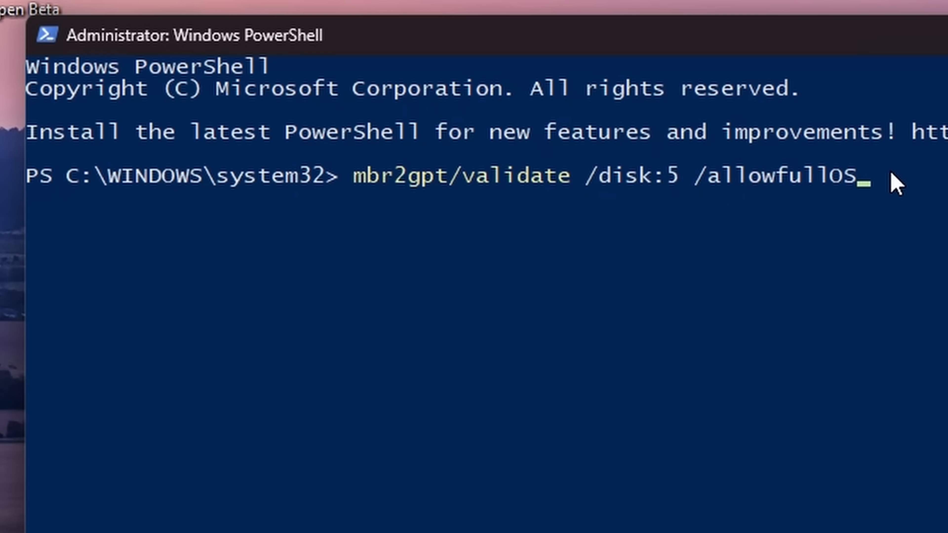
{"action": "mouse_move", "coordinate": [904, 266]}
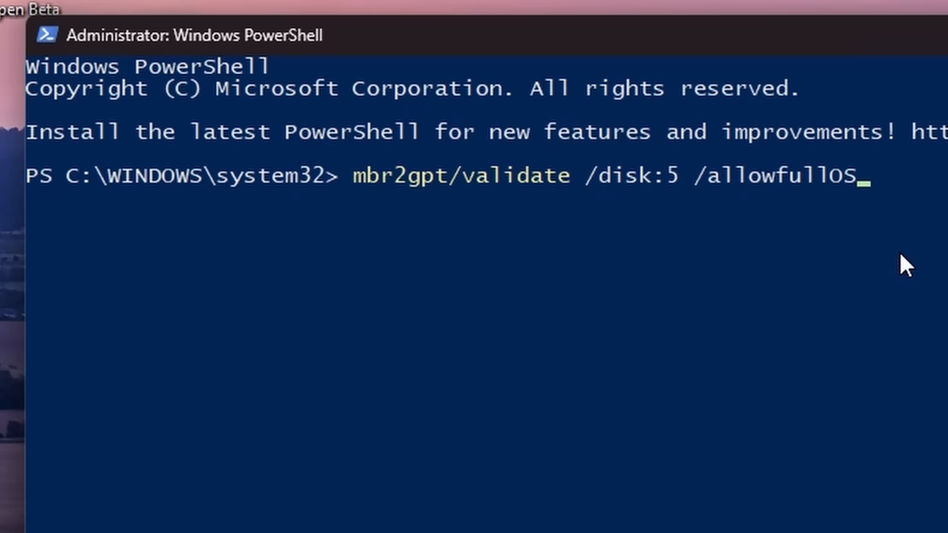
{"action": "mouse_move", "coordinate": [888, 256]}
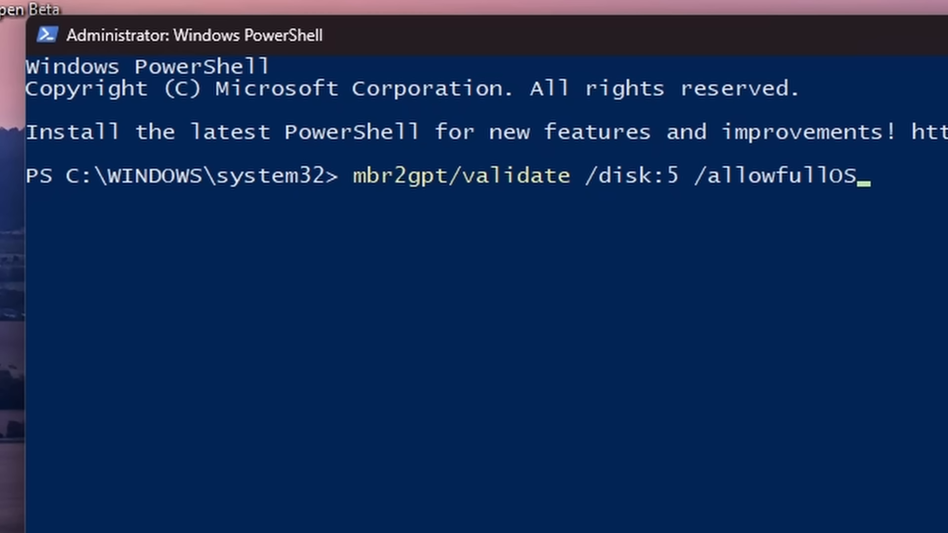
{"action": "mouse_move", "coordinate": [639, 485]}
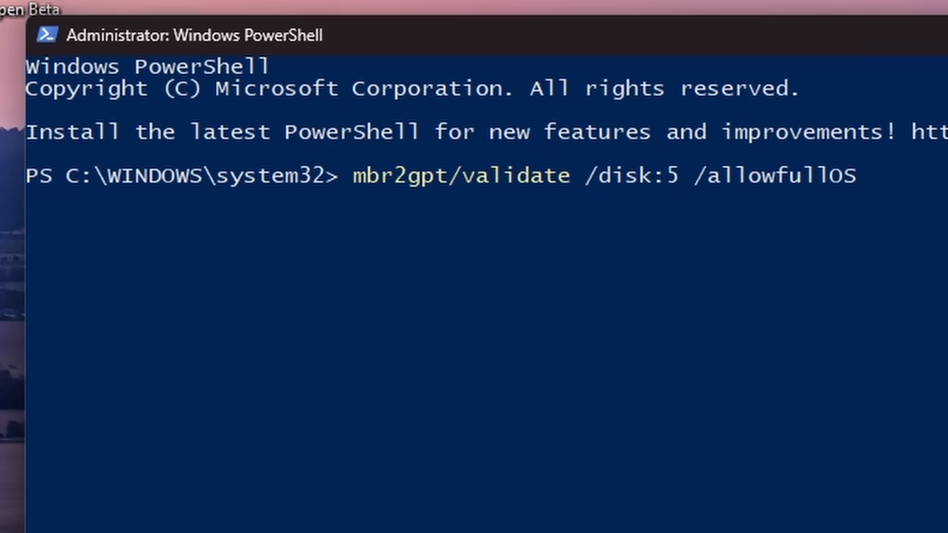
{"action": "mouse_move", "coordinate": [360, 513]}
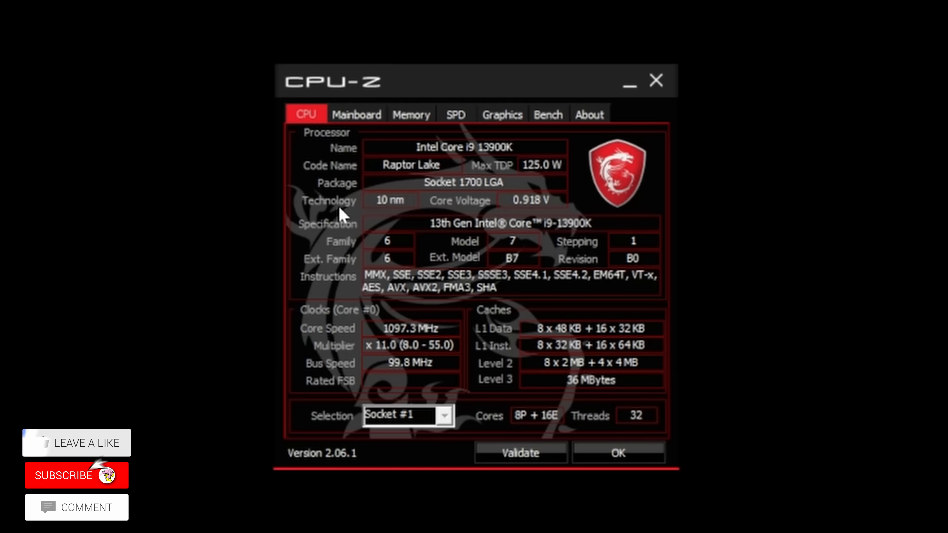
- Show CPU-Z's Mainboard details: MSI MPG Z790 EDGE TI MAX WIFI, BIOS version 1.20
{"action": "left_click", "coordinate": [355, 114]}
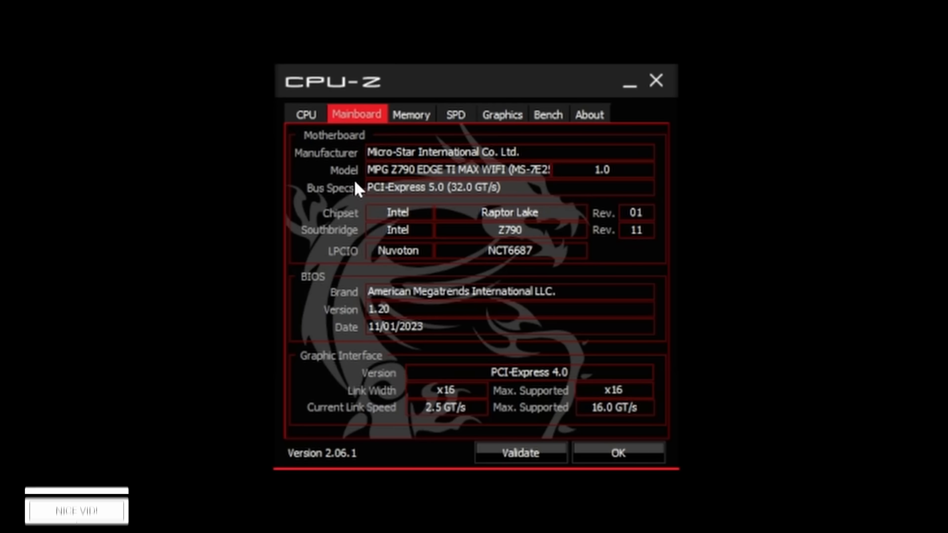
{"action": "mouse_move", "coordinate": [408, 179]}
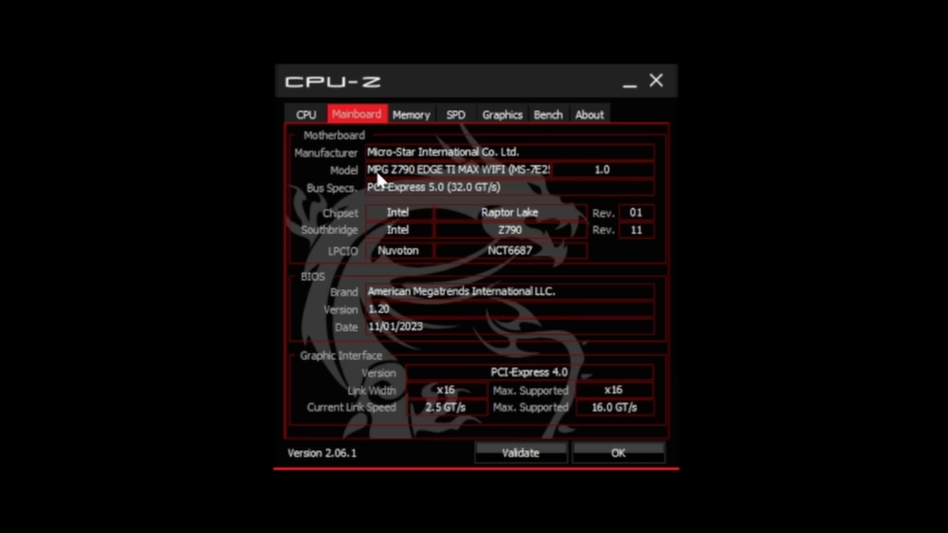
{"action": "mouse_move", "coordinate": [489, 187]}
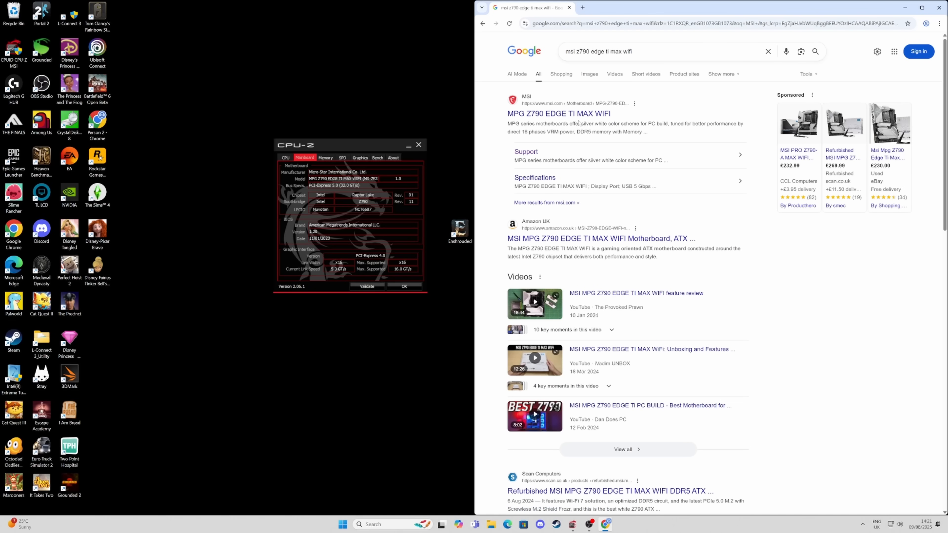
- Reach the board's MSI support downloads and locate the newest beta BIOS 7E25v1A1
{"action": "left_click", "coordinate": [558, 114]}
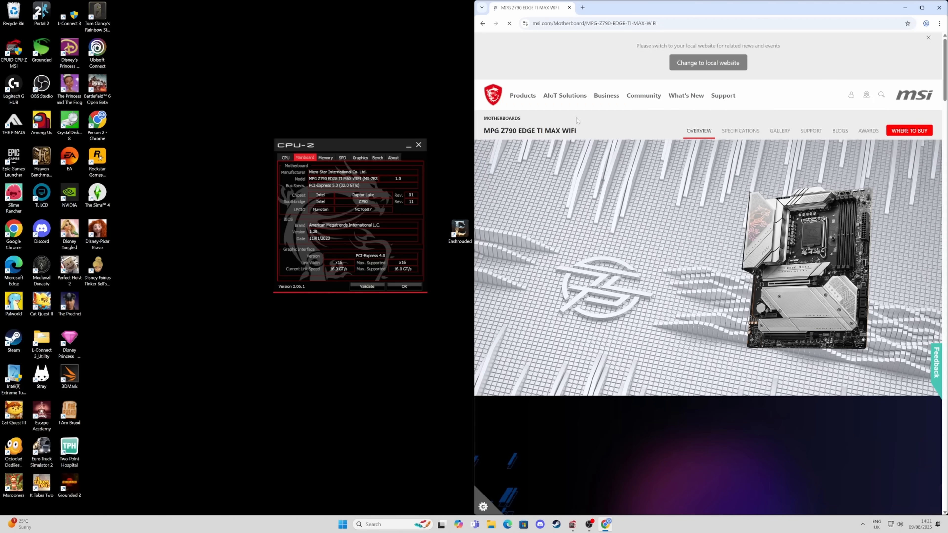
{"action": "left_click", "coordinate": [810, 130]}
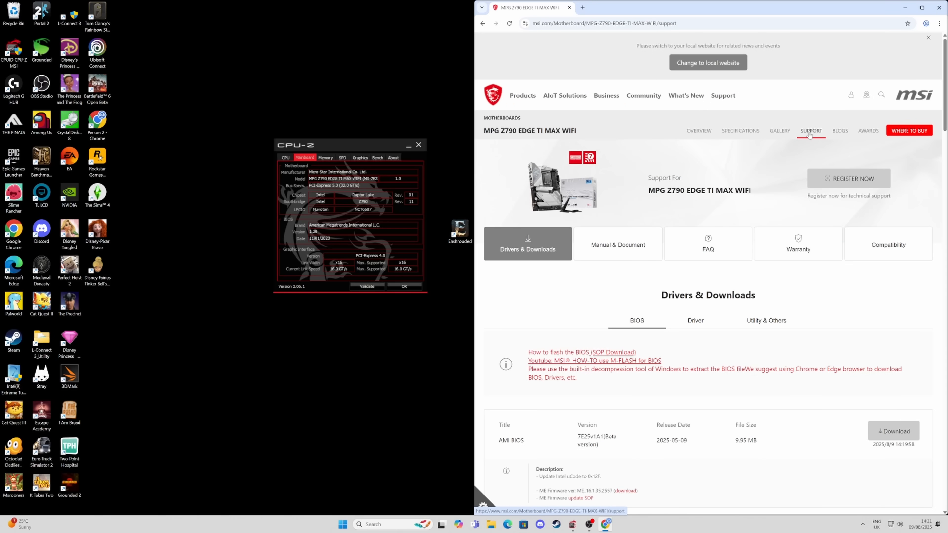
{"action": "scroll", "scroll_direction": "down", "scroll_amount": 3}
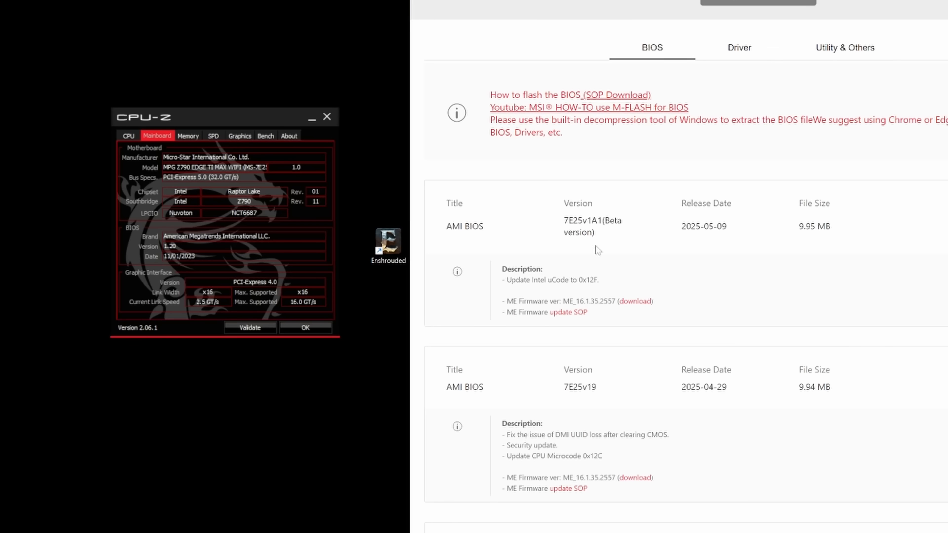
{"action": "mouse_move", "coordinate": [176, 240]}
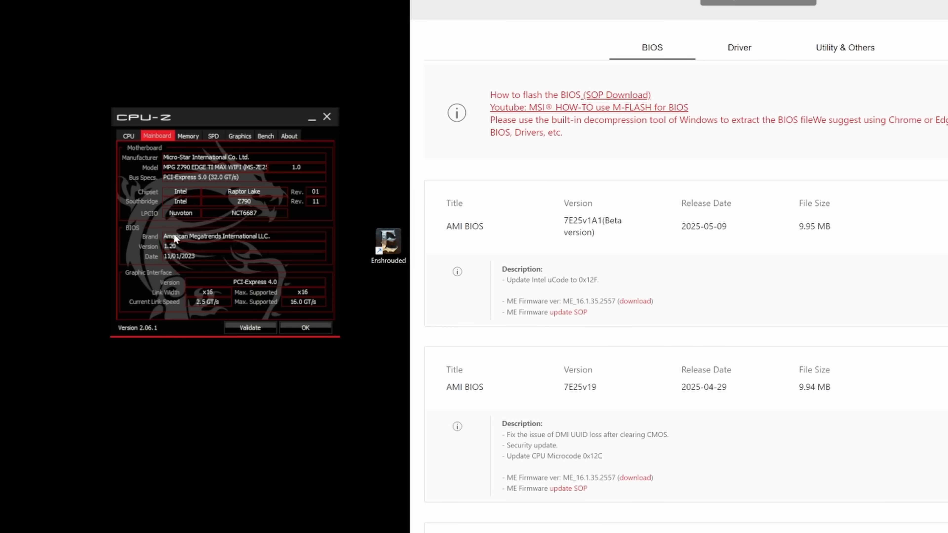
{"action": "mouse_move", "coordinate": [168, 251]}
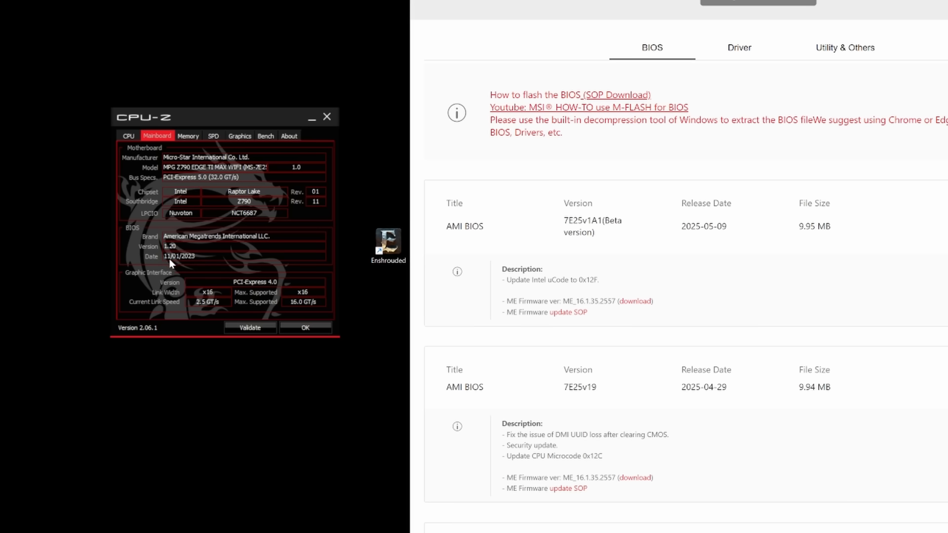
{"action": "mouse_move", "coordinate": [190, 264]}
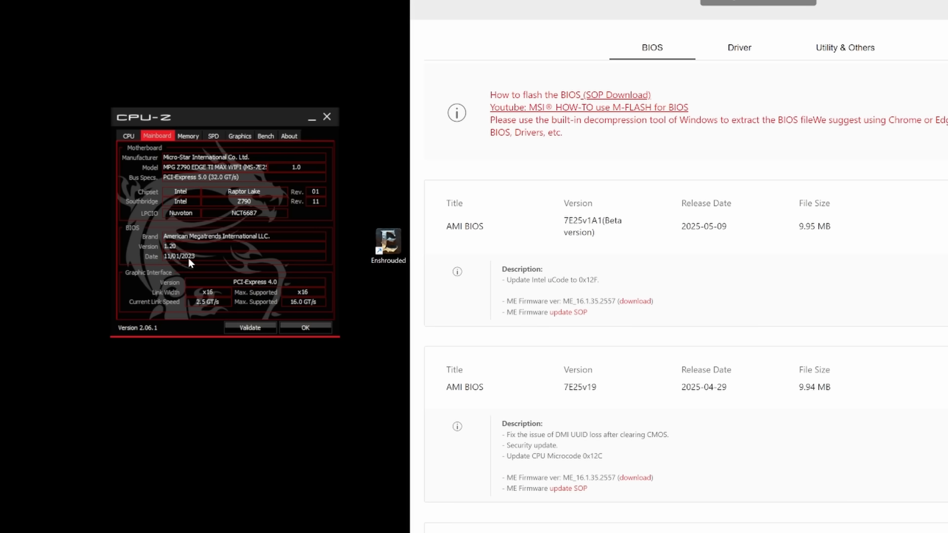
{"action": "mouse_move", "coordinate": [636, 242]}
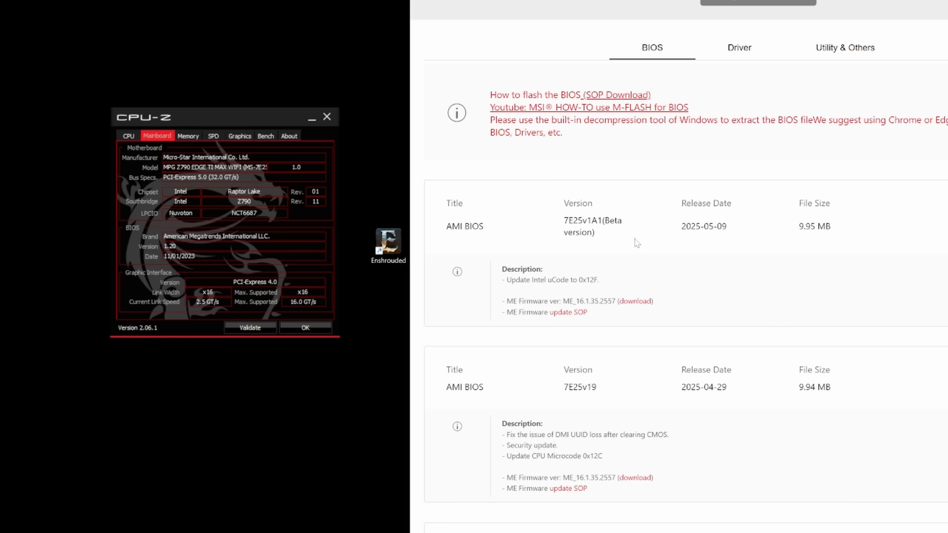
{"action": "double_click", "coordinate": [703, 226]}
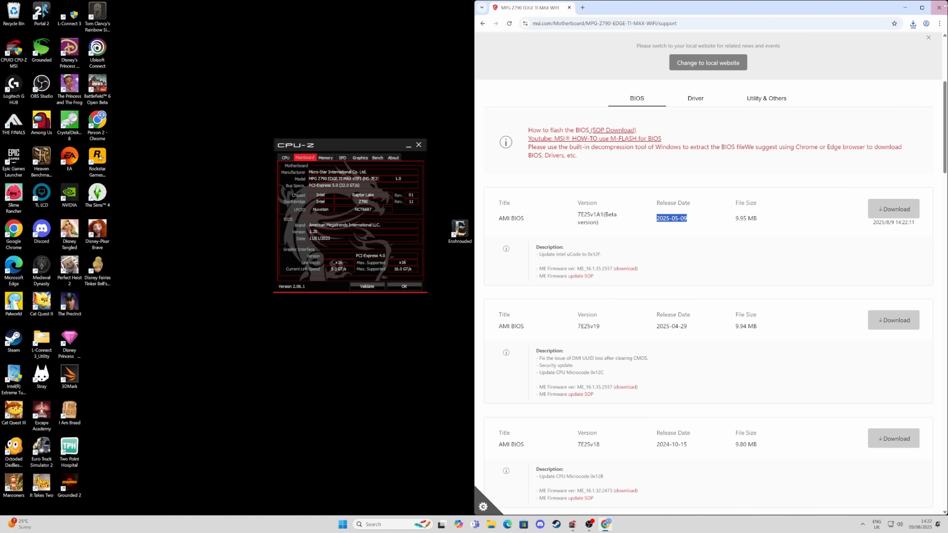
- Reveal the downloaded 7E25v1A1 zip in the Downloads folder from Chrome's download panel
{"action": "left_click", "coordinate": [913, 23]}
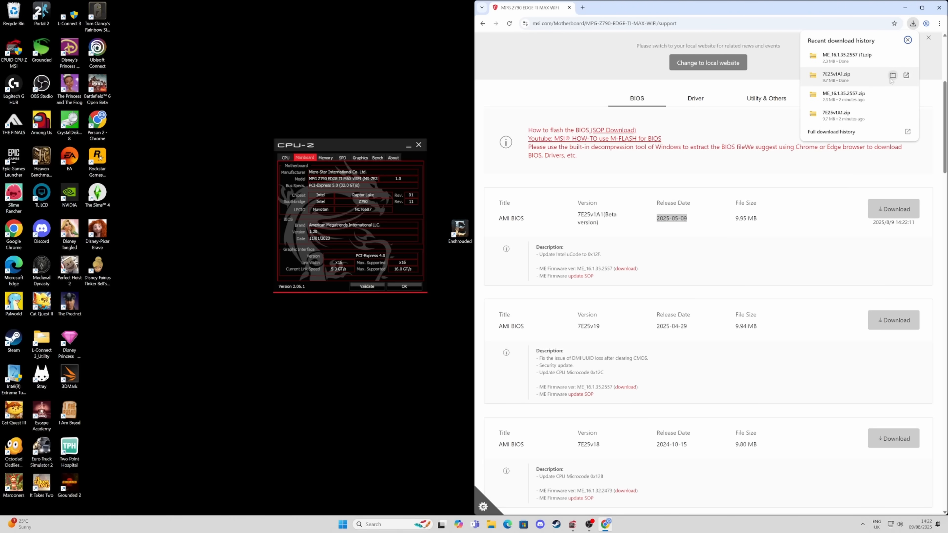
{"action": "left_click", "coordinate": [893, 75]}
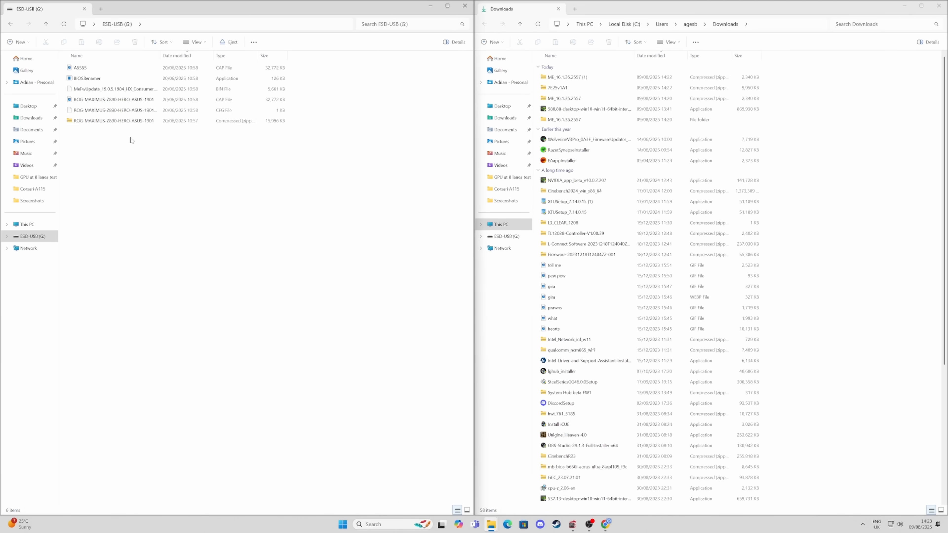
- Clear the ESD-USB (G:) drive and extract the 7E25v1A1 BIOS archive onto it, showing the extracted folder
{"action": "key", "text": "ctrl+a"}
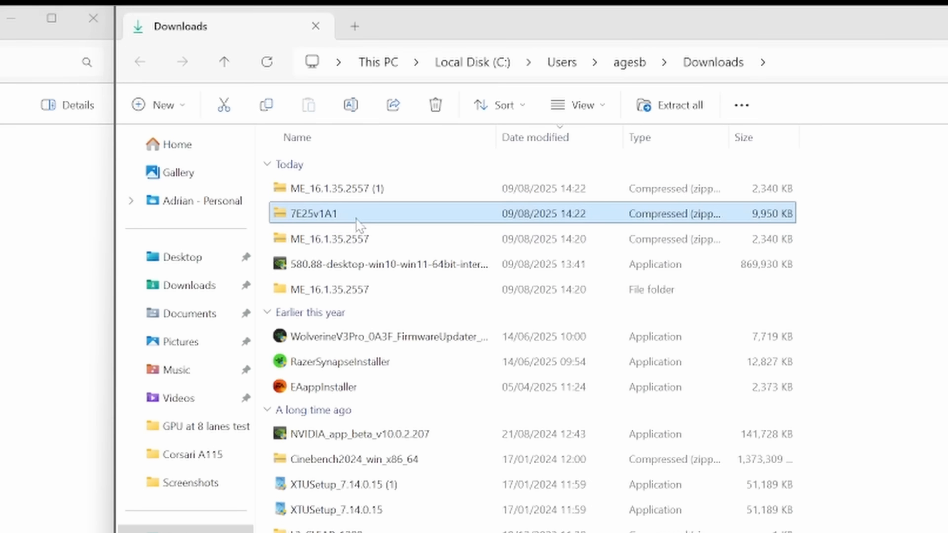
{"action": "left_click", "coordinate": [669, 105]}
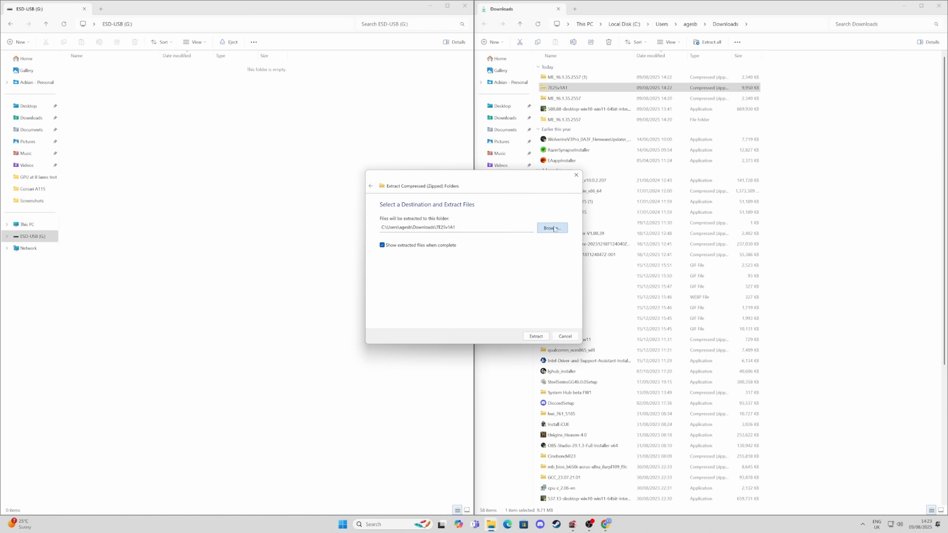
{"action": "left_click", "coordinate": [551, 228]}
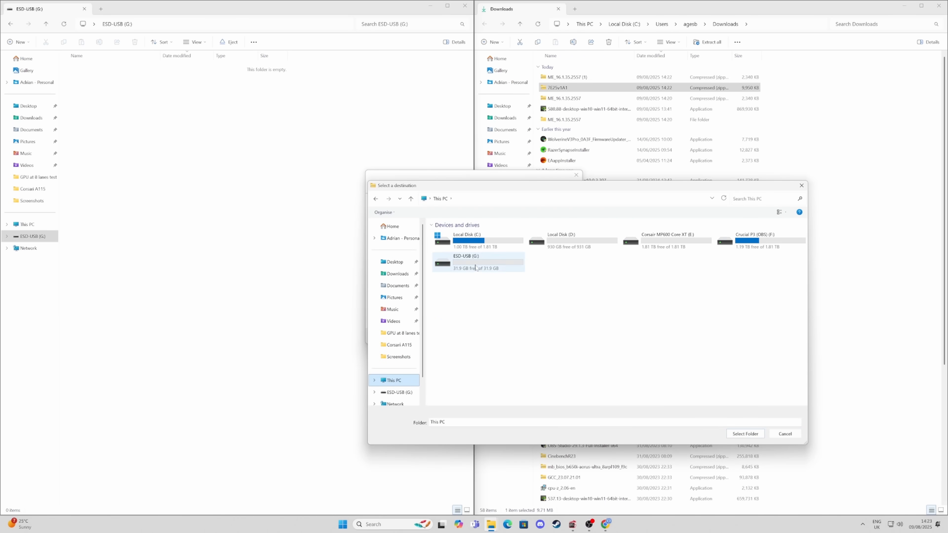
{"action": "double_click", "coordinate": [477, 255]}
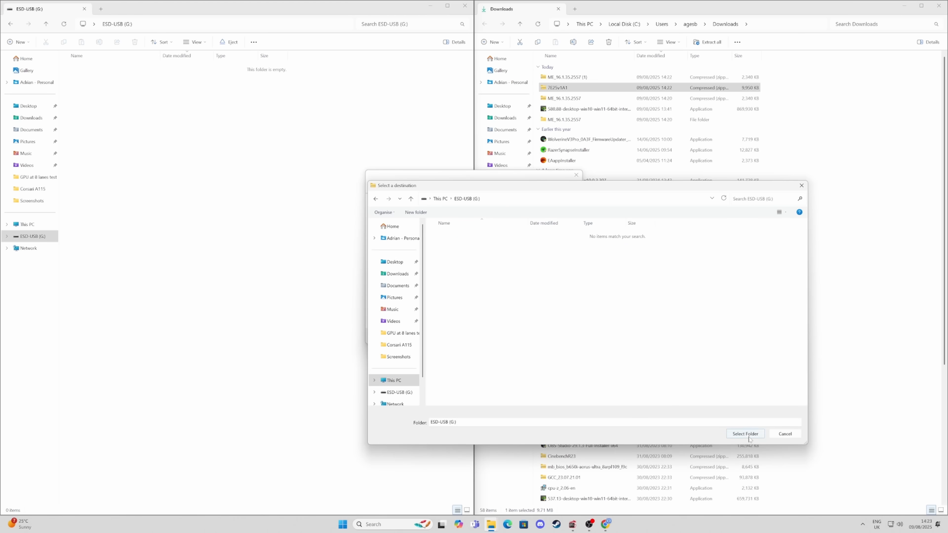
{"action": "left_click", "coordinate": [745, 434]}
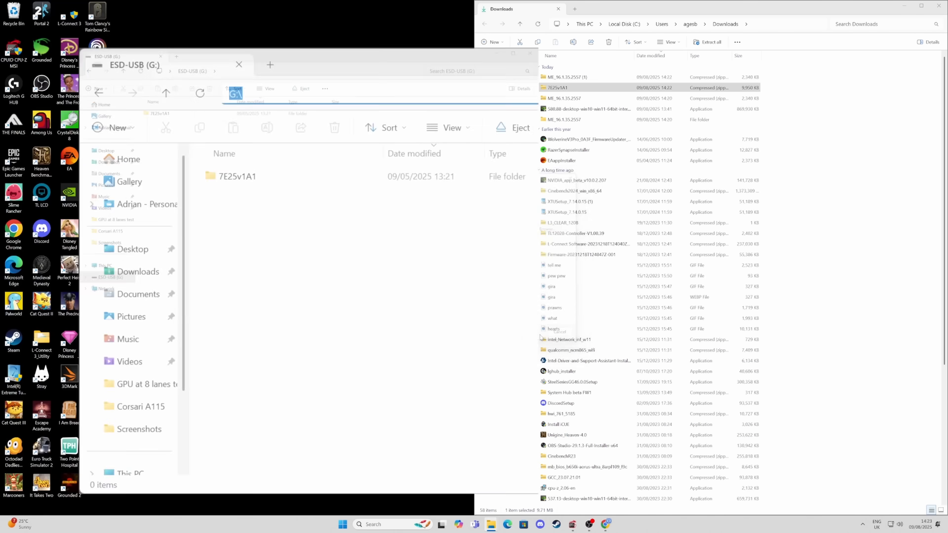
{"action": "double_click", "coordinate": [237, 175]}
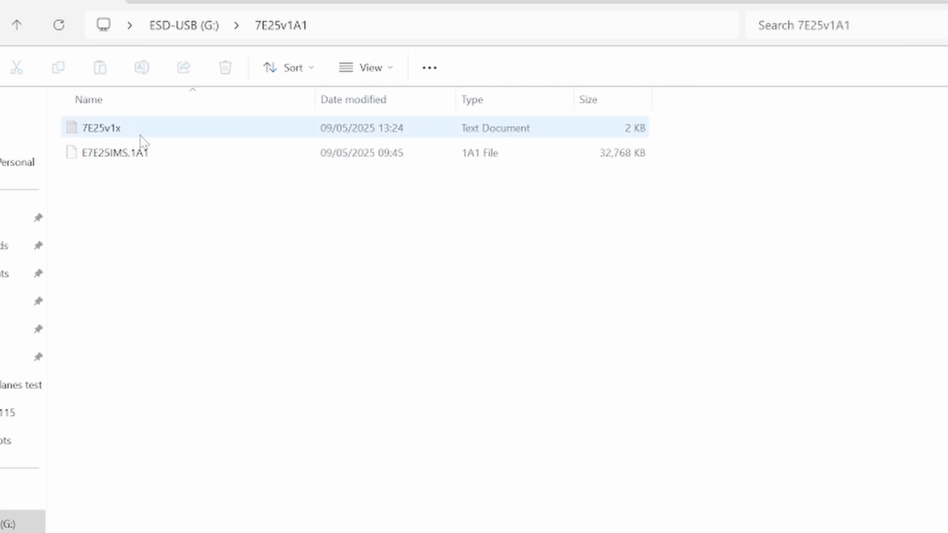
{"action": "left_click", "coordinate": [121, 152]}
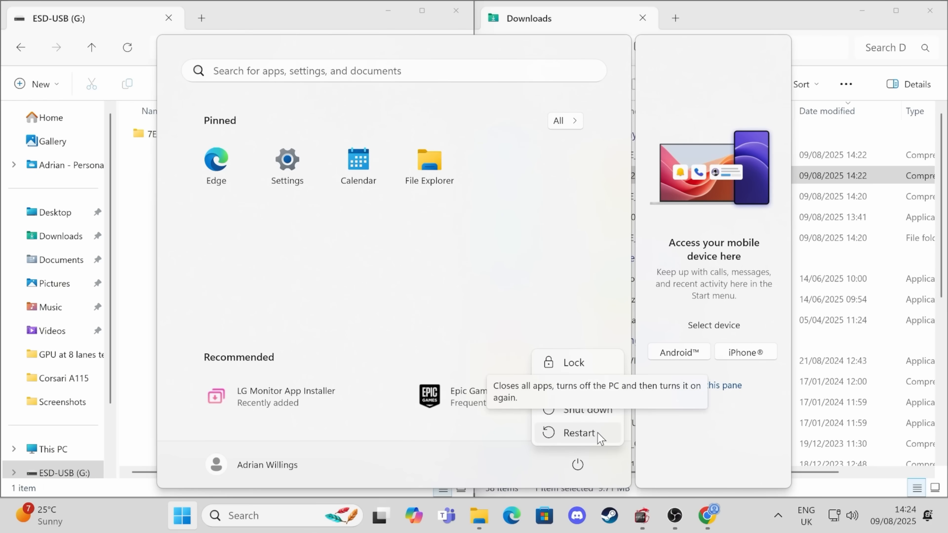
- Restart the PC from Start, confirming Restart anyway despite open apps
{"action": "left_click", "coordinate": [578, 432]}
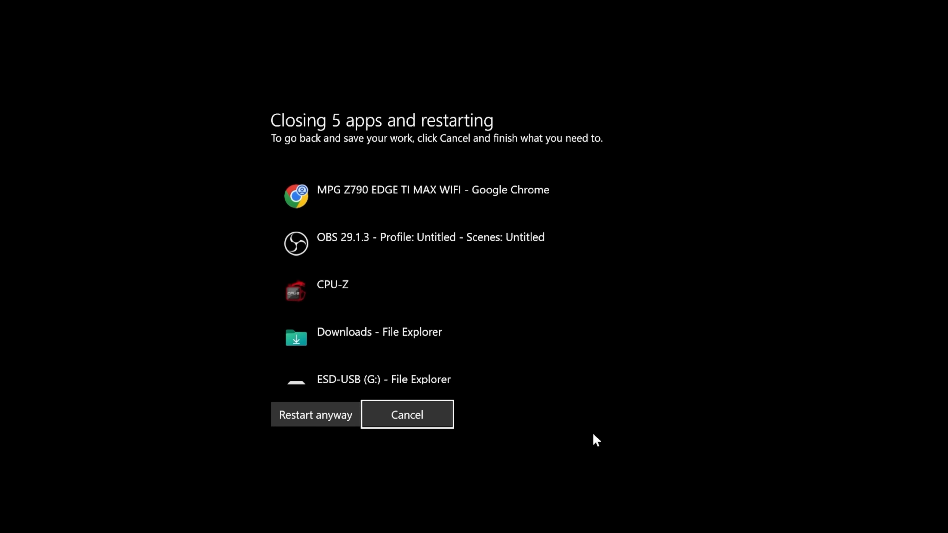
{"action": "left_click", "coordinate": [315, 414]}
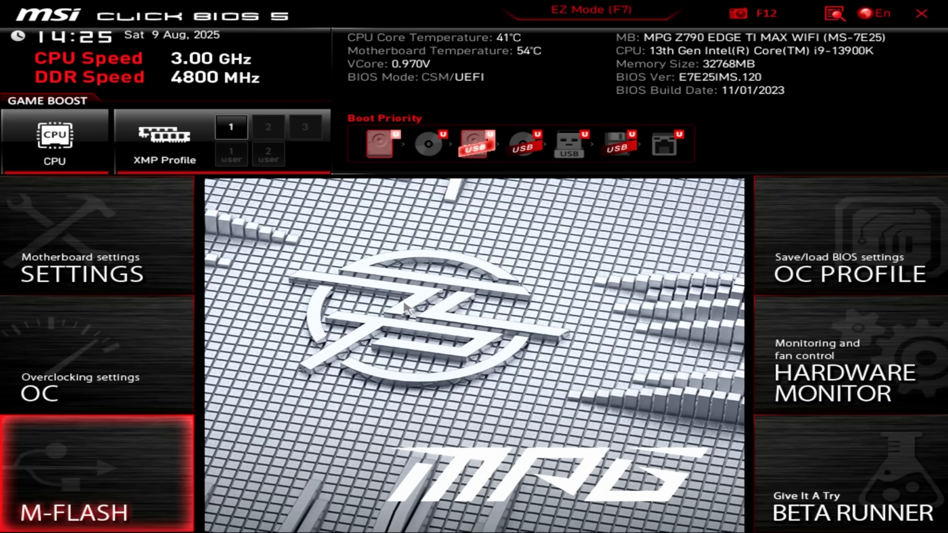
- In M-Flash, choose E7E25IMS.1A1 from the USB's 7E25v1A1 folder and confirm flashing
{"action": "left_click", "coordinate": [72, 477]}
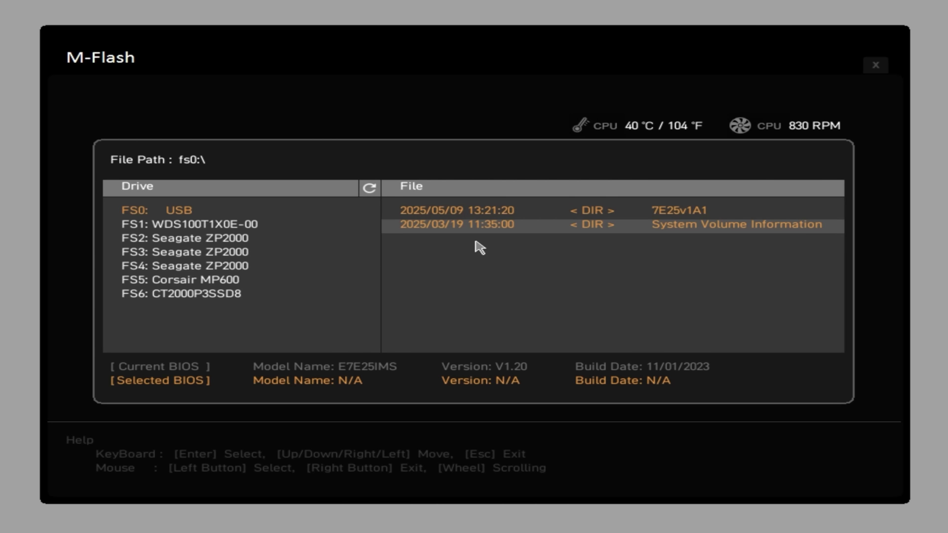
{"action": "double_click", "coordinate": [676, 210]}
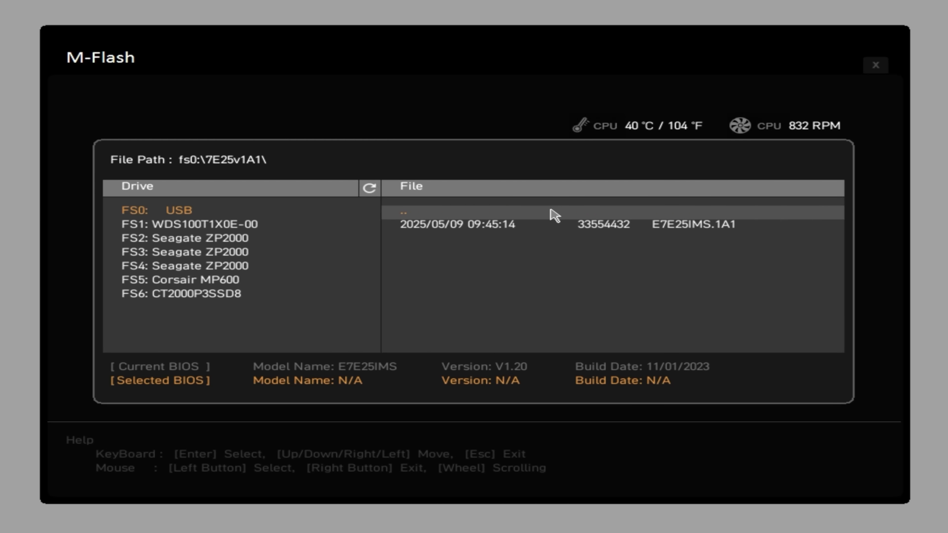
{"action": "left_click", "coordinate": [565, 224]}
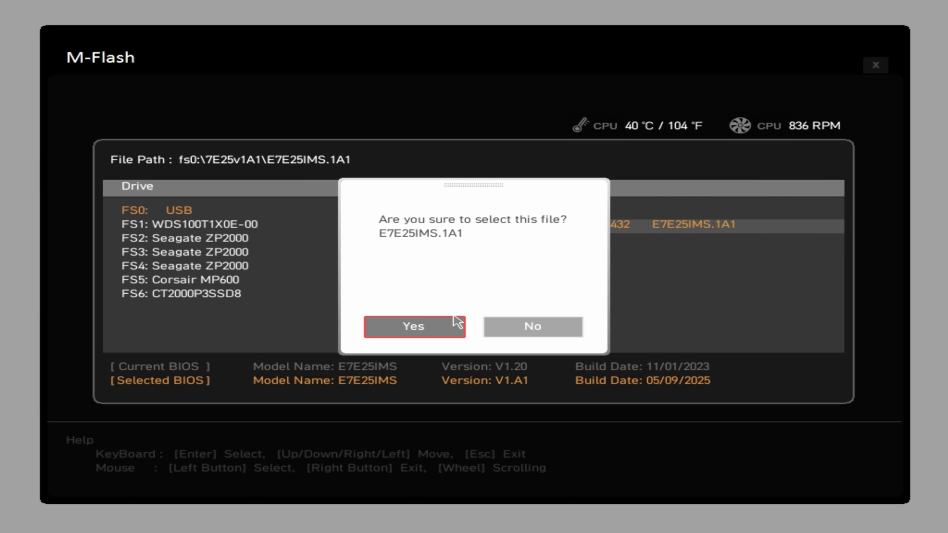
{"action": "left_click", "coordinate": [414, 326]}
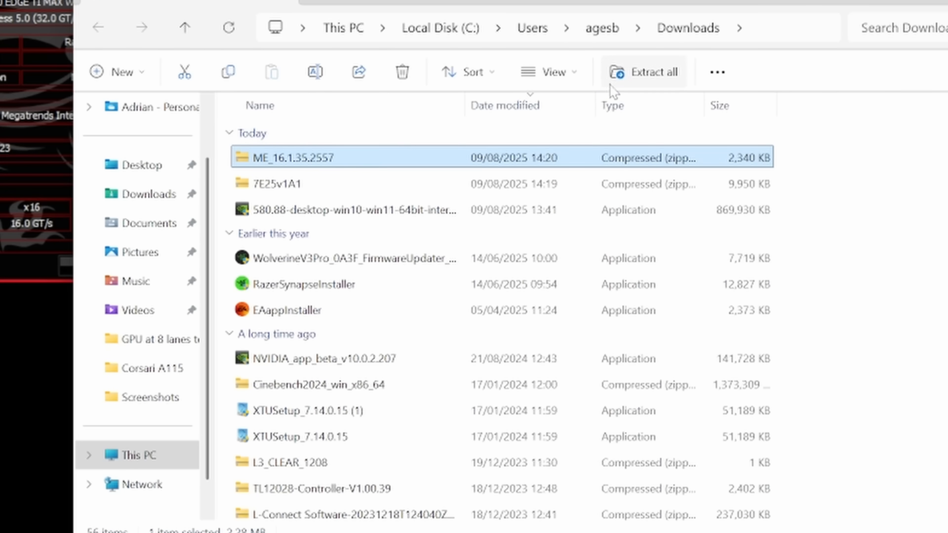
- Run MSI ME FW Tool from the ME_16.1.35.2557 archive's ME_FW_v05 folder to start the firmware update
{"action": "double_click", "coordinate": [294, 157]}
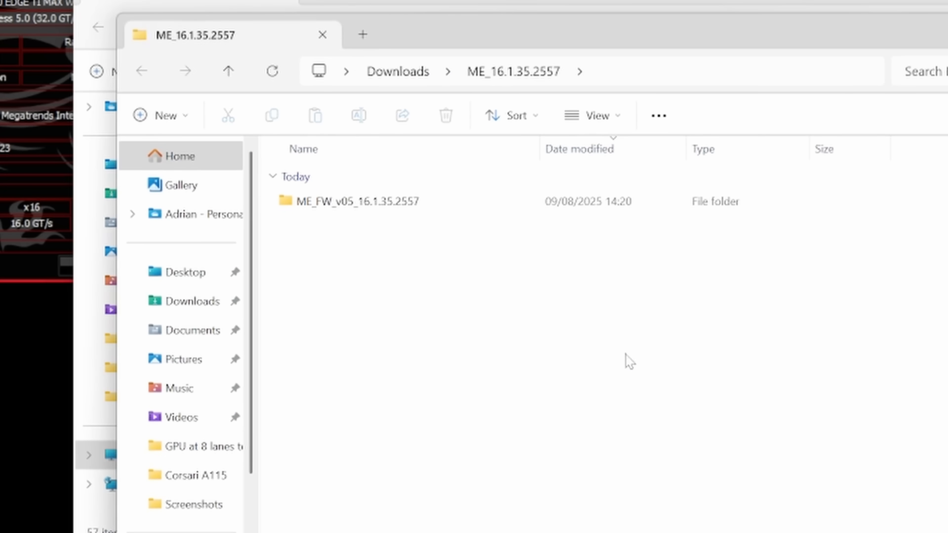
{"action": "double_click", "coordinate": [358, 201]}
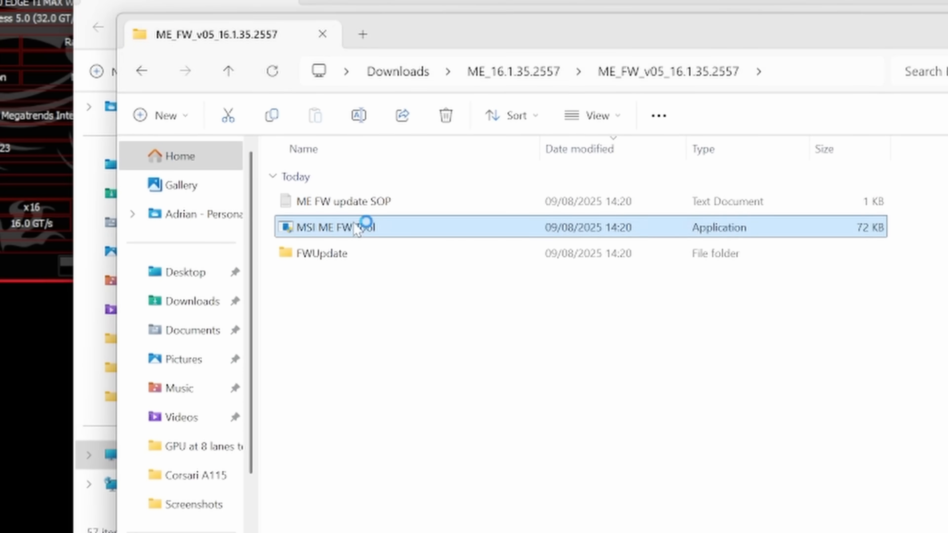
{"action": "double_click", "coordinate": [339, 227]}
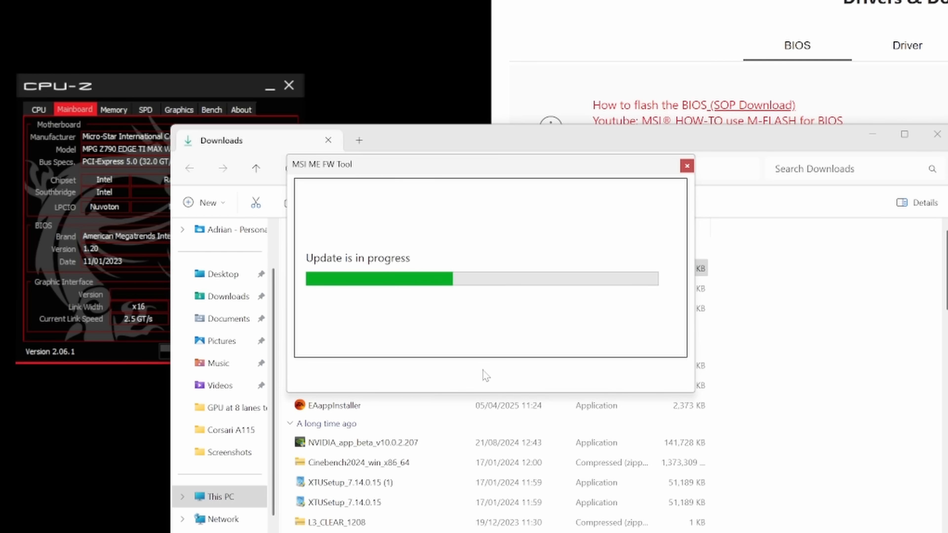